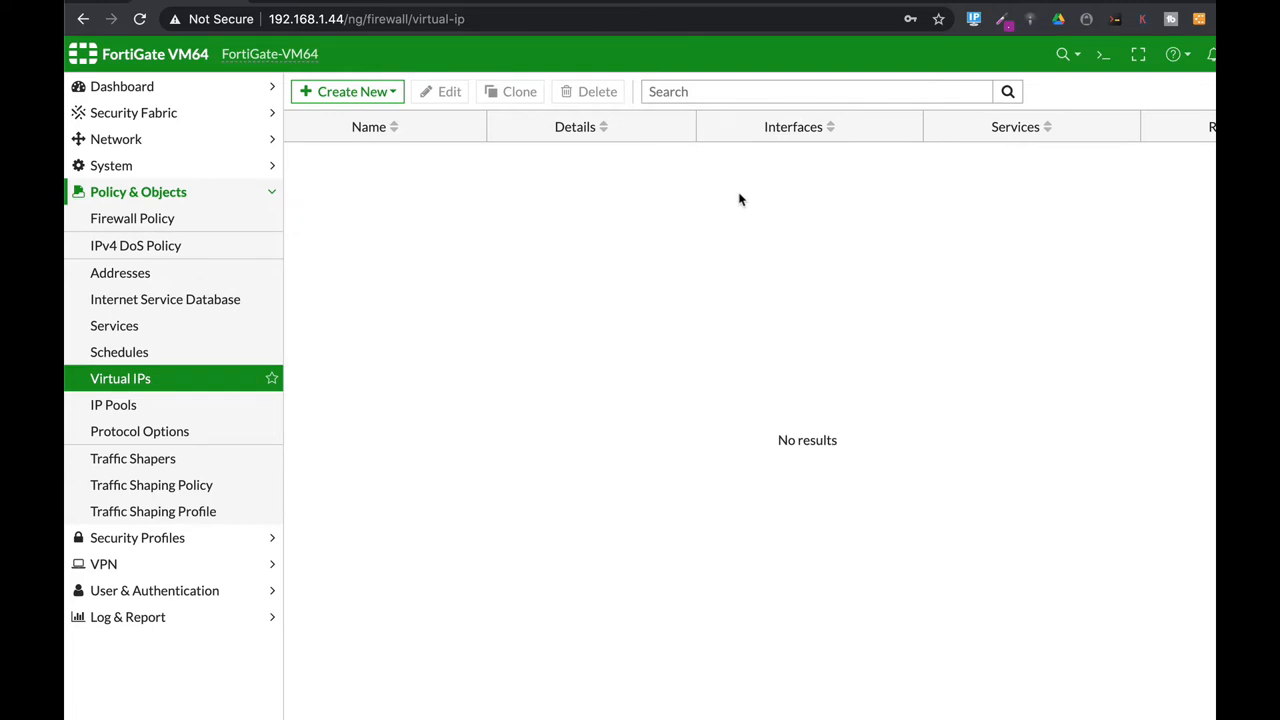
{"action": "mouse_move", "coordinate": [735, 303]}
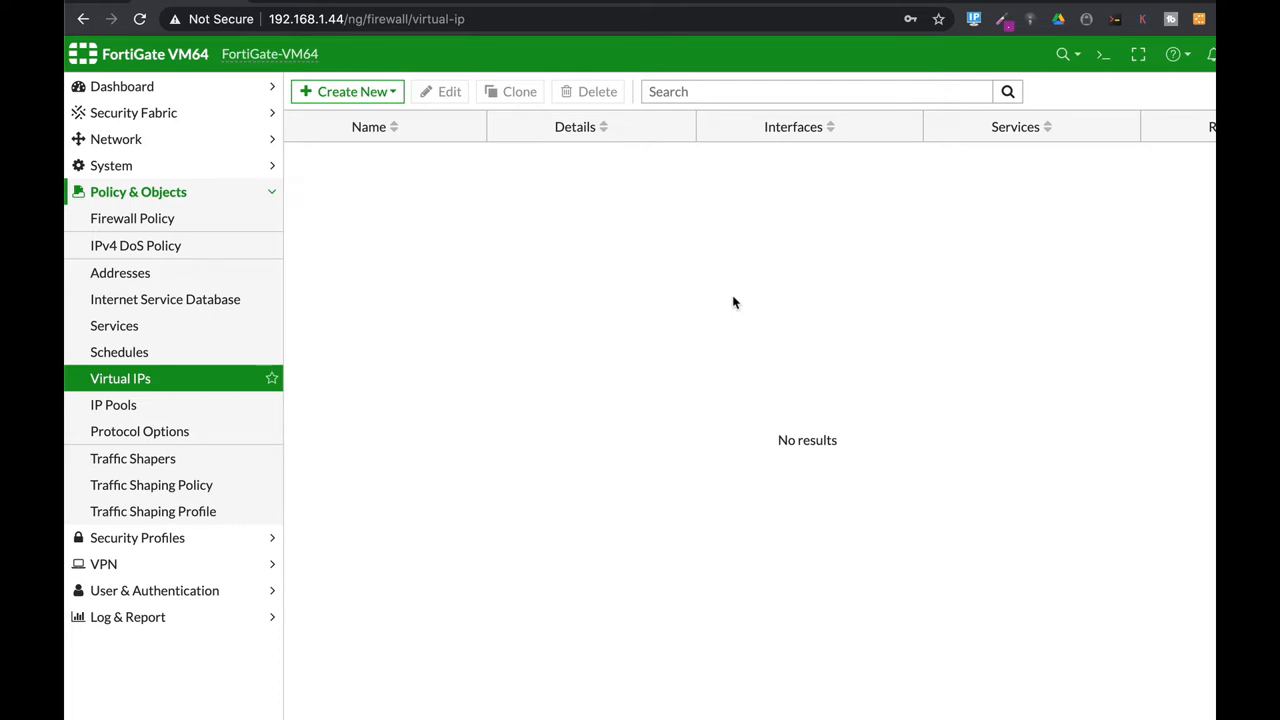
{"action": "mouse_move", "coordinate": [665, 271]}
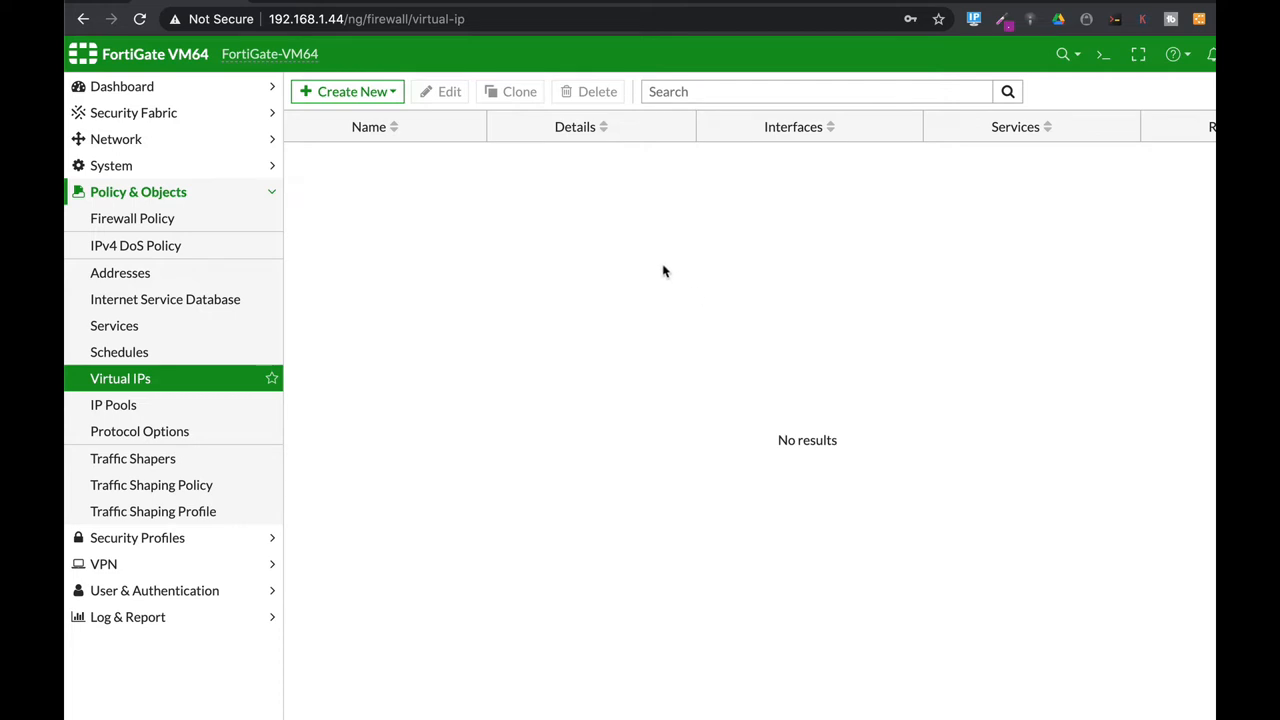
Create and save virtual IP web_server mapping external 4.4.4.4 to internal 10.0.1.3
{"action": "left_click", "coordinate": [345, 91]}
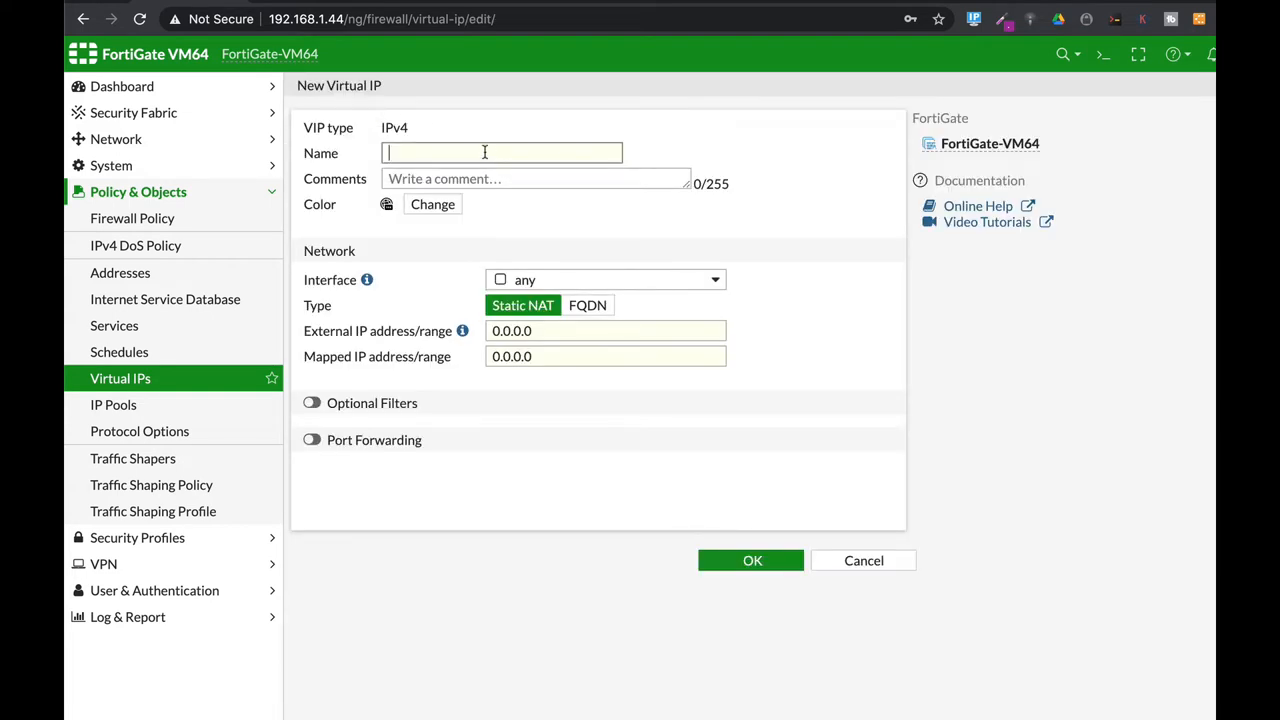
{"action": "type", "text": "web_s"}
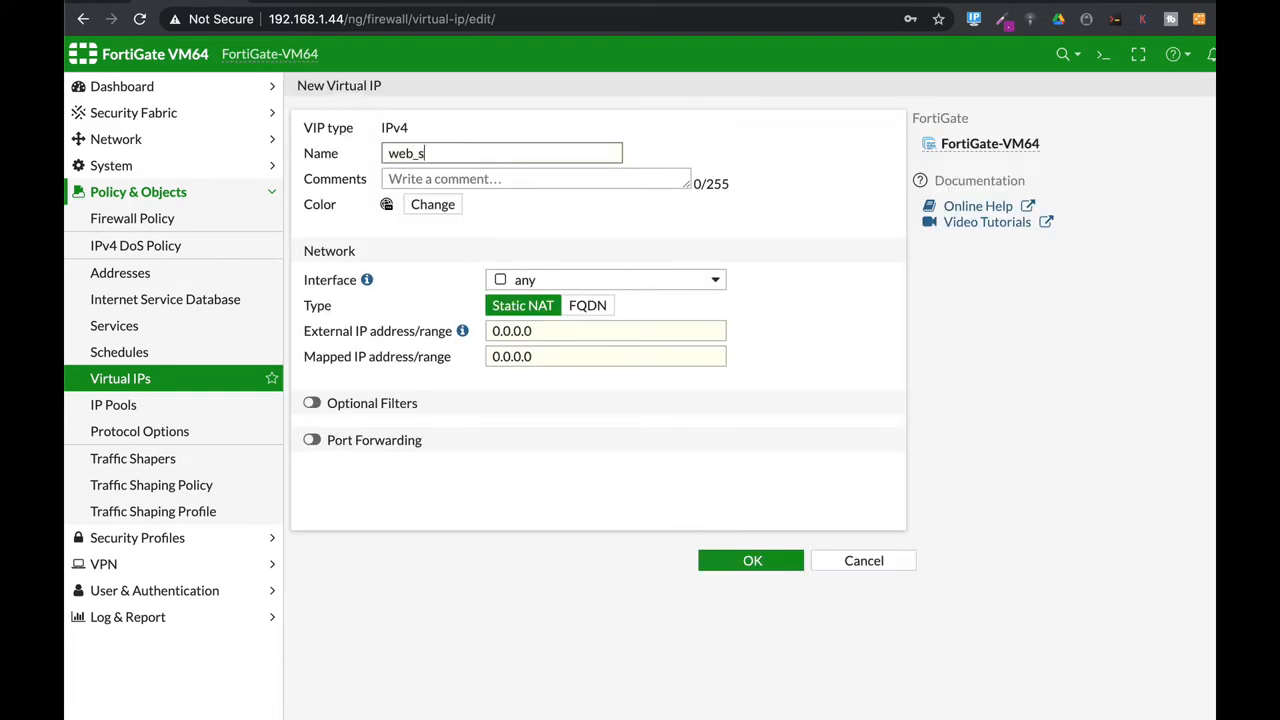
{"action": "type", "text": "erver"}
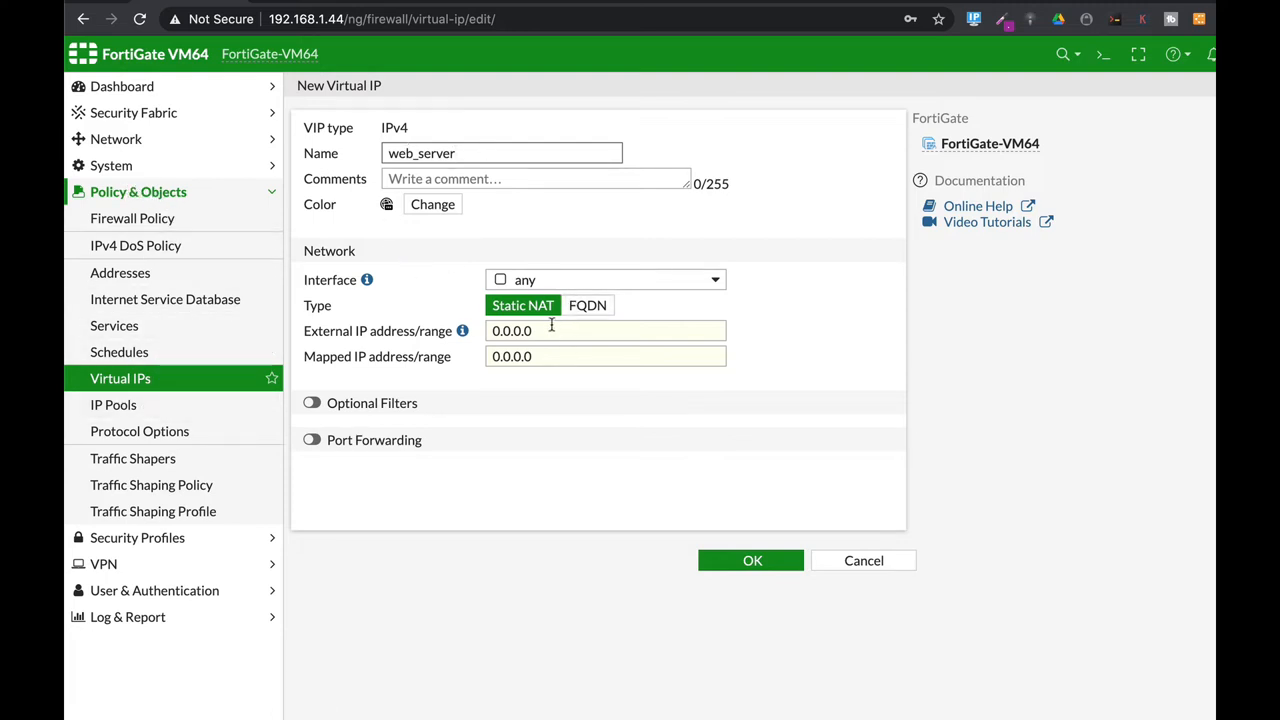
{"action": "type", "text": "4"}
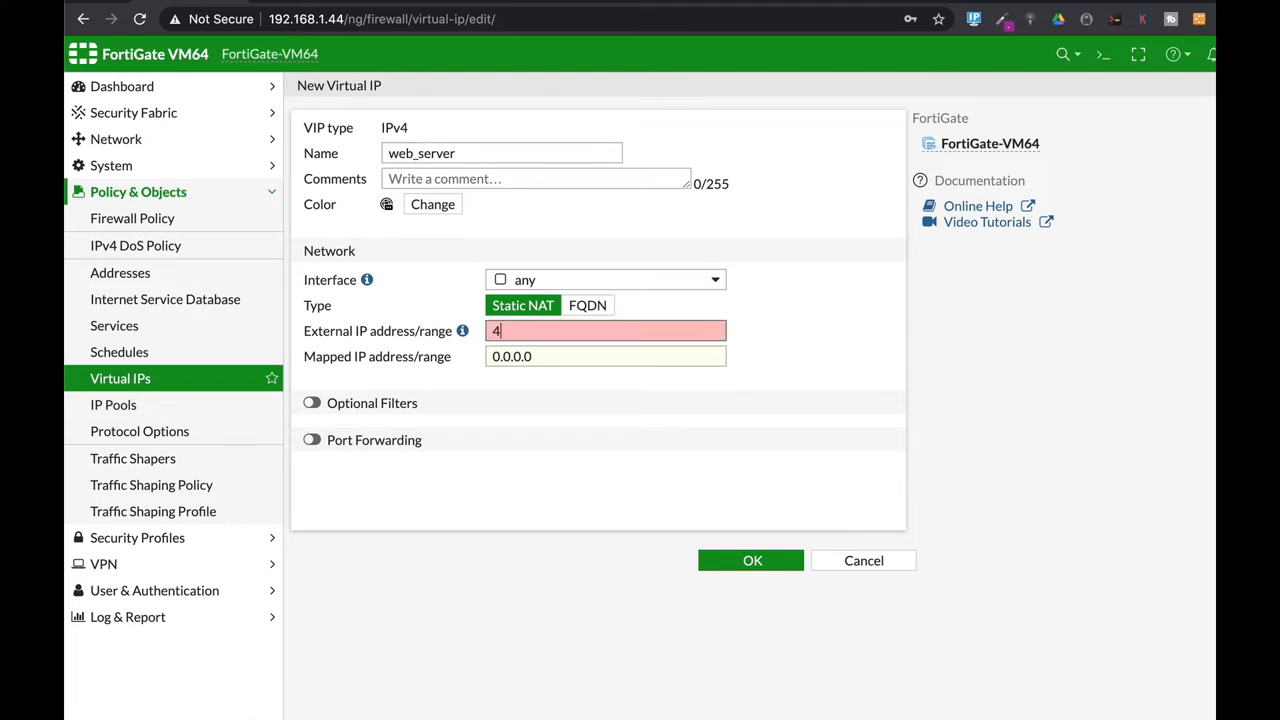
{"action": "type", "text": ".4.4.4"}
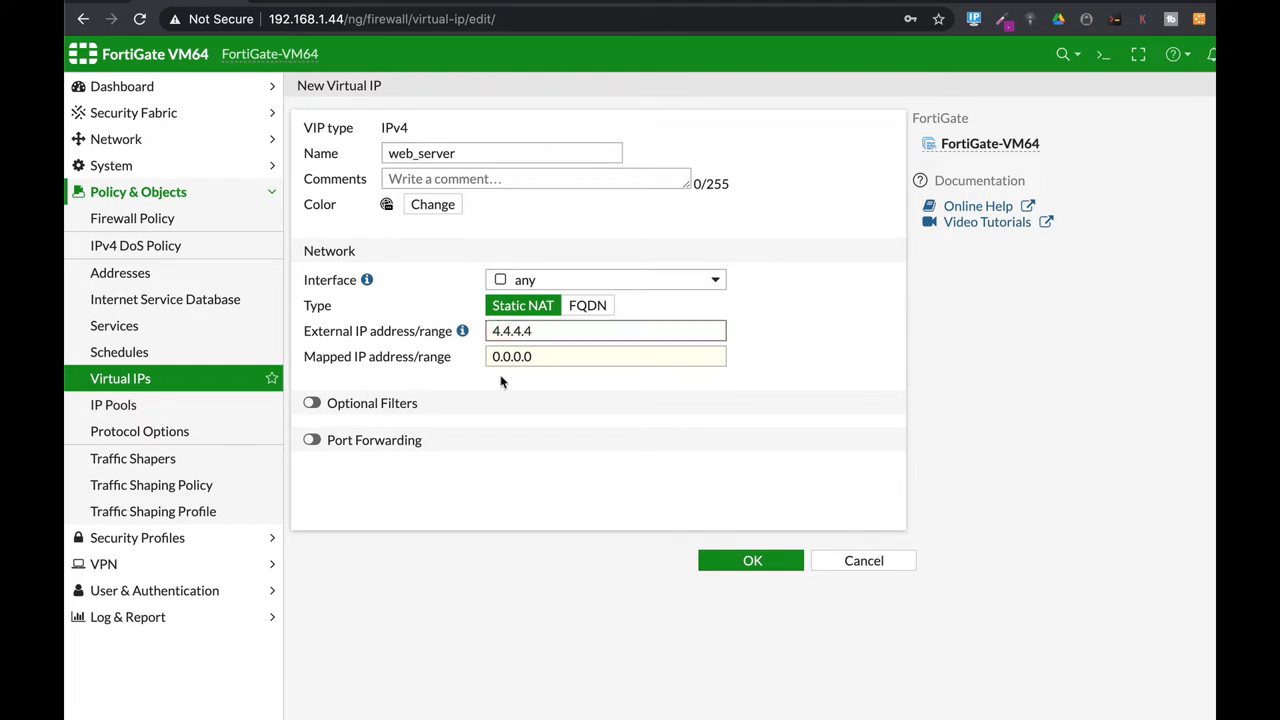
{"action": "type", "text": "10."}
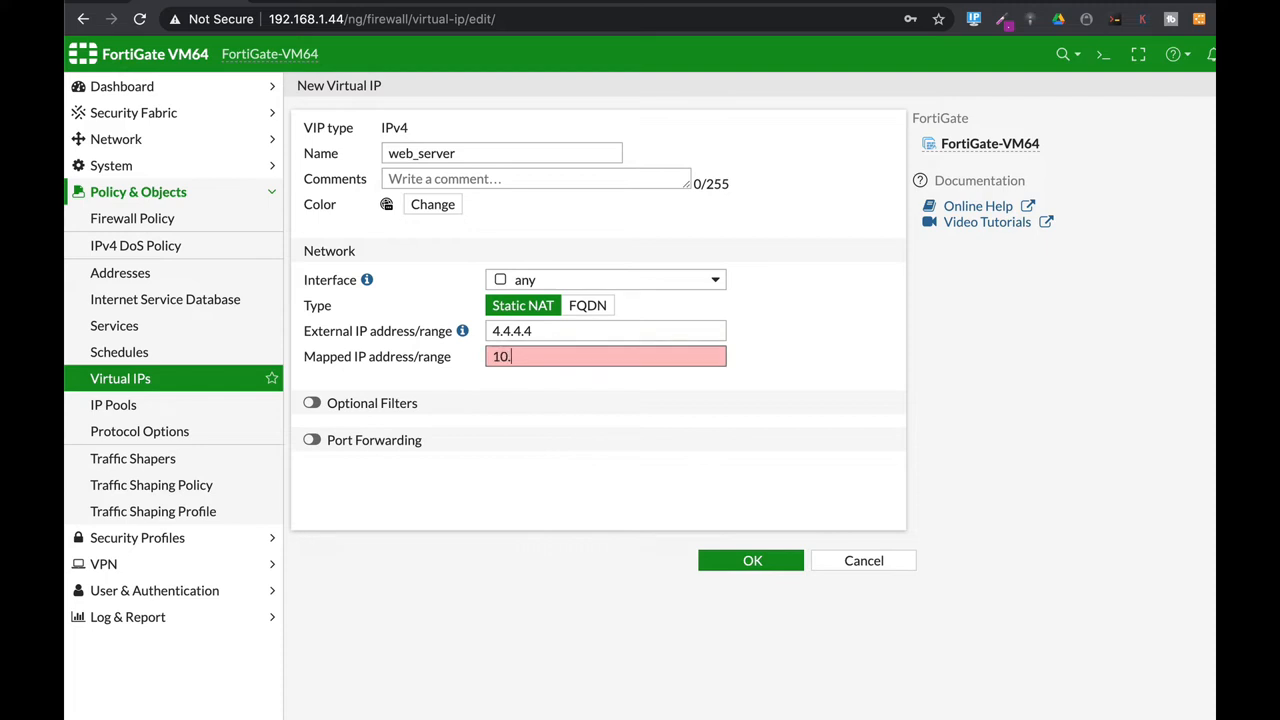
{"action": "type", "text": "0.0.1.3"}
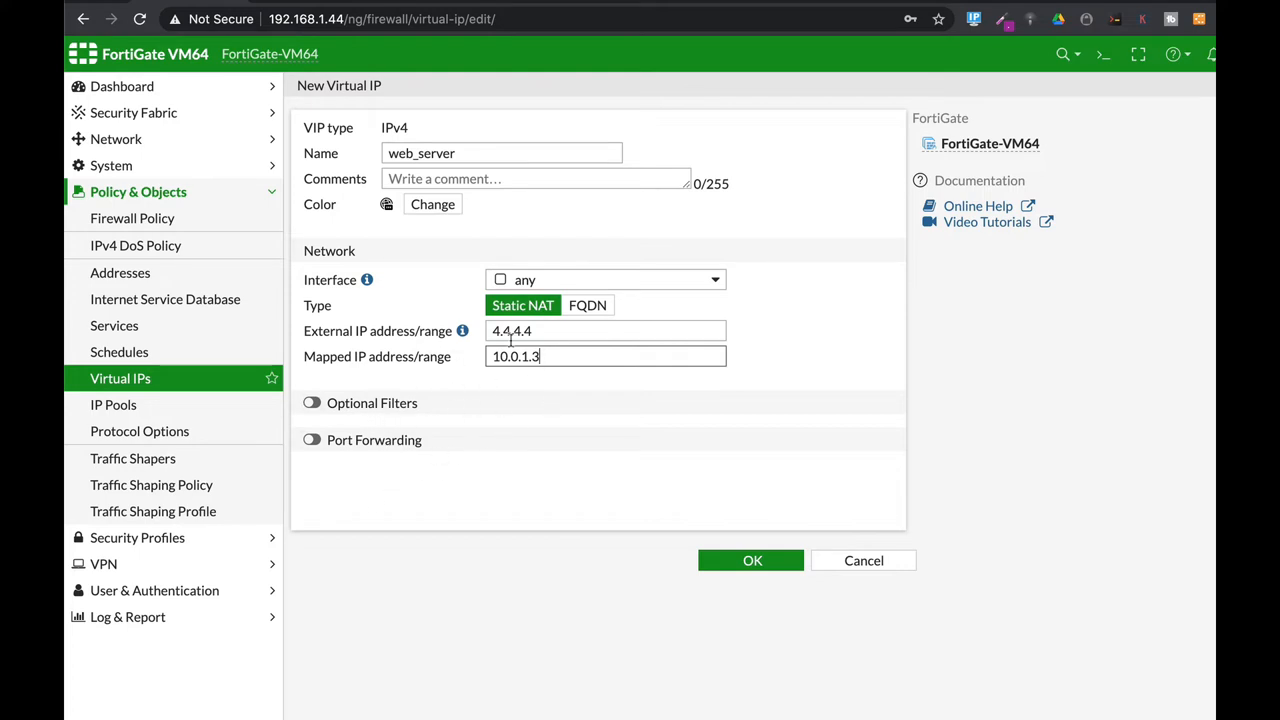
{"action": "left_click", "coordinate": [751, 560]}
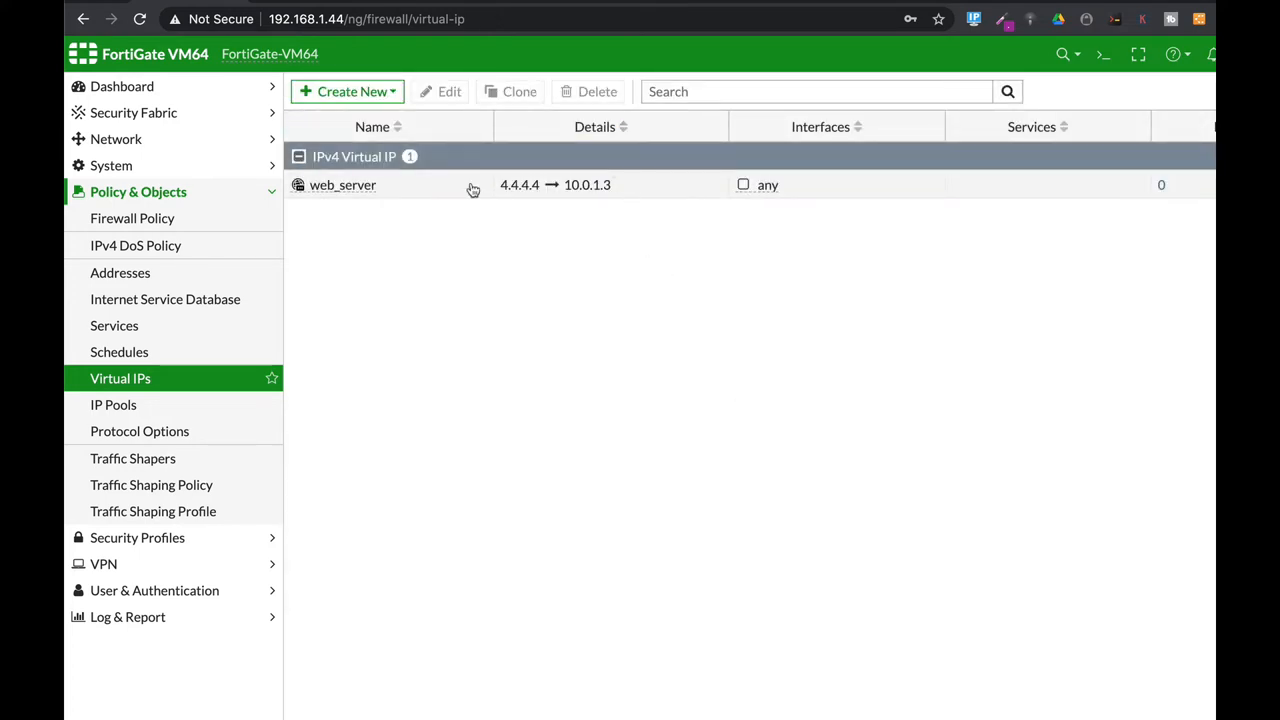
Fill a new virtual IP form: name web_server_8080/1, external 4.4.4.4, mapped 10.0.1.3
{"action": "left_click", "coordinate": [346, 91]}
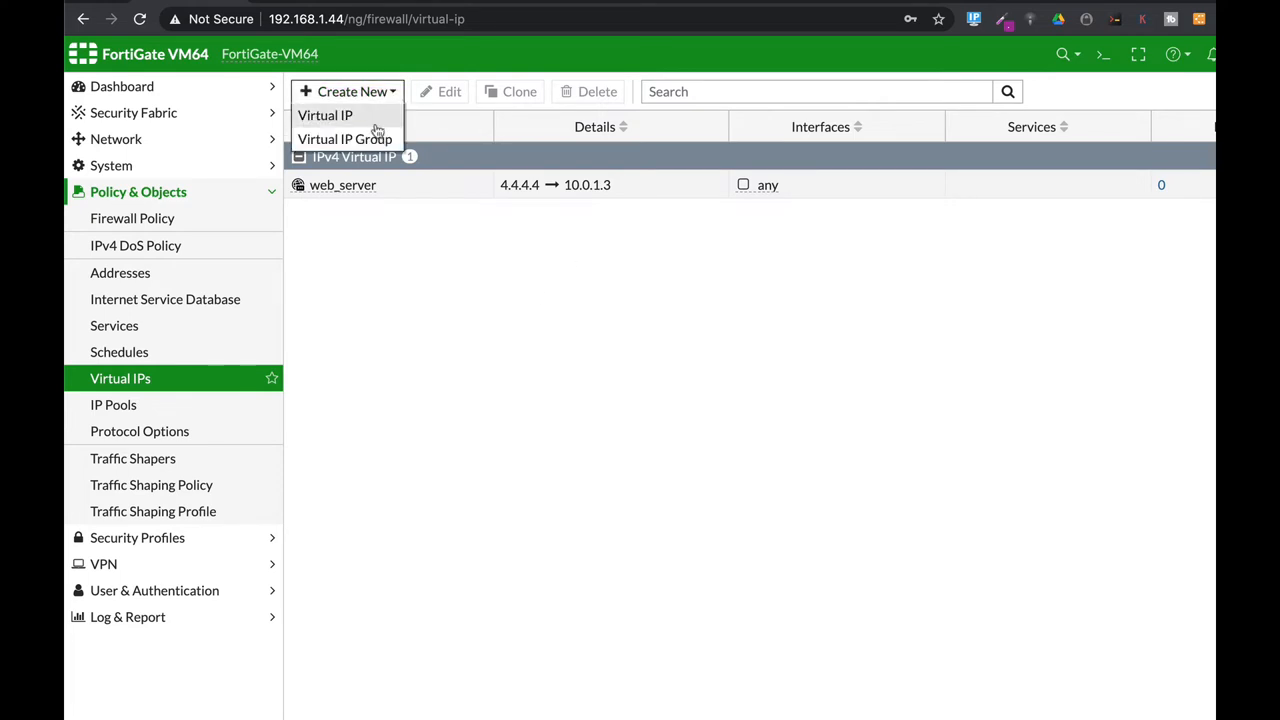
{"action": "left_click", "coordinate": [326, 115]}
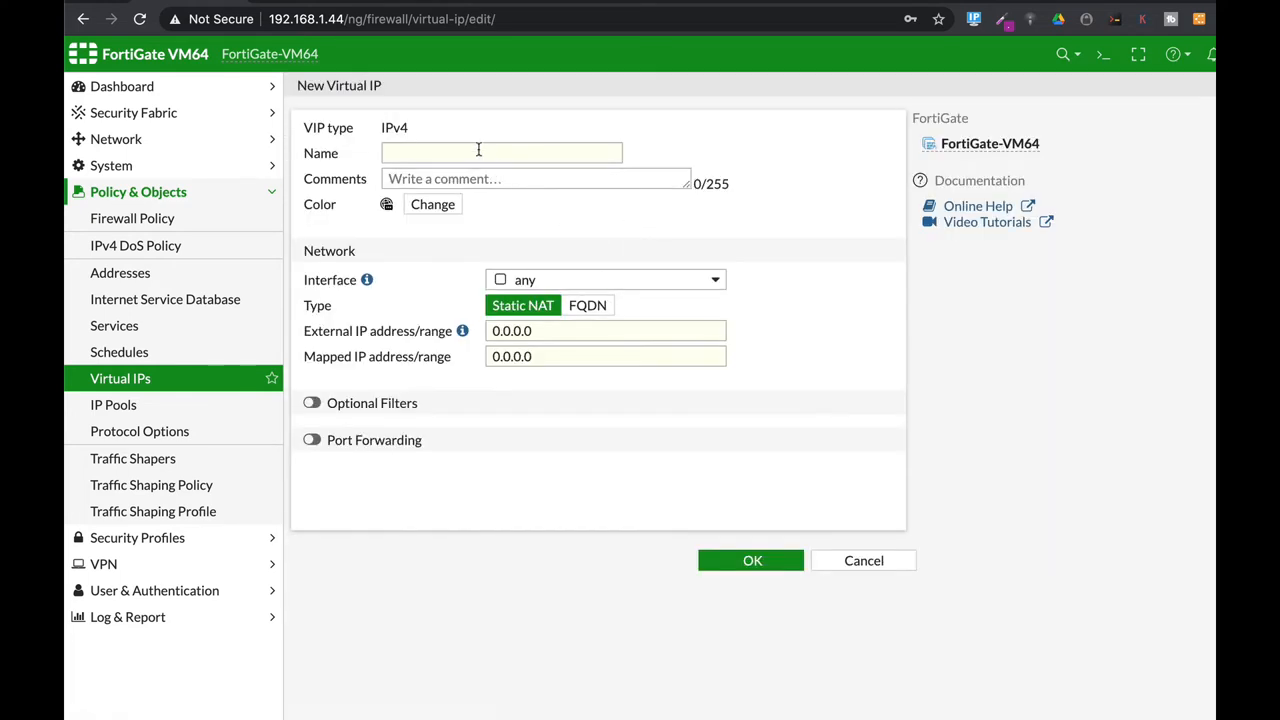
{"action": "type", "text": "w"}
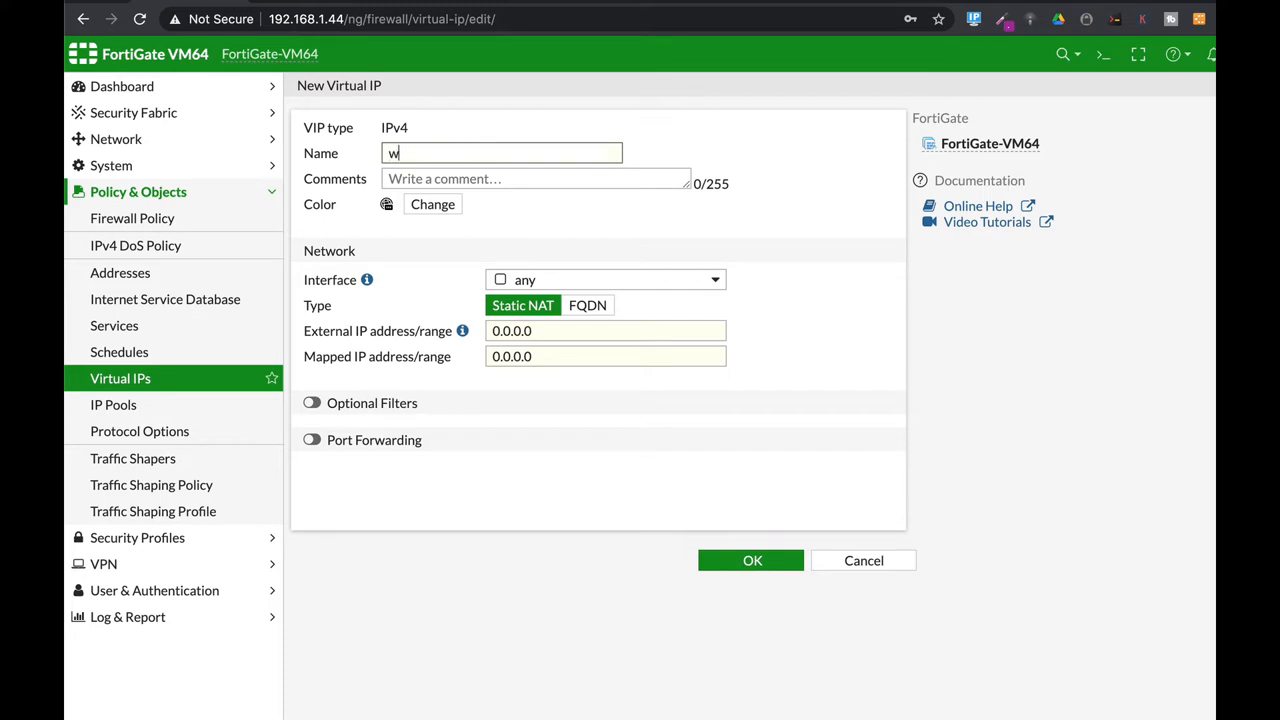
{"action": "type", "text": "eb_serv"}
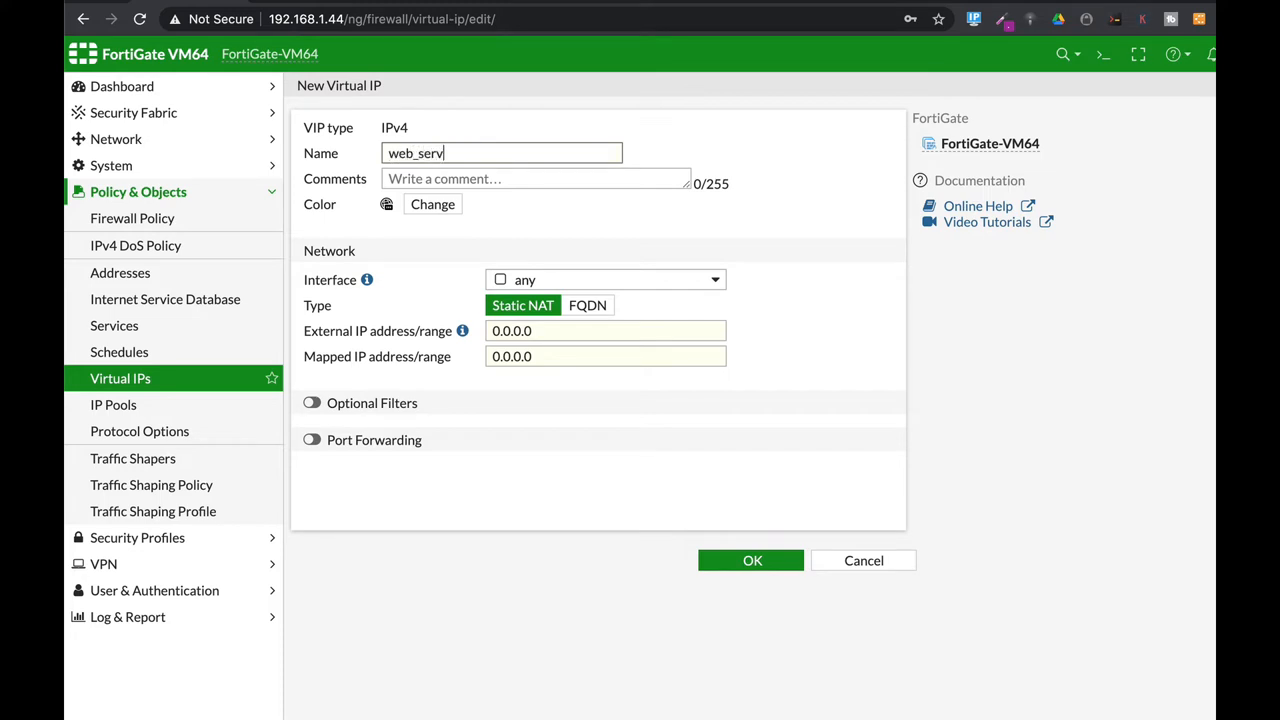
{"action": "type", "text": "er_8080/1"}
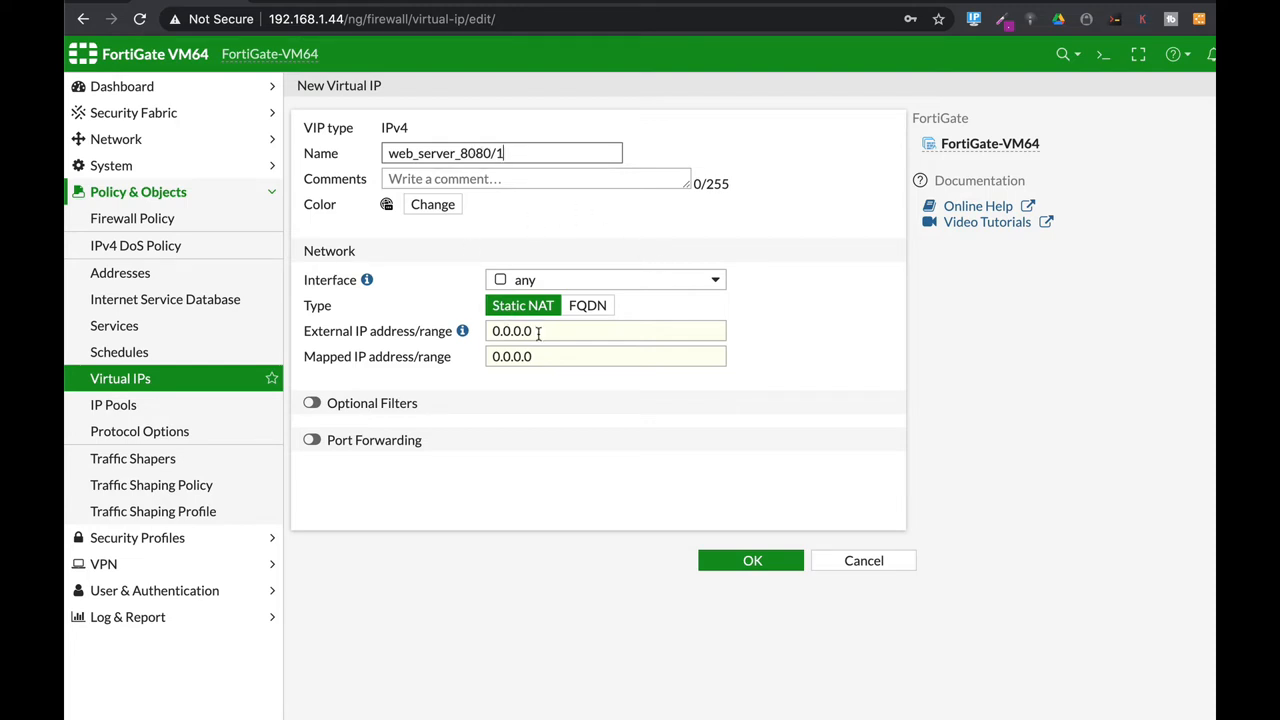
{"action": "type", "text": "4.4.4.4"}
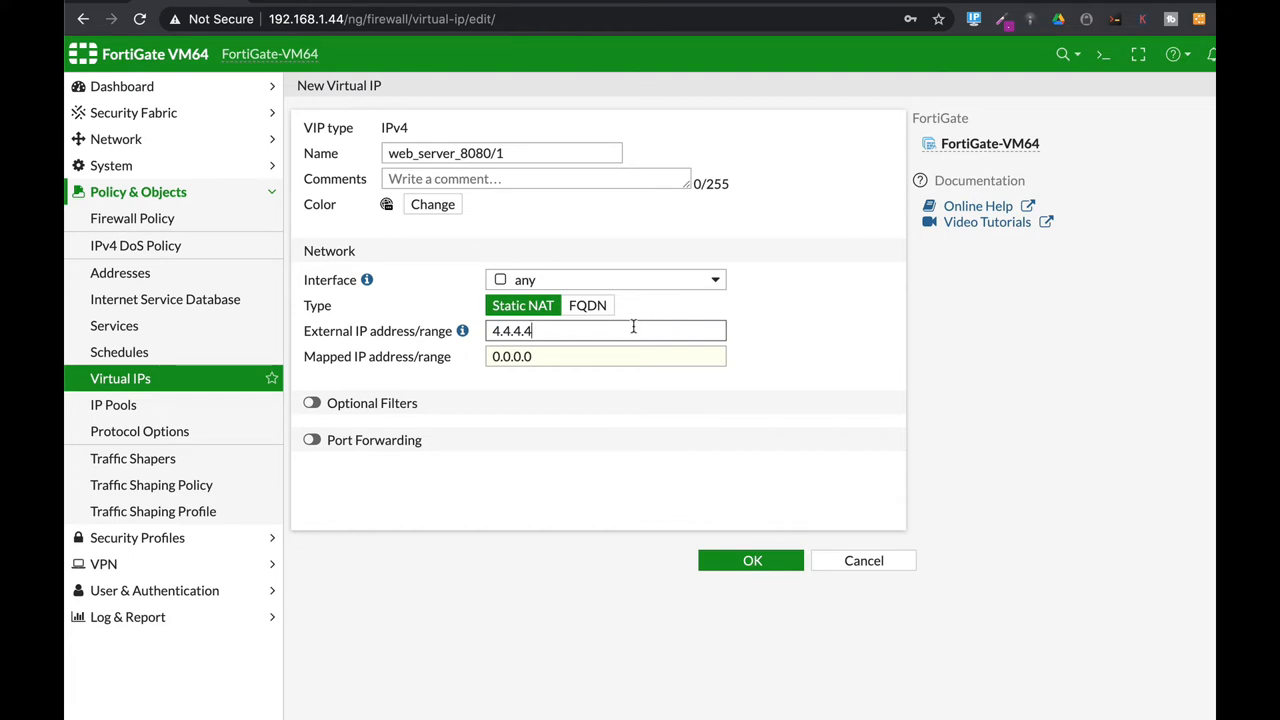
{"action": "left_click", "coordinate": [571, 356]}
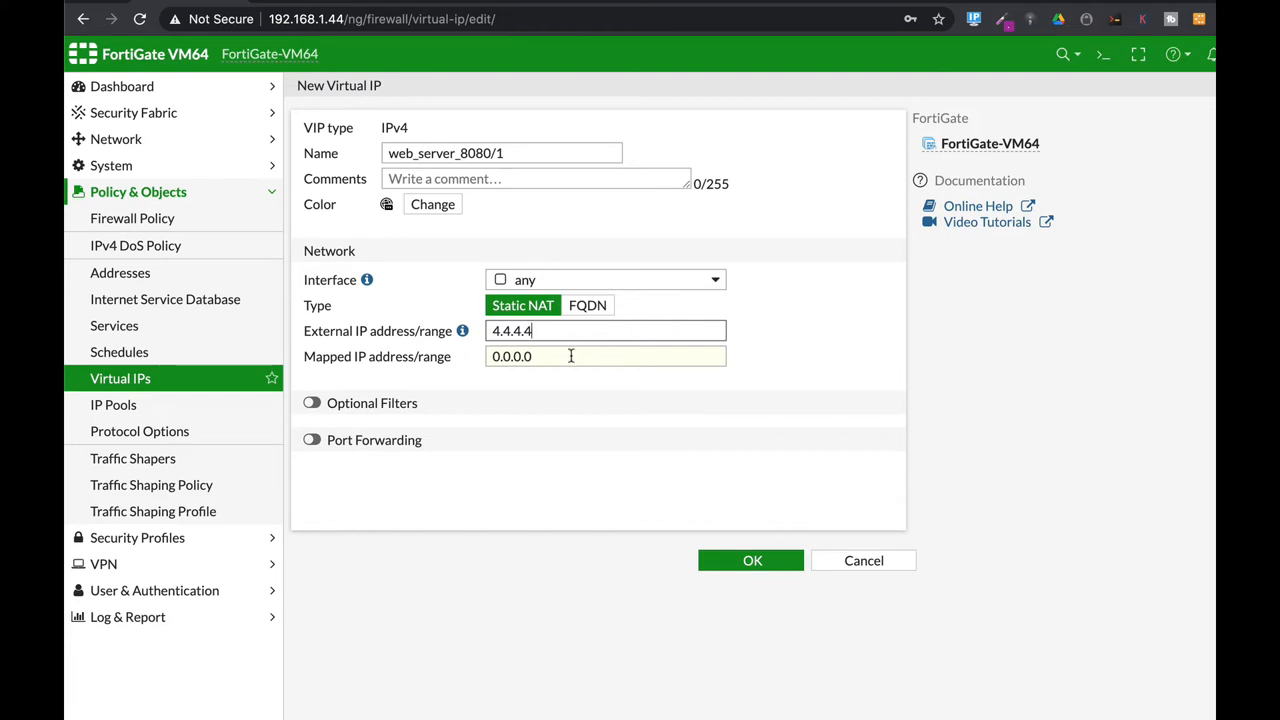
{"action": "type", "text": "10."}
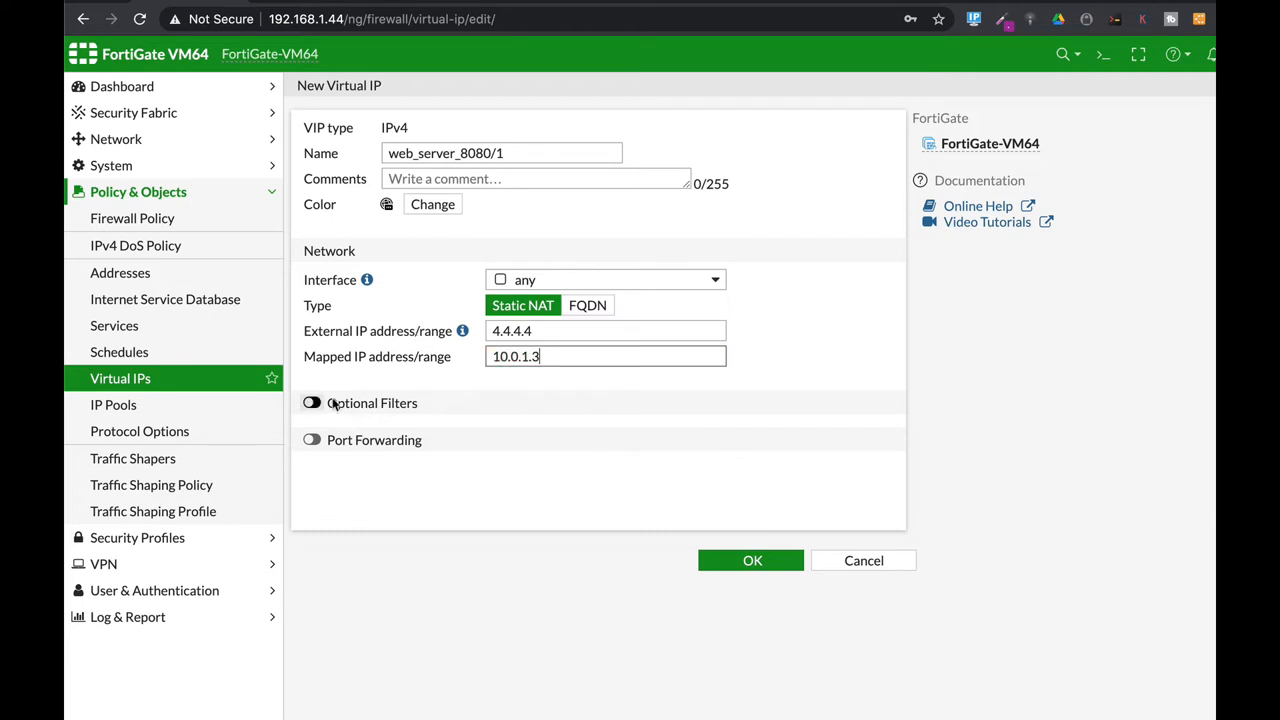
Enable the services filter and define custom TCP service tcp_8080/1 with destination port 8080
{"action": "left_click", "coordinate": [312, 403]}
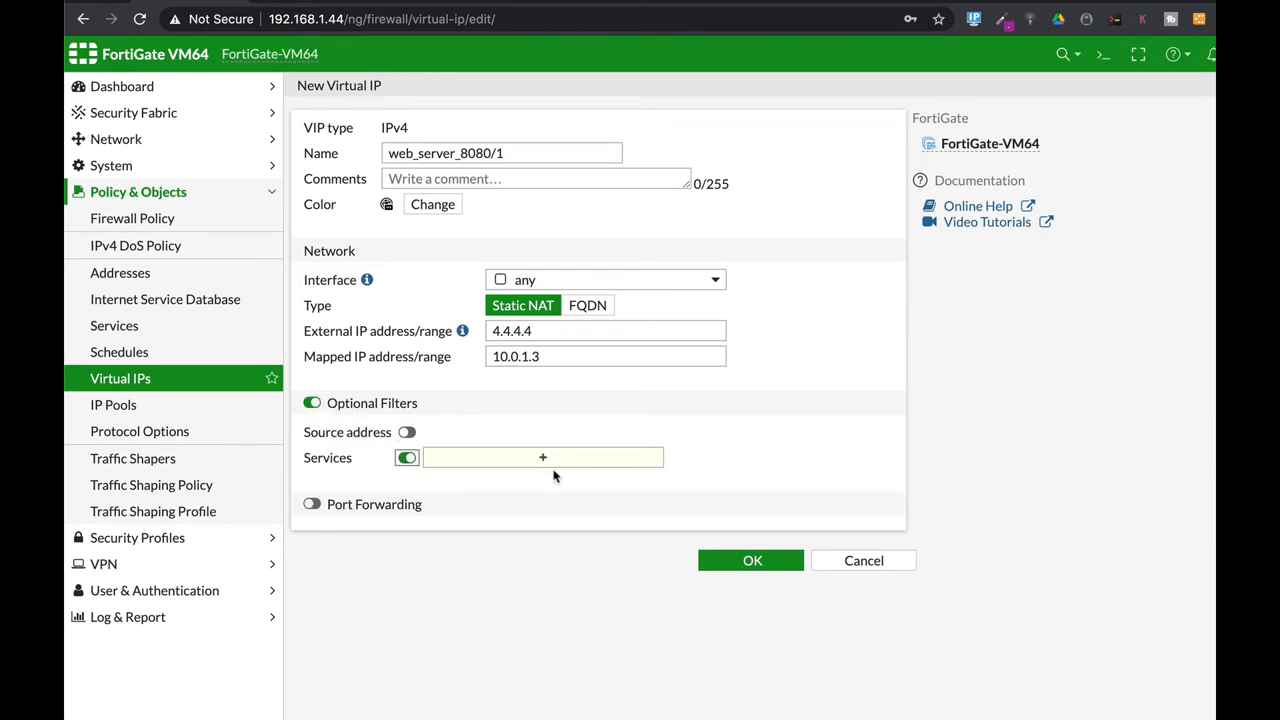
{"action": "left_click", "coordinate": [543, 457]}
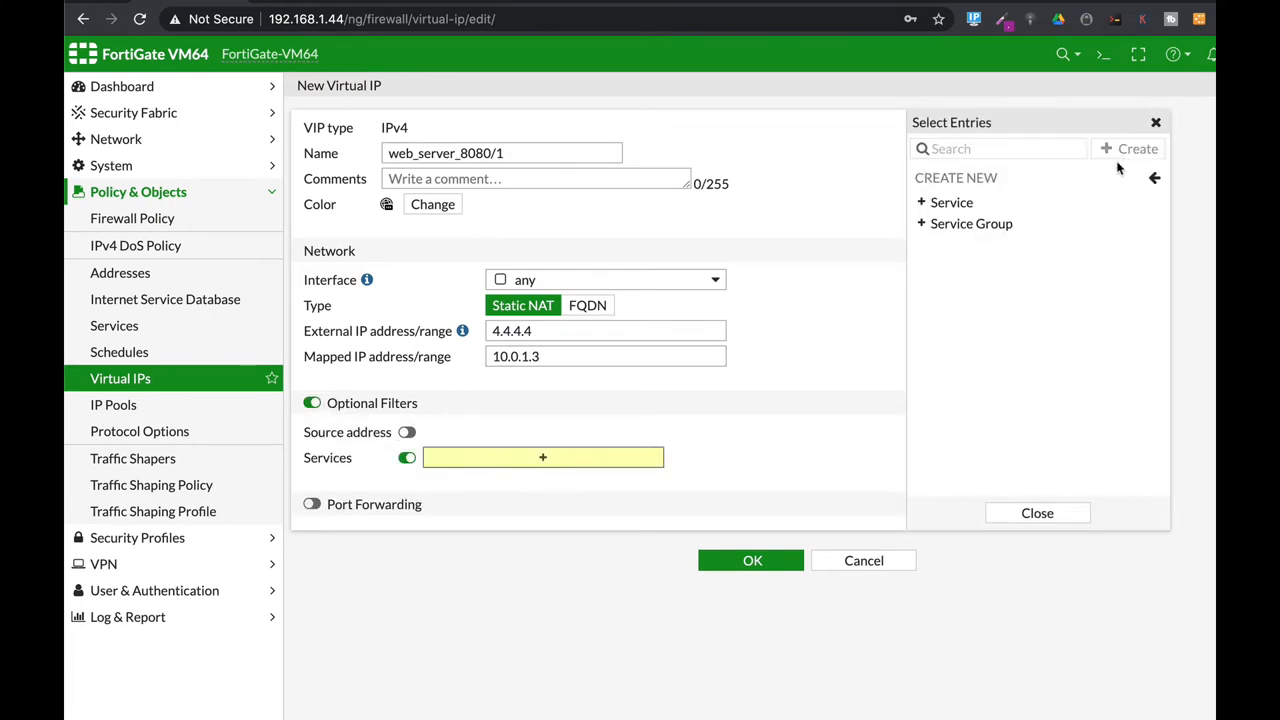
{"action": "left_click", "coordinate": [951, 202]}
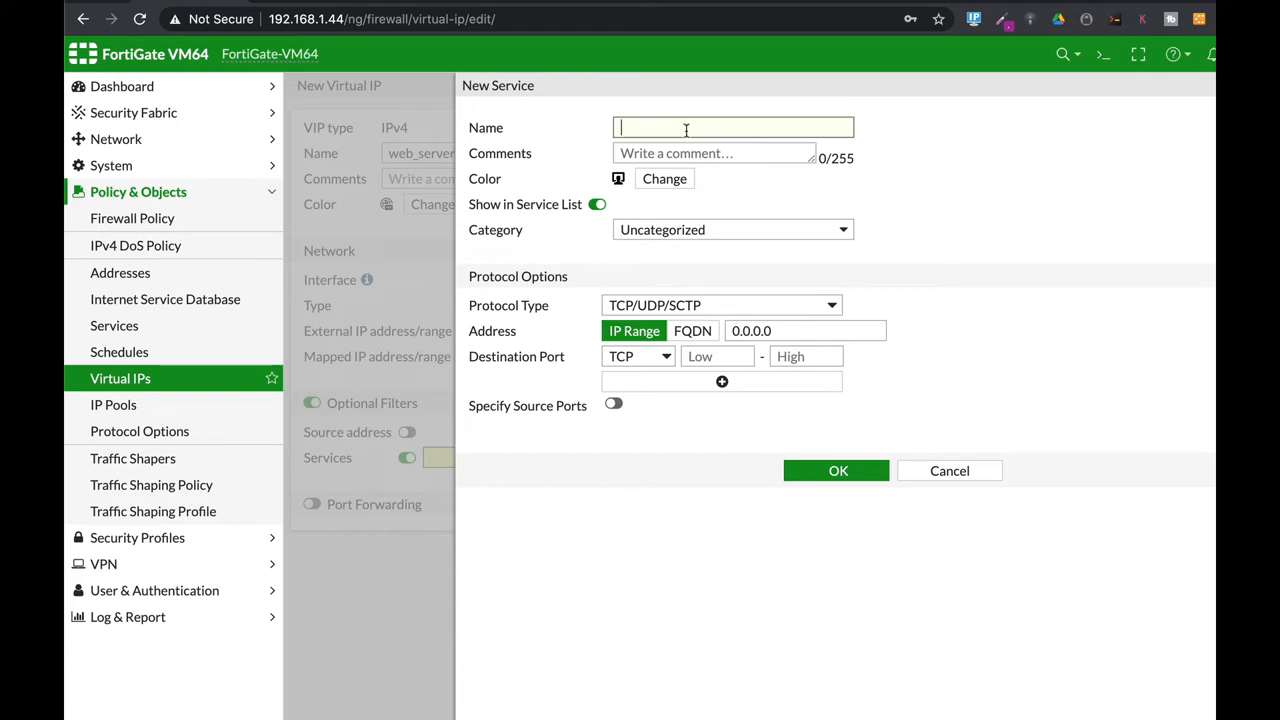
{"action": "type", "text": "tcp_8080"}
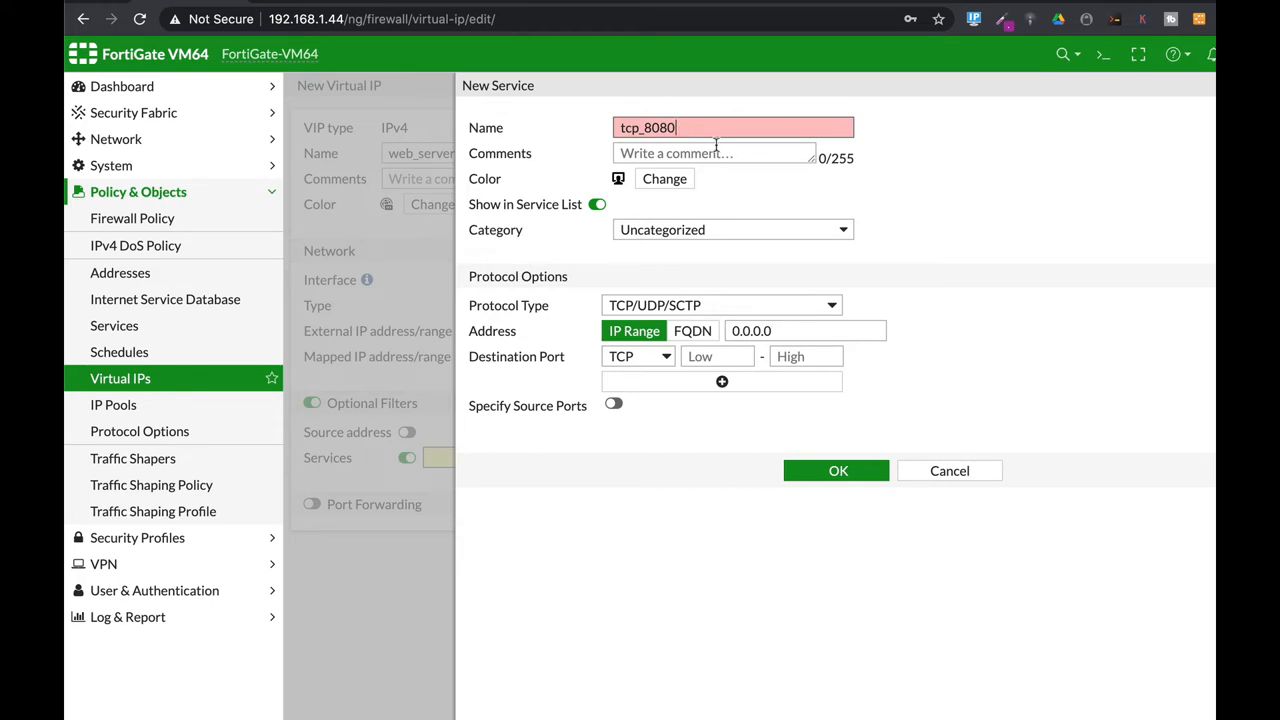
{"action": "type", "text": "/1"}
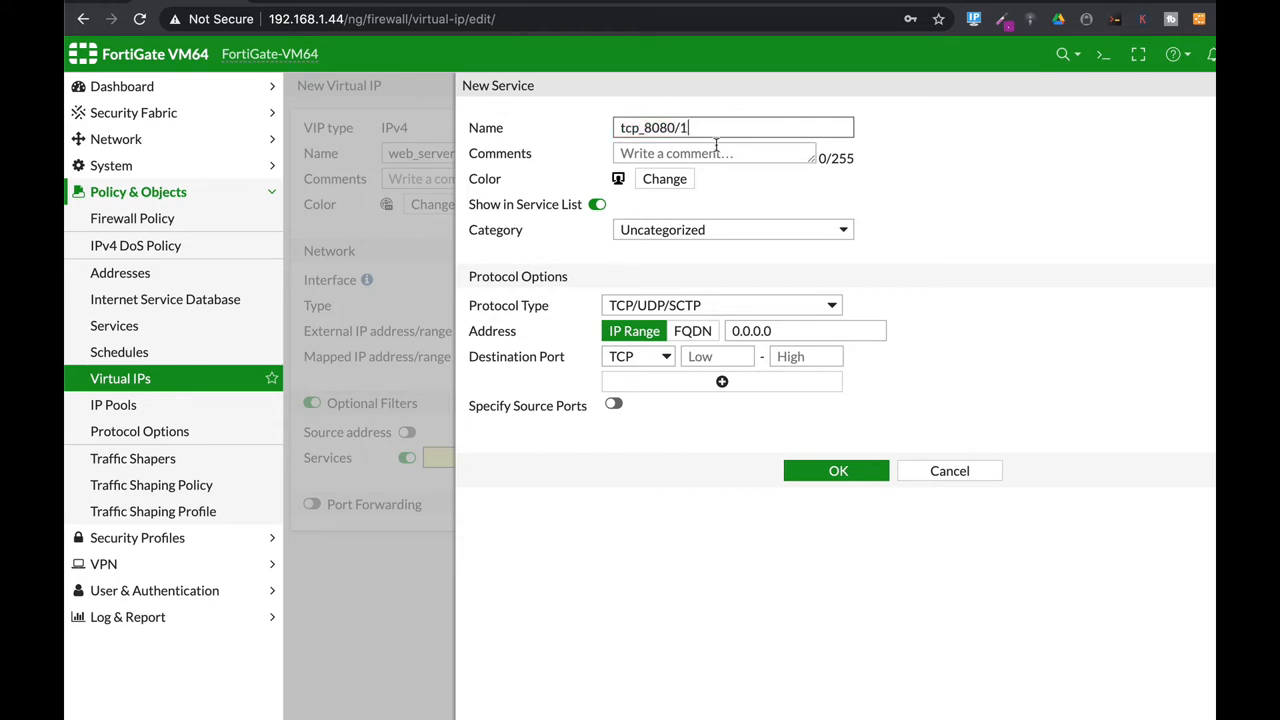
{"action": "mouse_move", "coordinate": [639, 172]}
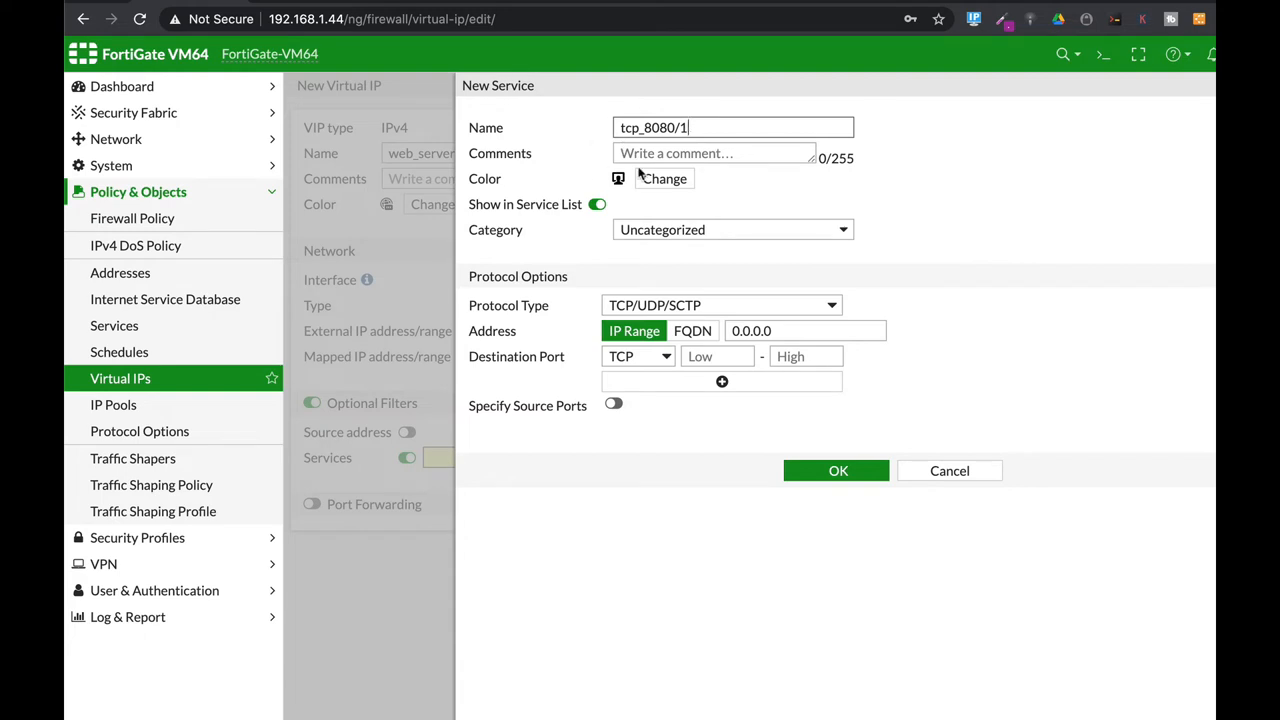
{"action": "mouse_move", "coordinate": [655, 368]}
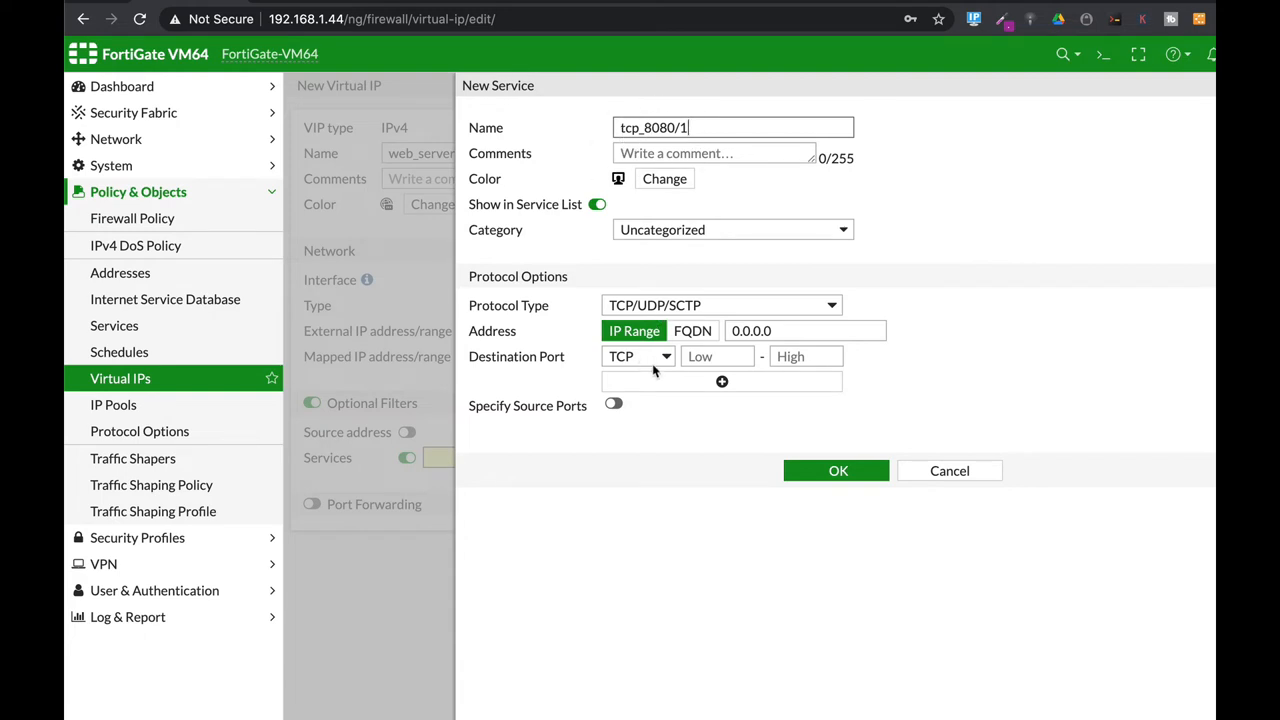
{"action": "type", "text": "80"}
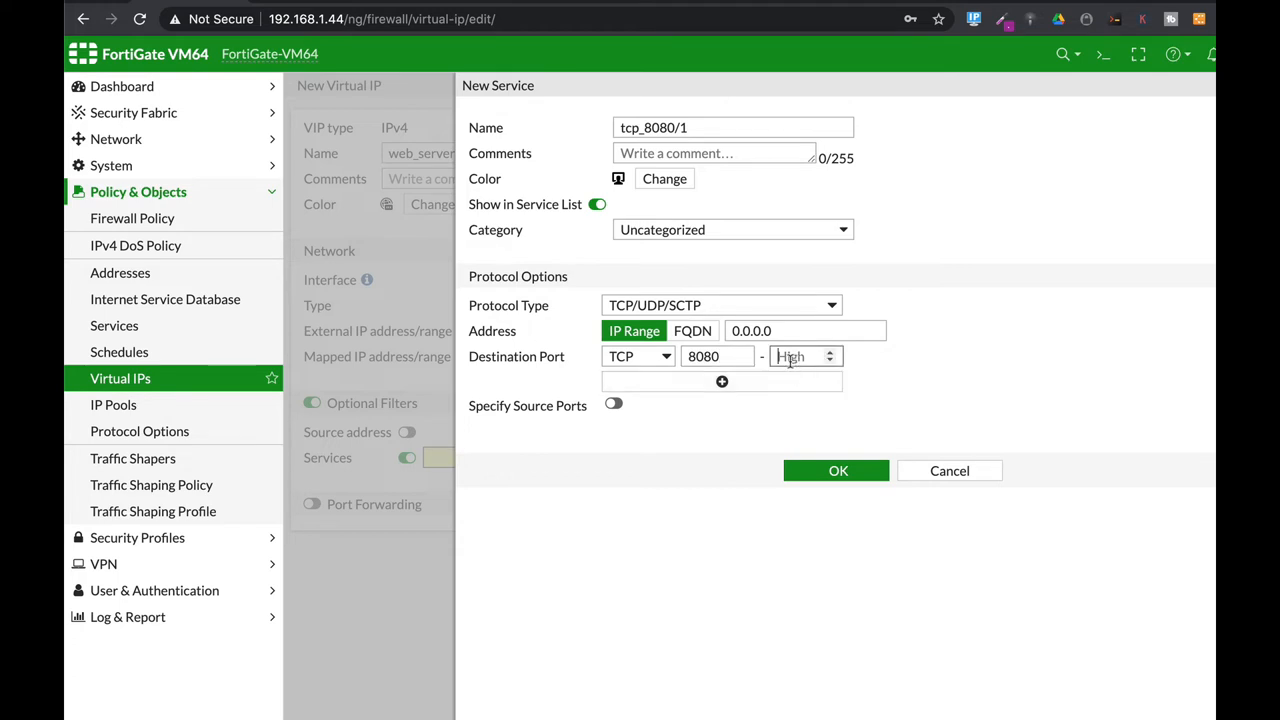
{"action": "type", "text": "8081"}
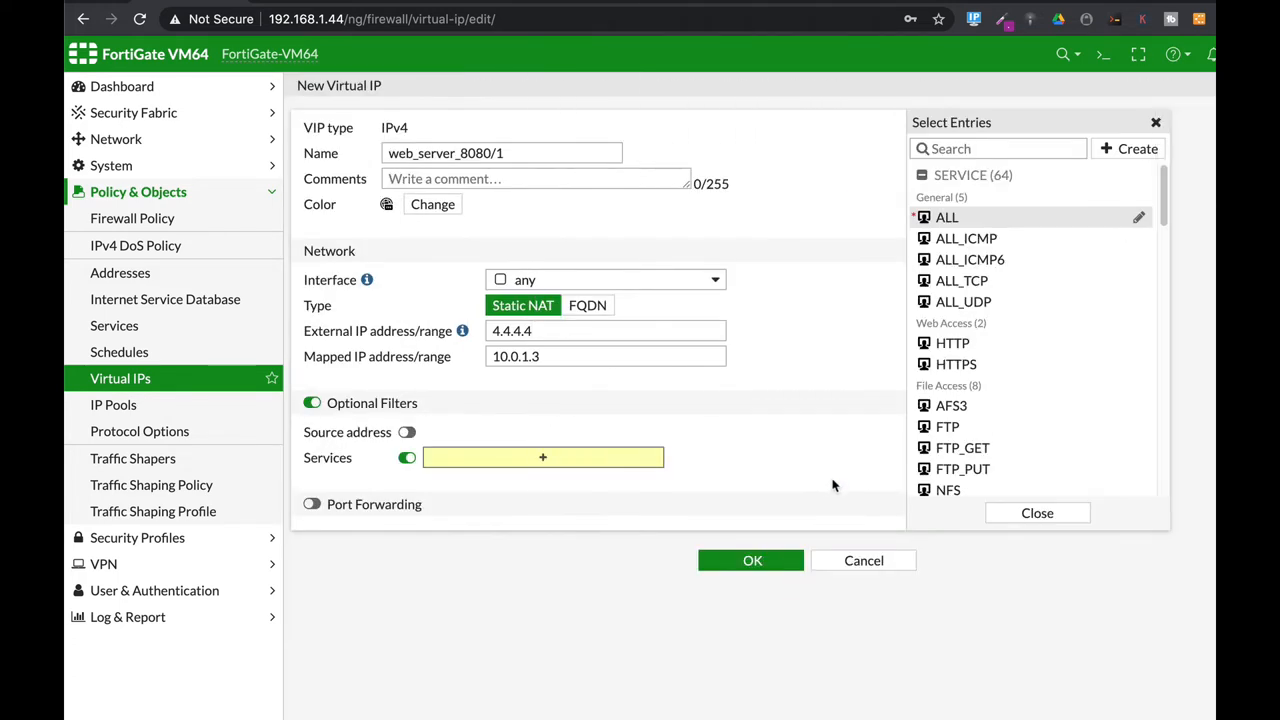
Attach service tcp_8080/1 and turn on port forwarding, mapping to port 80
{"action": "left_click", "coordinate": [961, 379]}
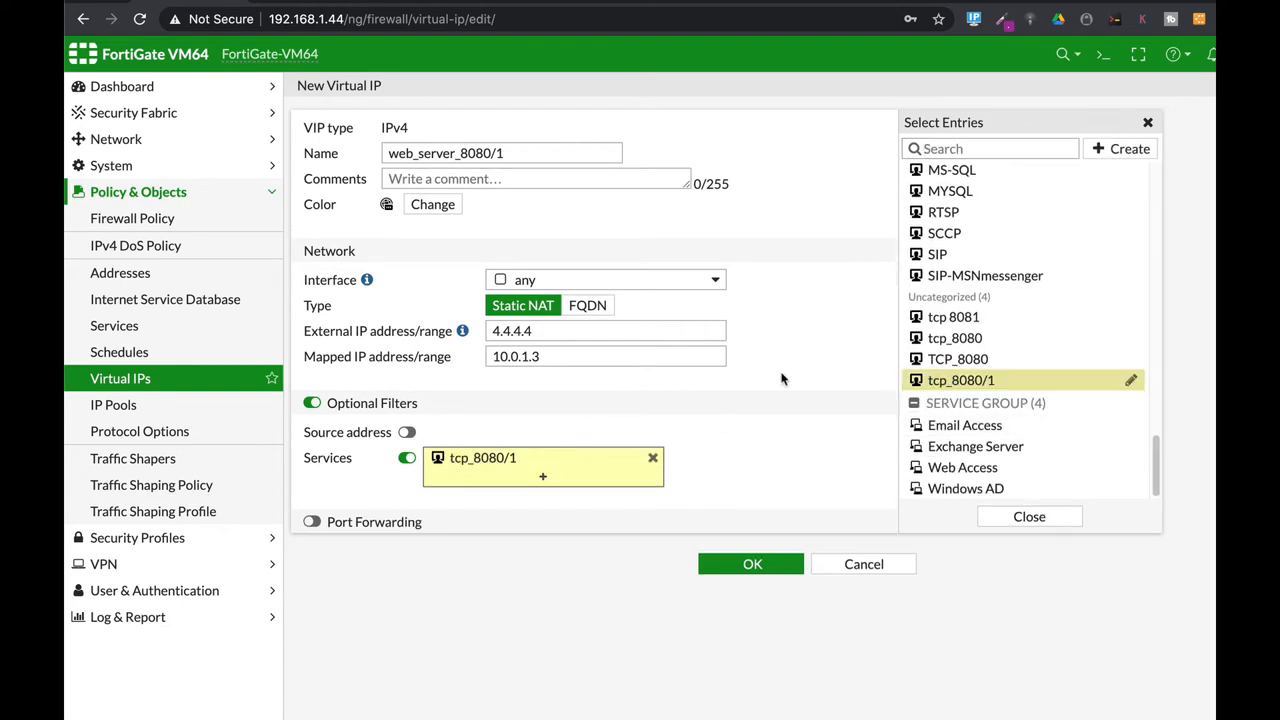
{"action": "mouse_move", "coordinate": [497, 476]}
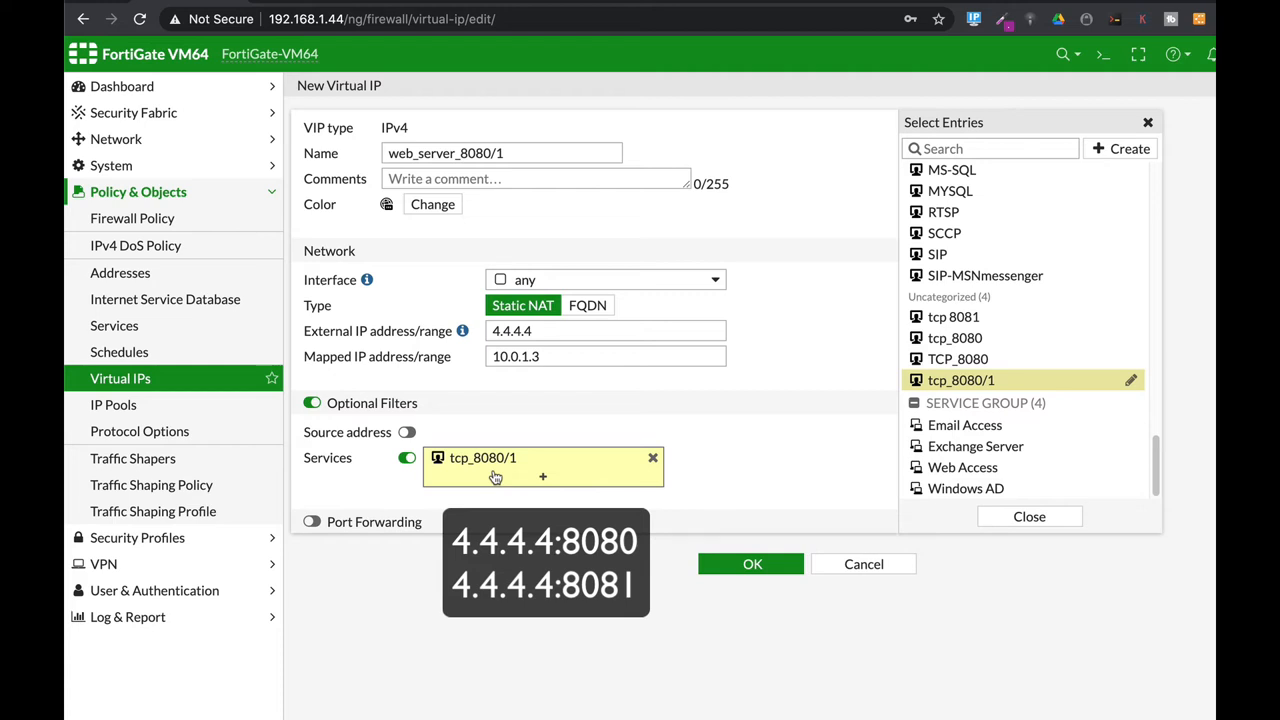
{"action": "left_click", "coordinate": [312, 522]}
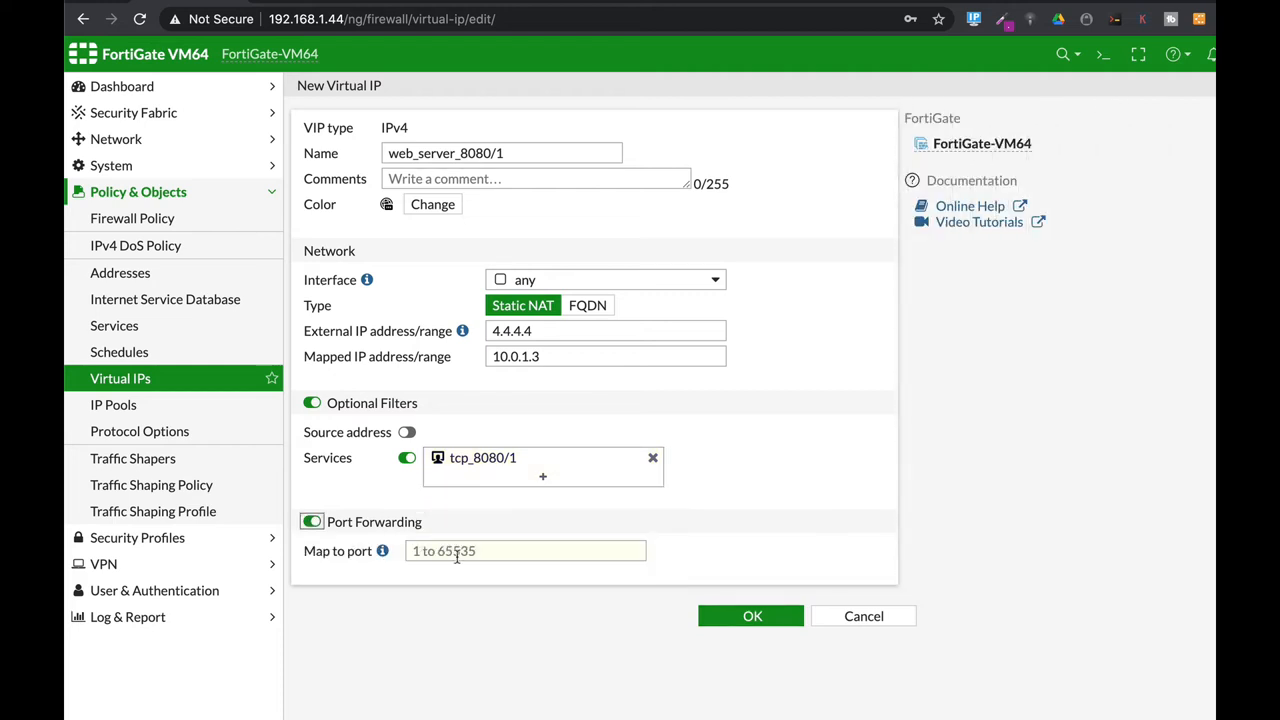
{"action": "type", "text": "80"}
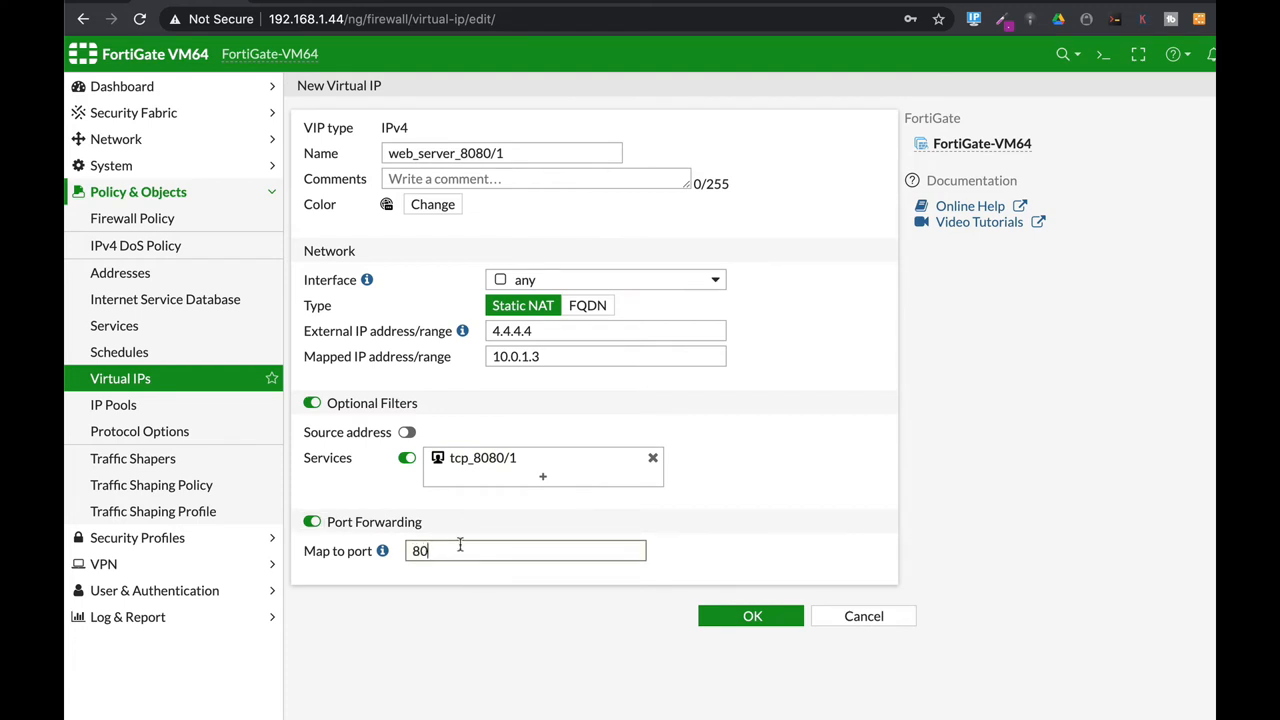
{"action": "mouse_move", "coordinate": [796, 533]}
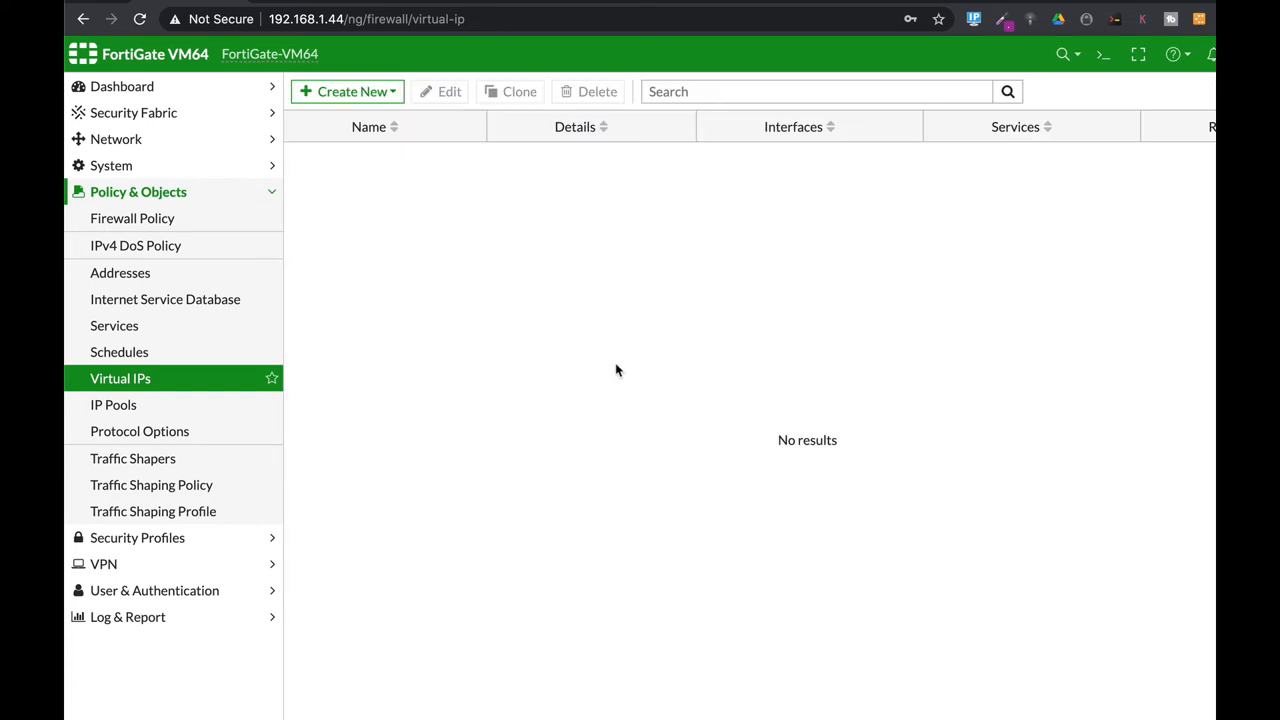
{"action": "mouse_move", "coordinate": [542, 334]}
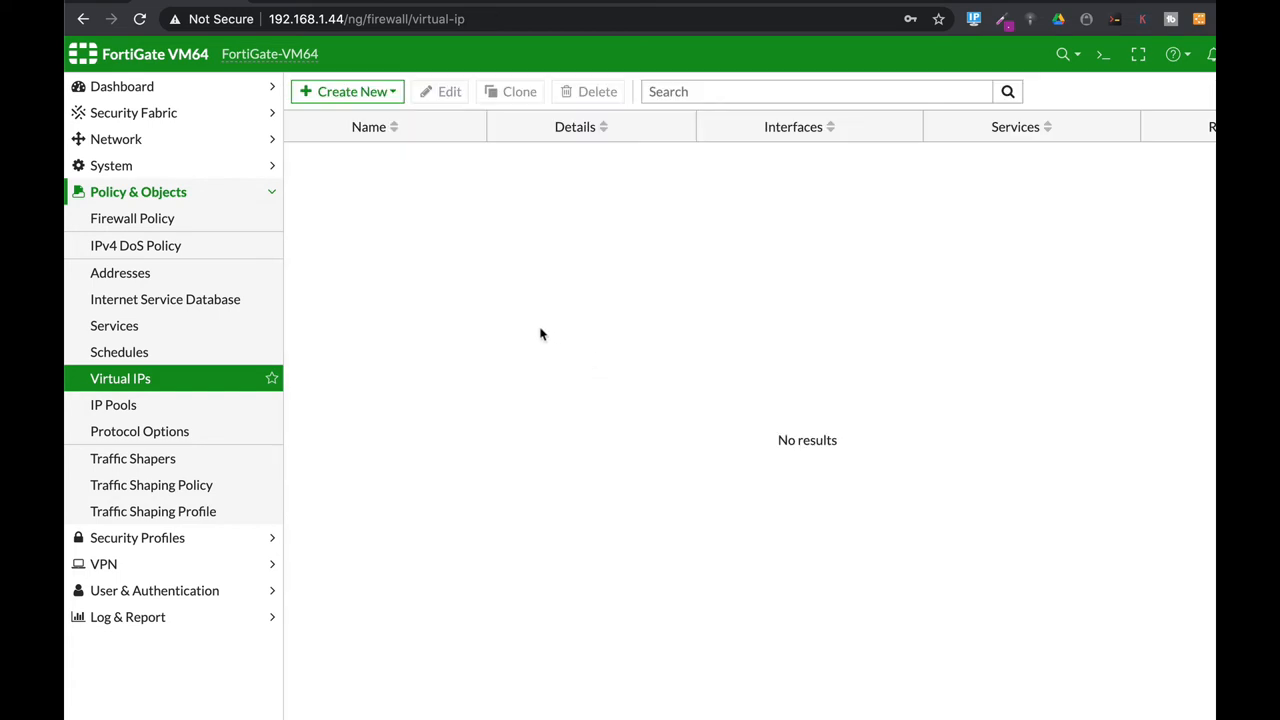
{"action": "mouse_move", "coordinate": [490, 323]}
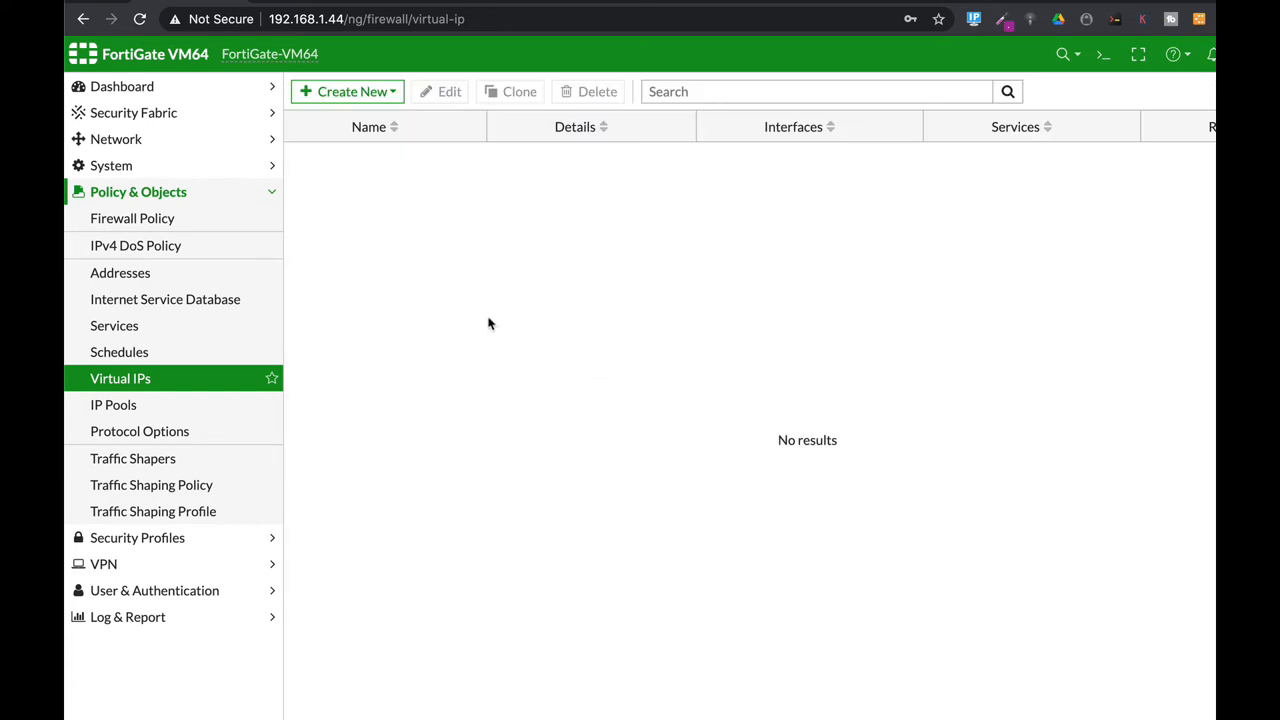
{"action": "mouse_move", "coordinate": [421, 257]}
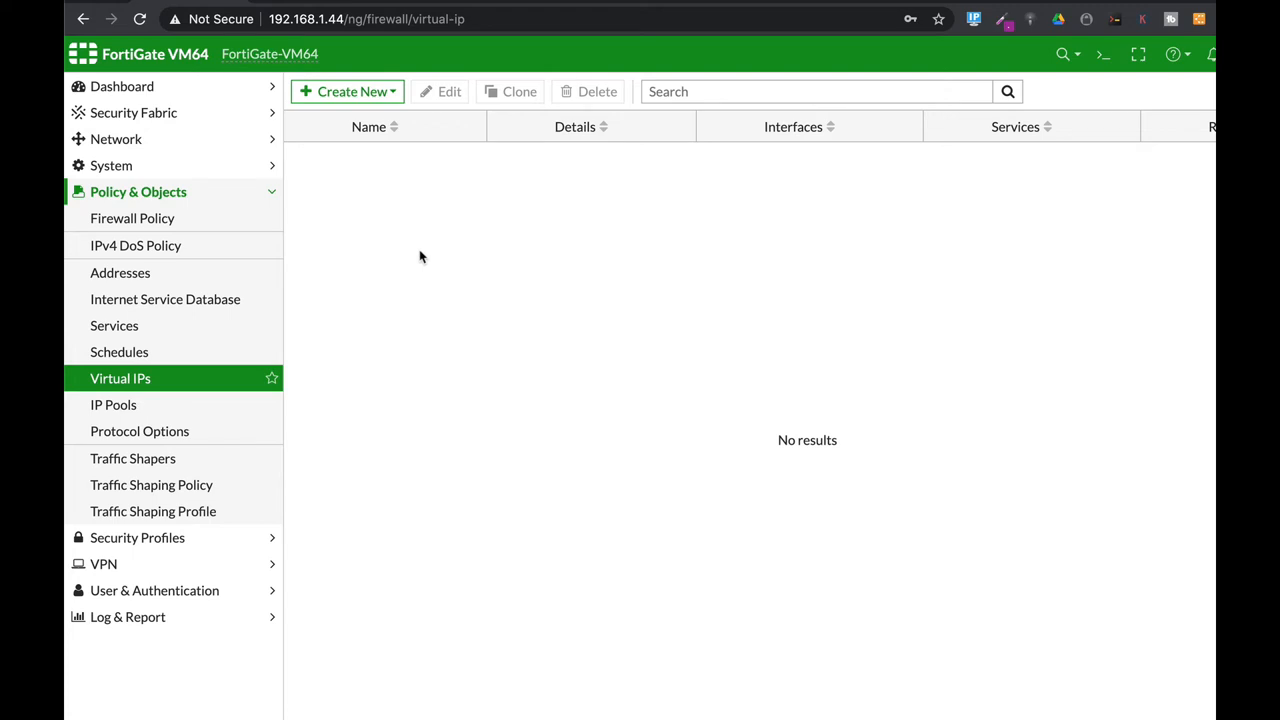
{"action": "mouse_move", "coordinate": [418, 257]}
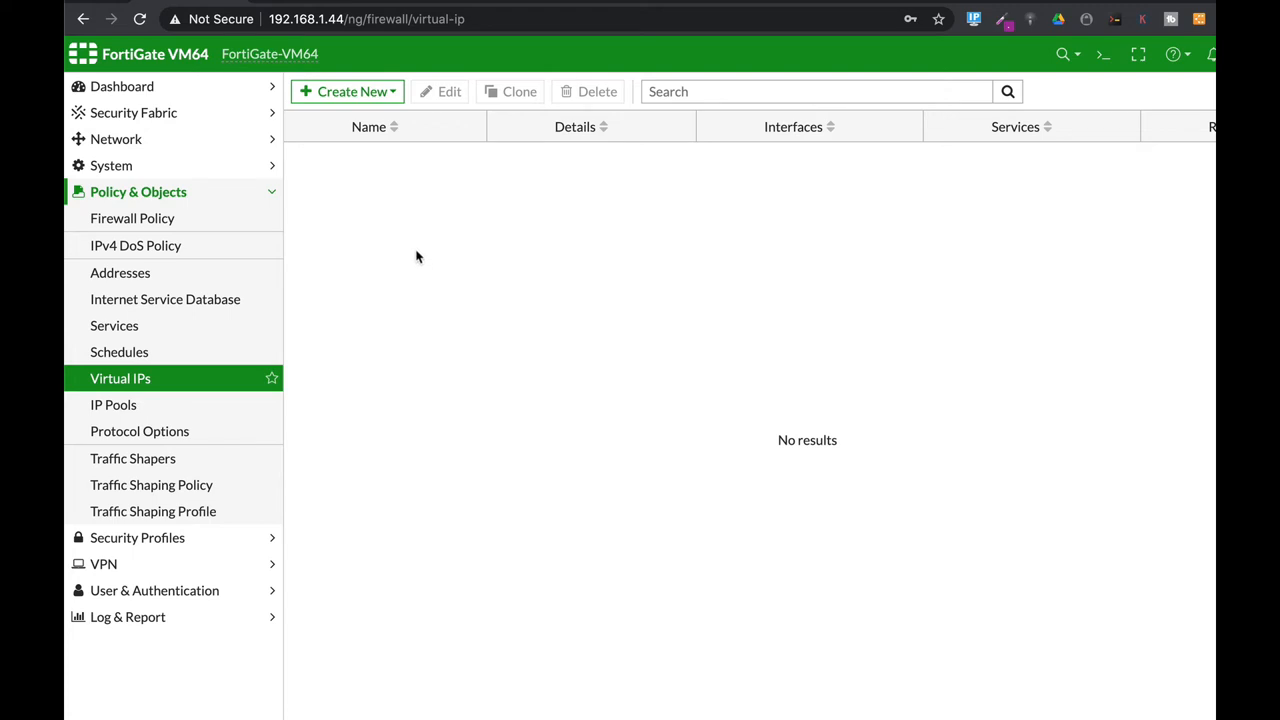
{"action": "mouse_move", "coordinate": [390, 258]}
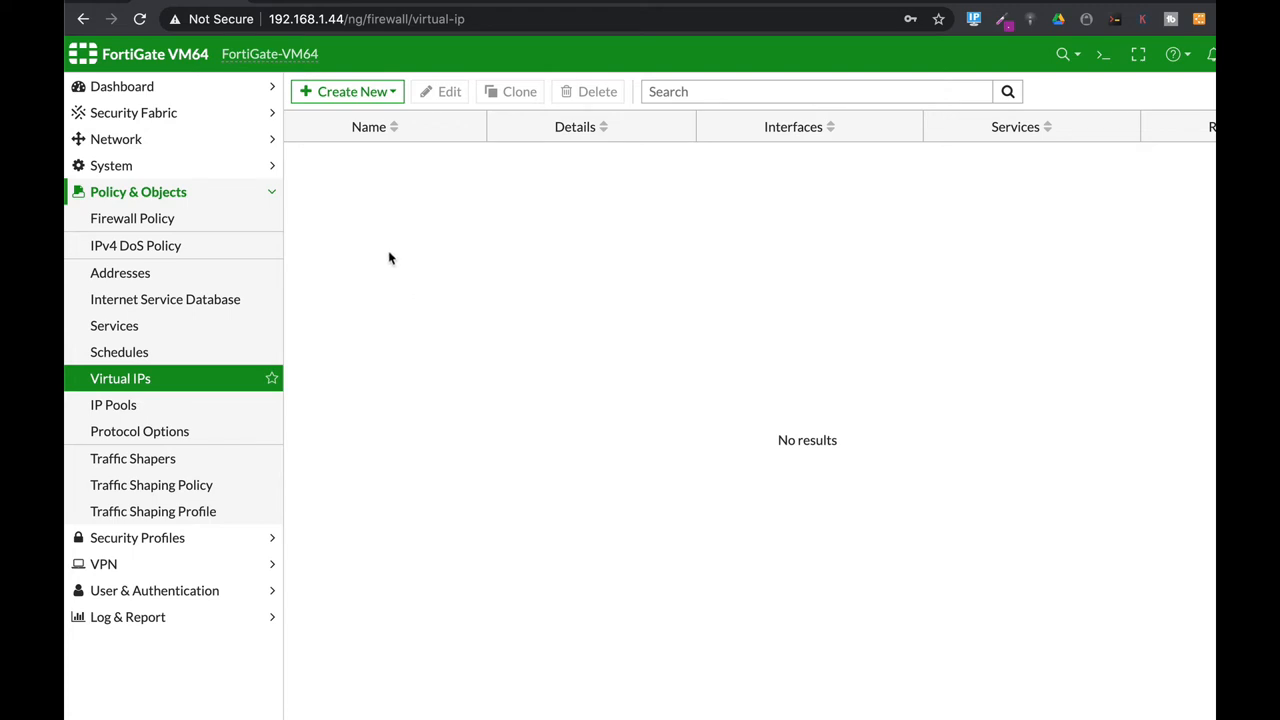
{"action": "mouse_move", "coordinate": [388, 250]}
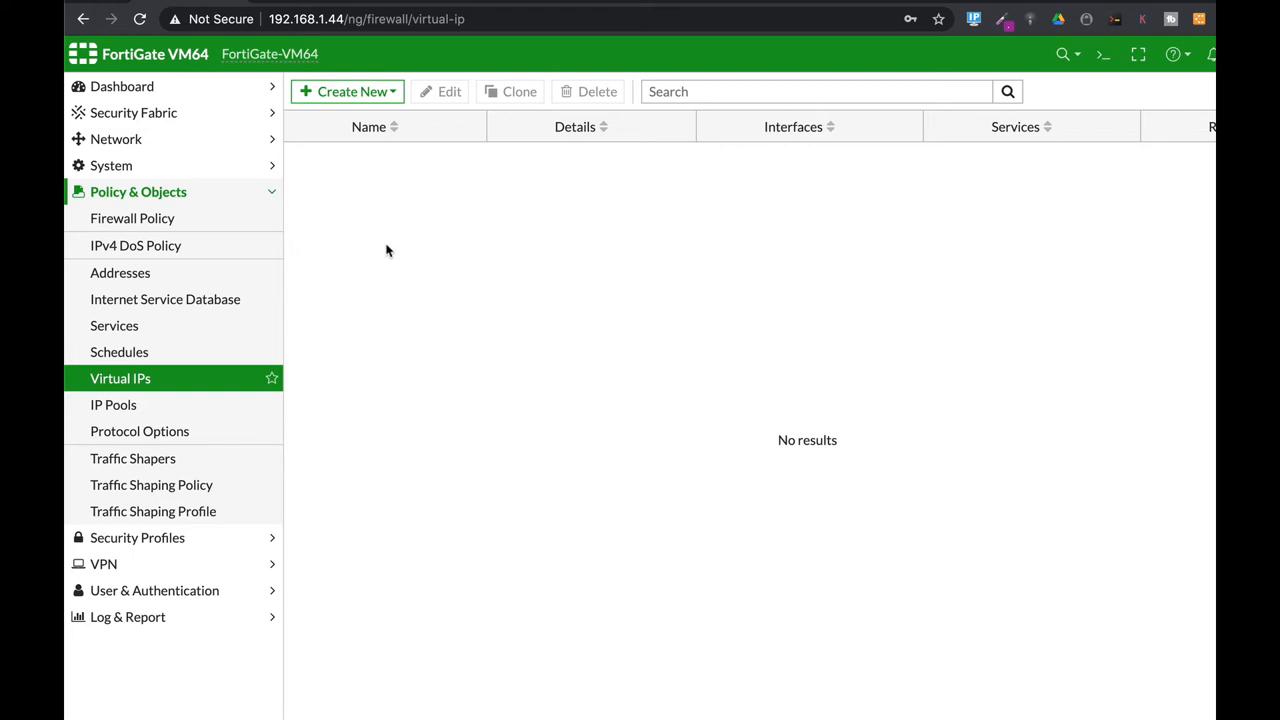
Start virtual IP web_server1 with external IP 4.4.4.4 and mapped IP 10.0.1.3
{"action": "left_click", "coordinate": [347, 91]}
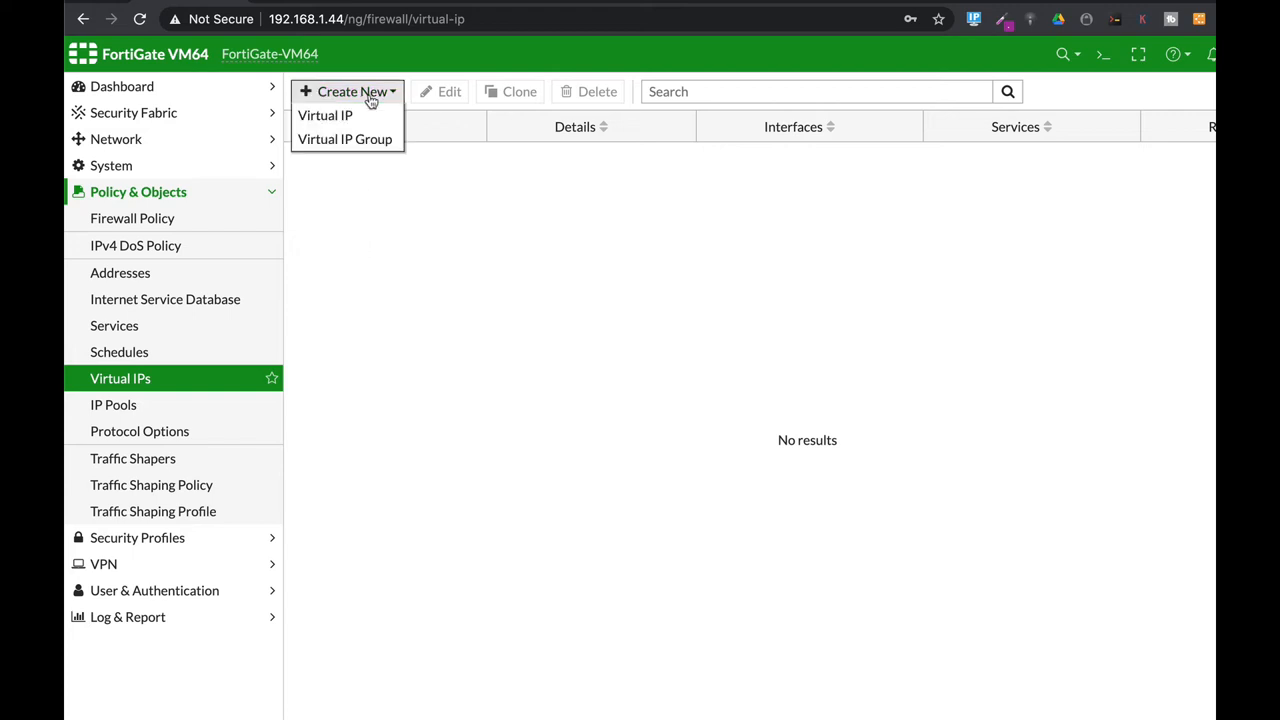
{"action": "left_click", "coordinate": [325, 115]}
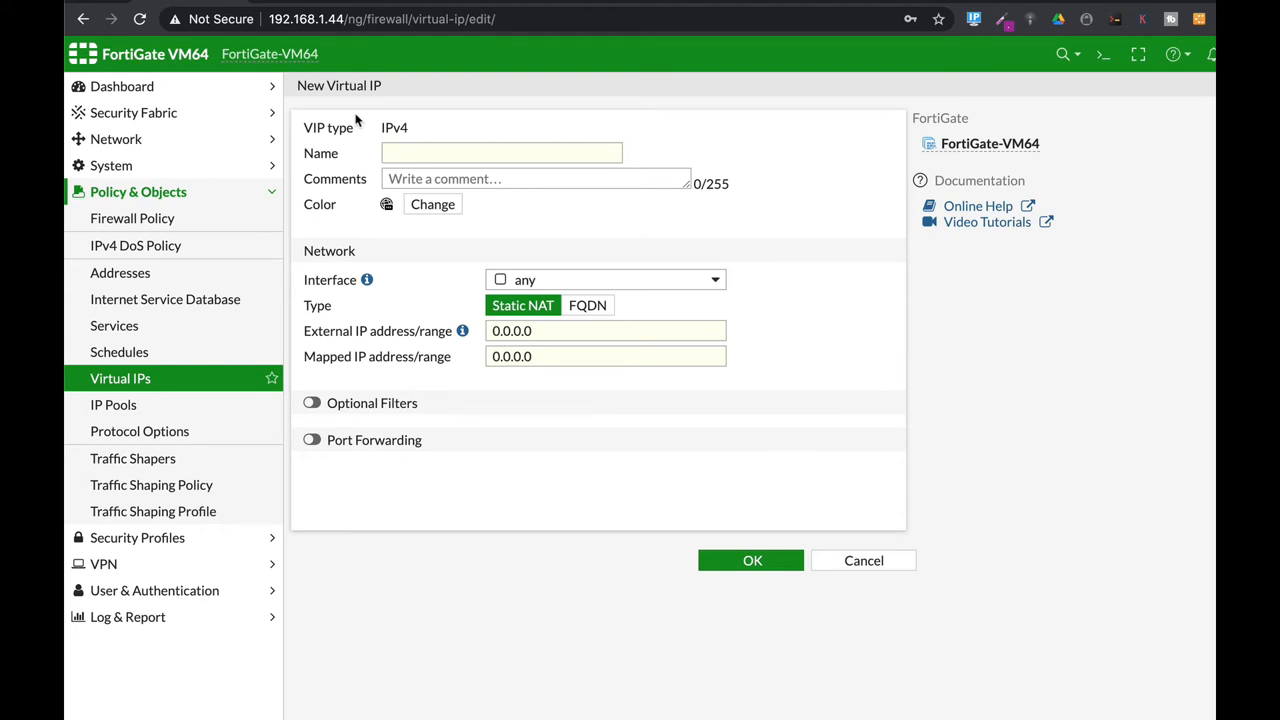
{"action": "type", "text": "web"}
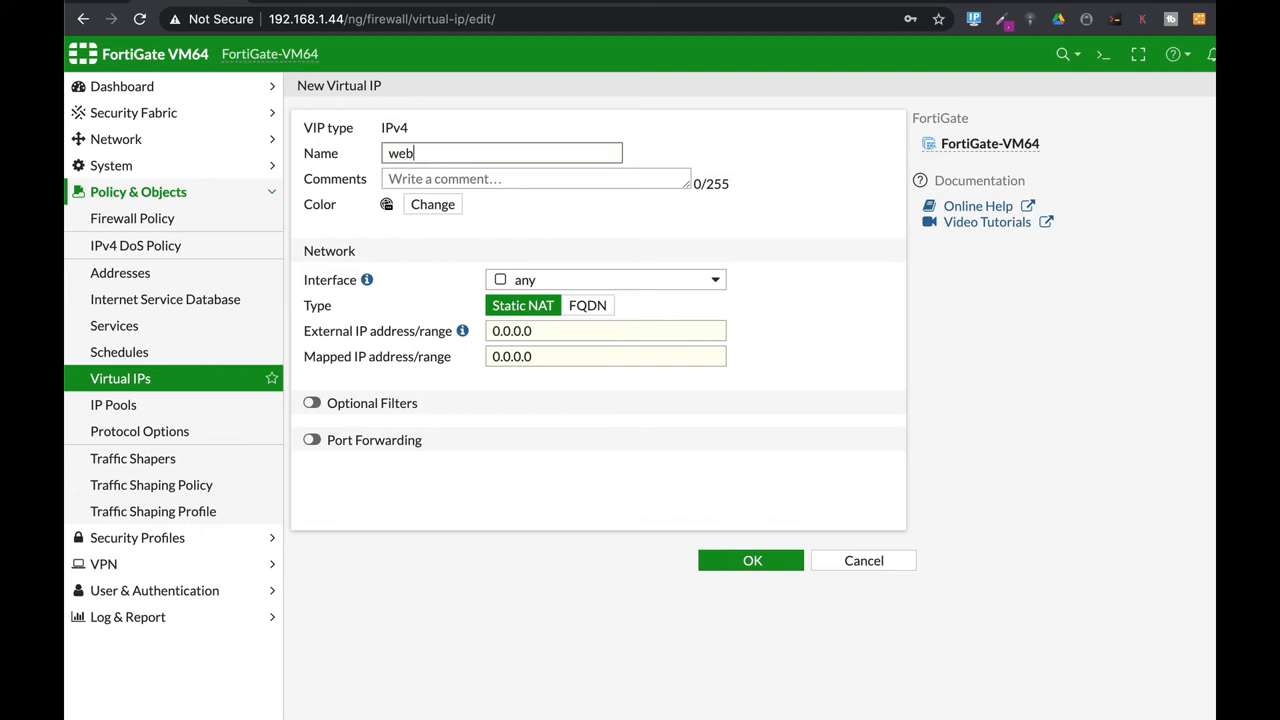
{"action": "type", "text": "_server1"}
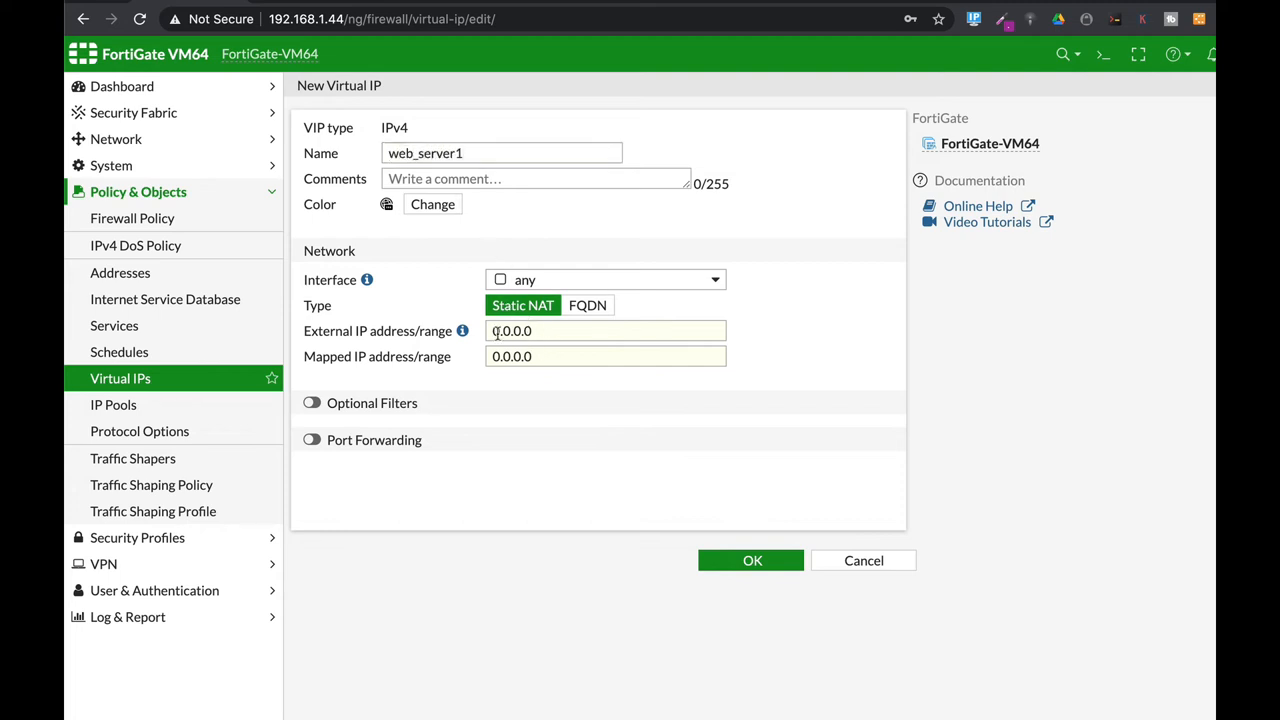
{"action": "type", "text": "4"}
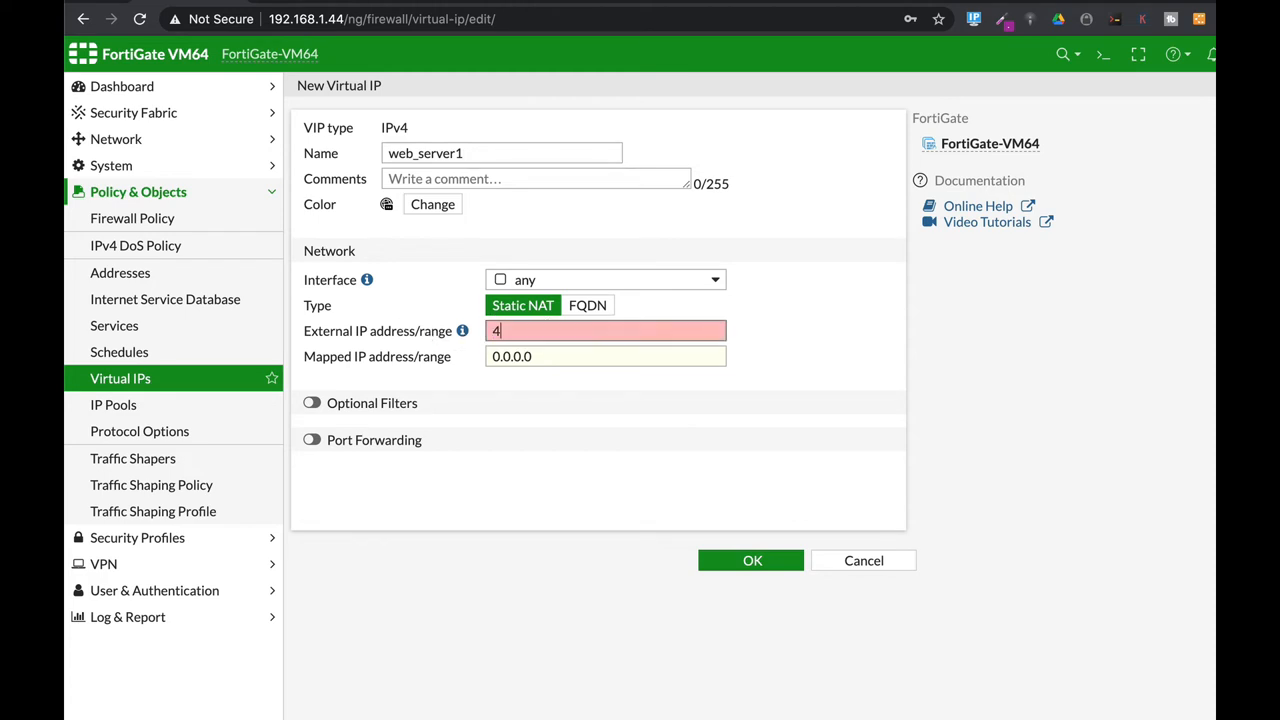
{"action": "type", "text": ".4.4.4"}
{"action": "left_click", "coordinate": [606, 356]}
{"action": "type", "text": "1"}
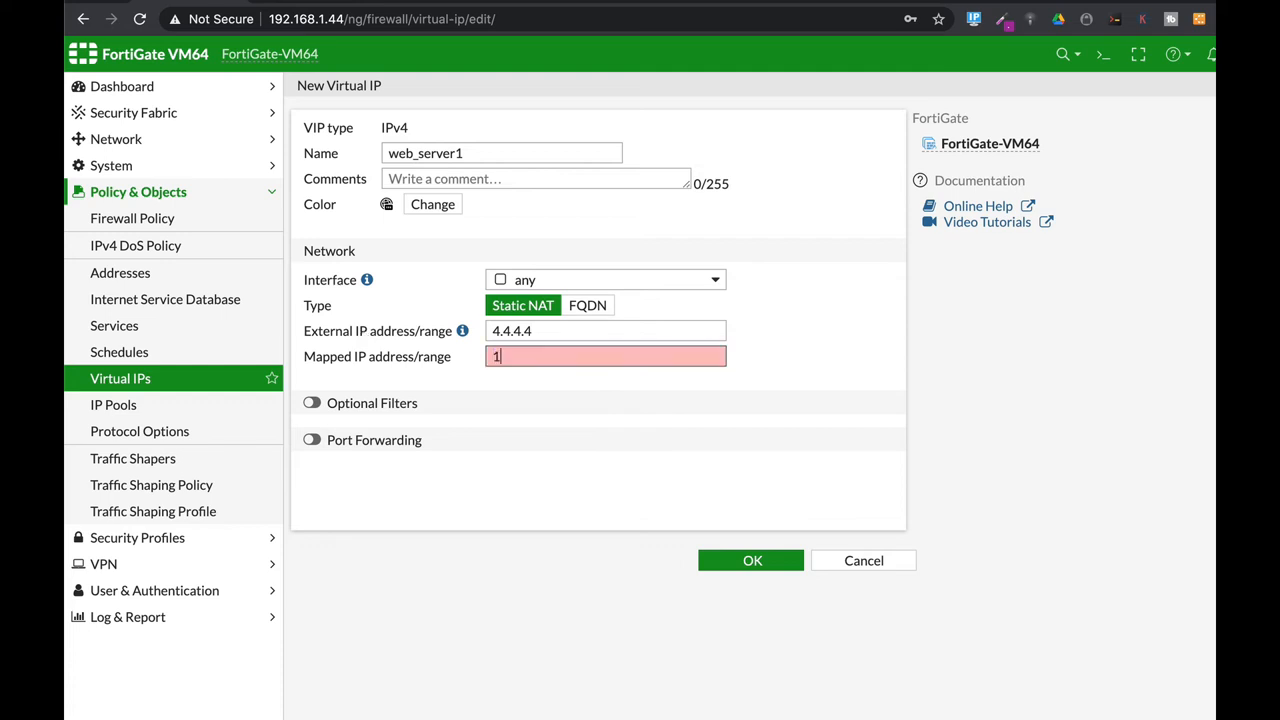
{"action": "type", "text": "0.0.1.3"}
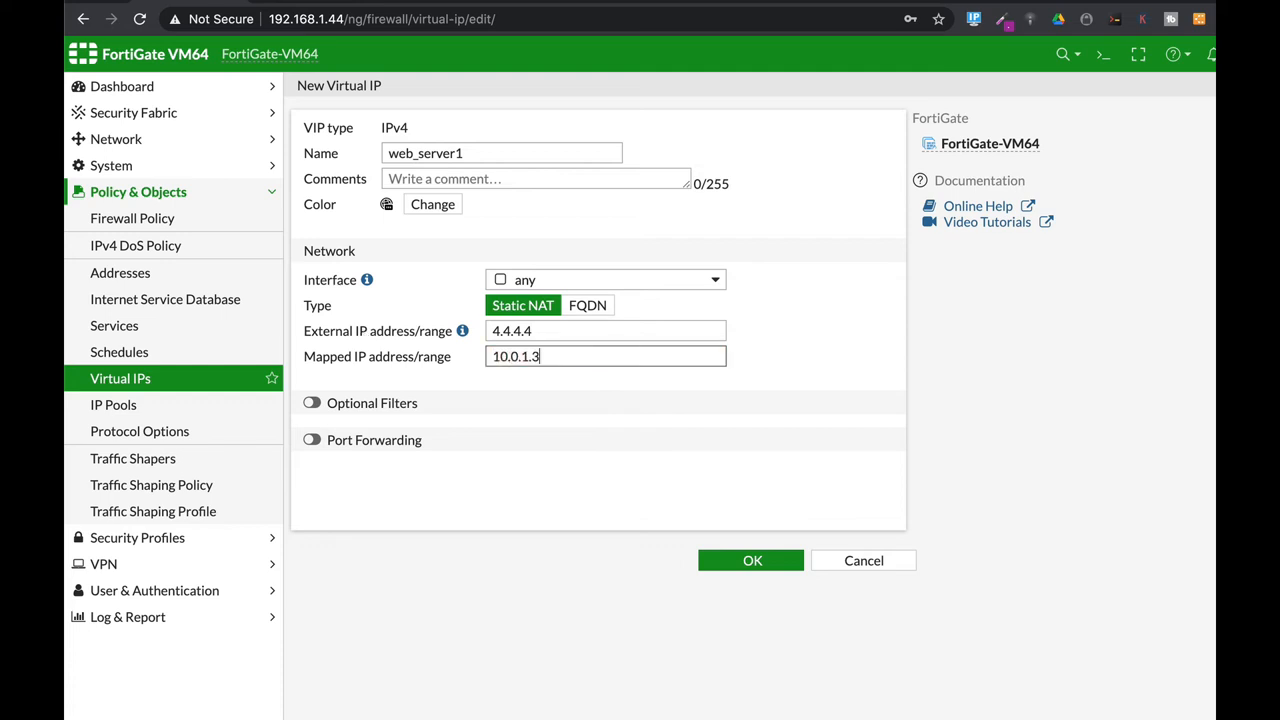
Enable port forwarding from TCP 8080 to port 80 and save web_server1
{"action": "left_click", "coordinate": [312, 440]}
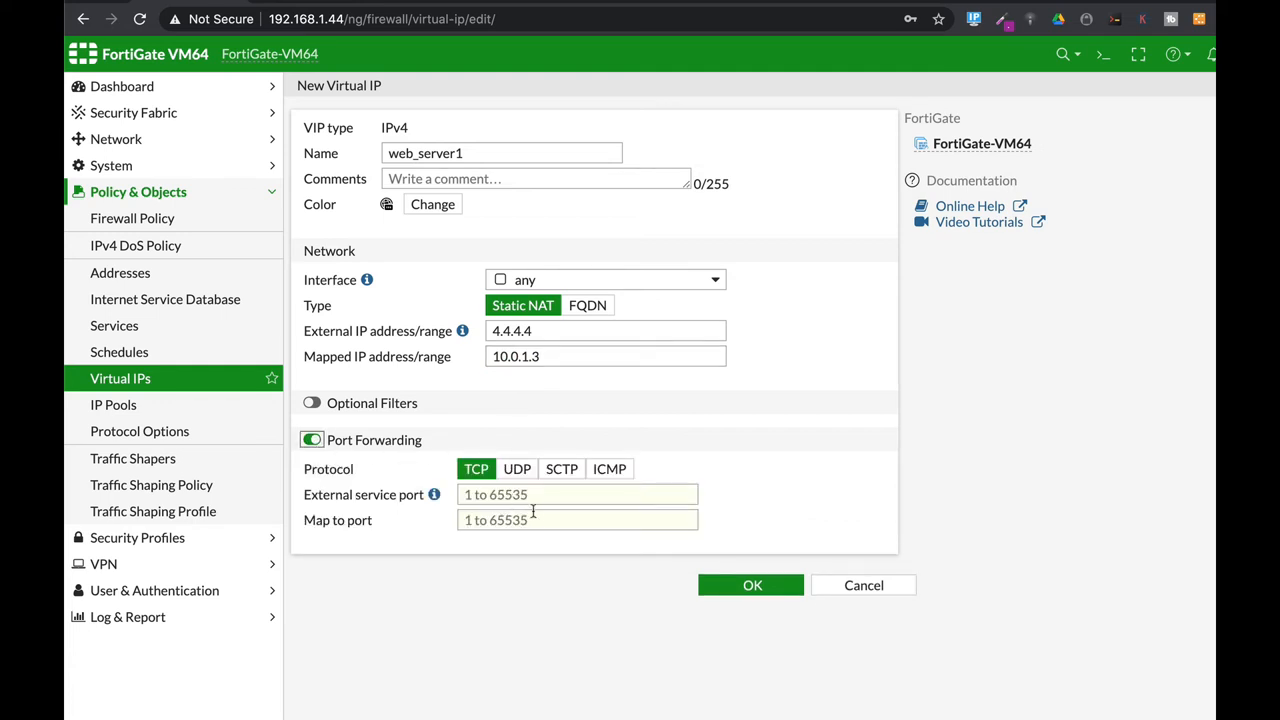
{"action": "left_click", "coordinate": [577, 494]}
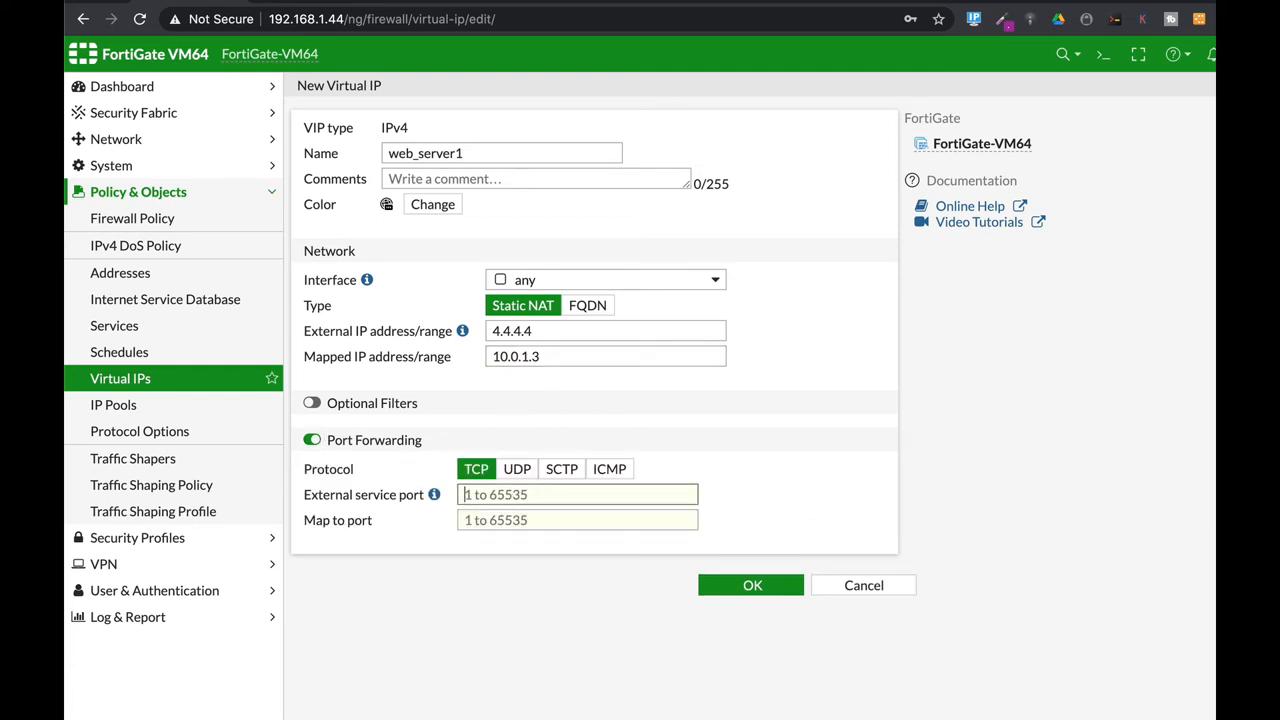
{"action": "type", "text": "8080-8"}
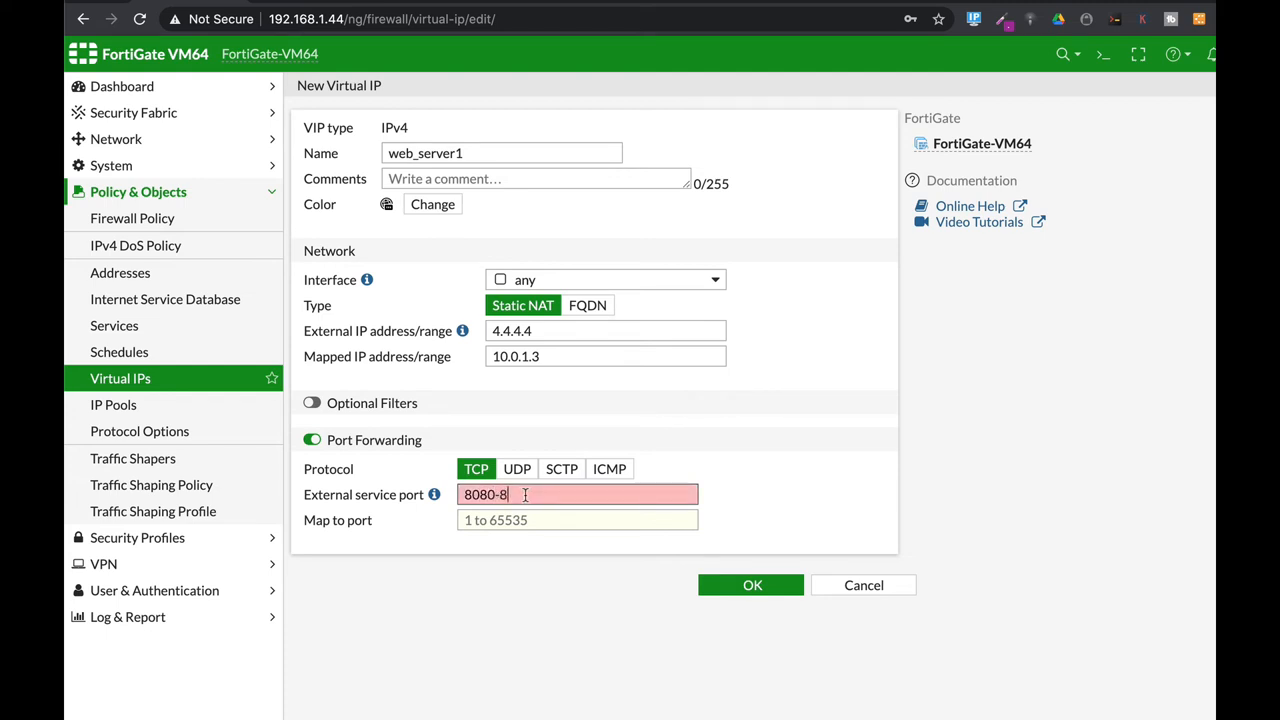
{"action": "left_click", "coordinate": [577, 520]}
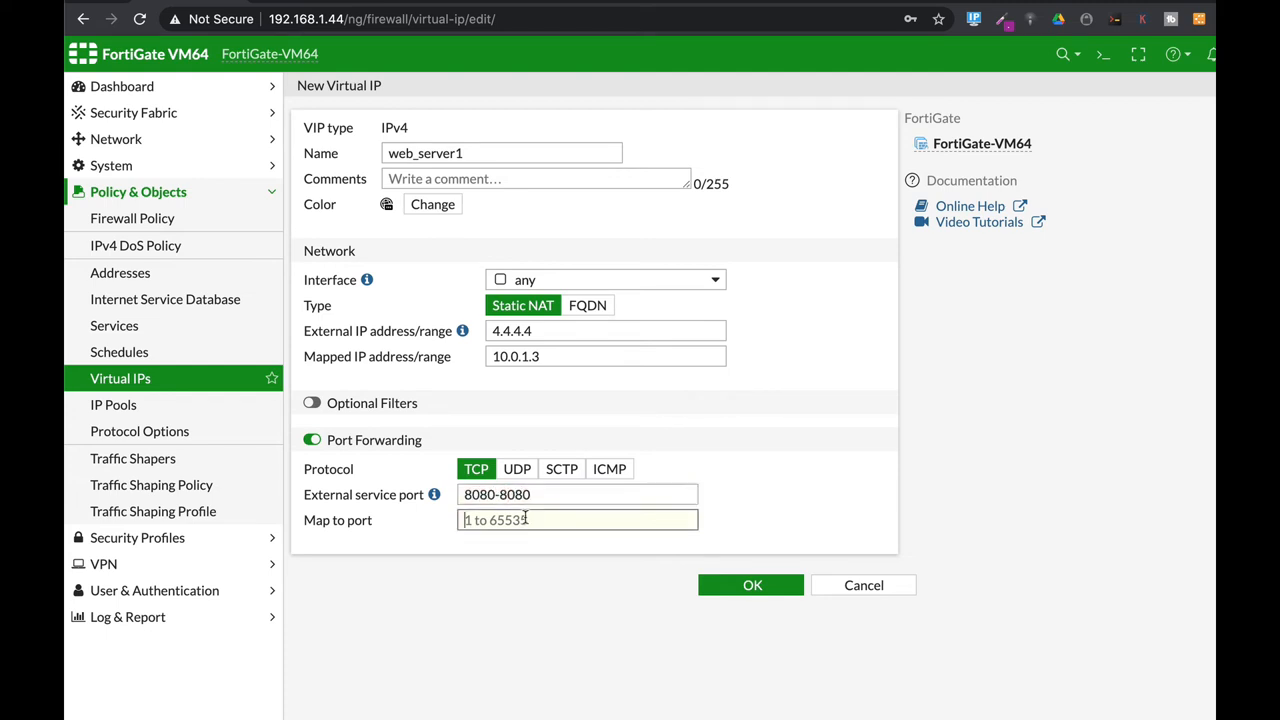
{"action": "type", "text": "80"}
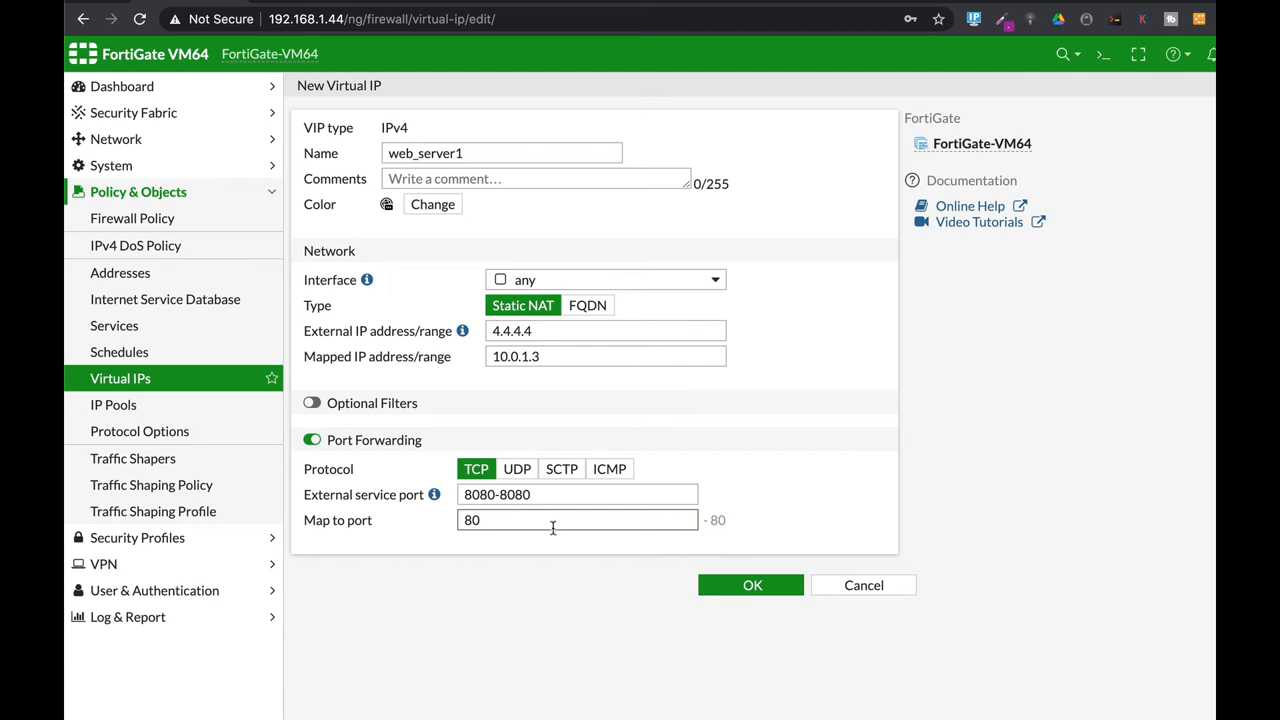
{"action": "mouse_move", "coordinate": [680, 571]}
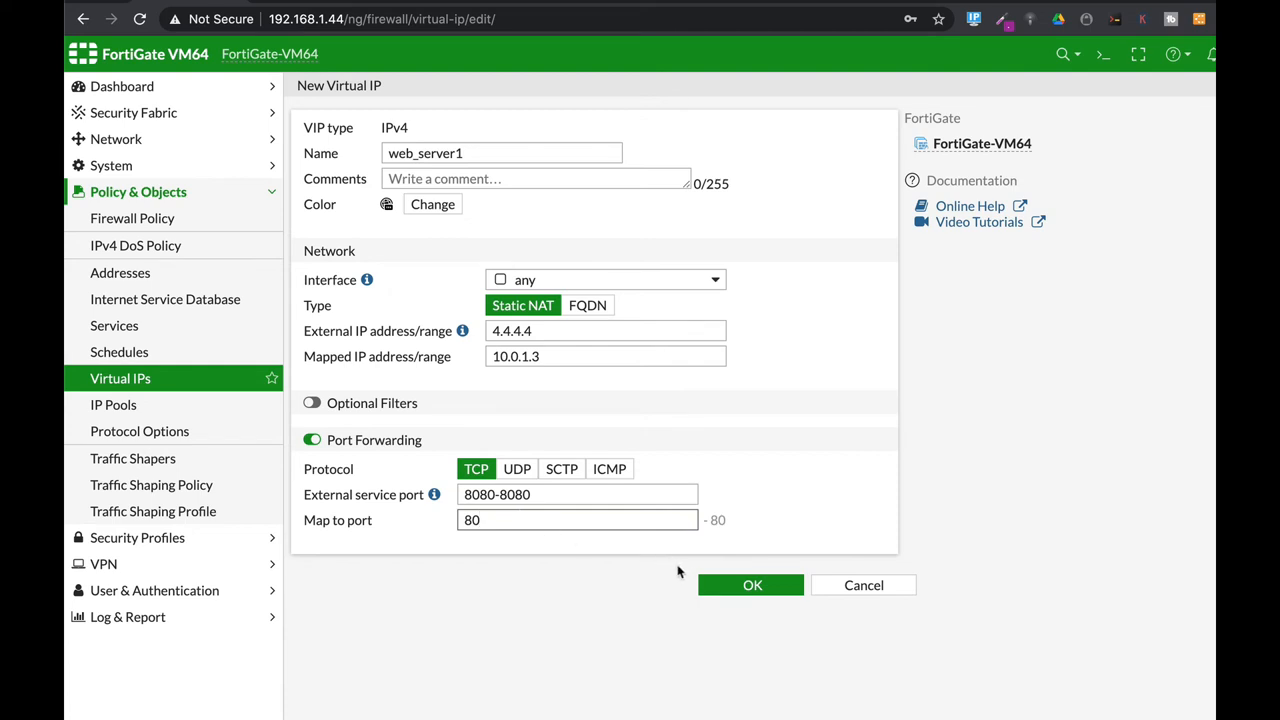
{"action": "left_click", "coordinate": [751, 585]}
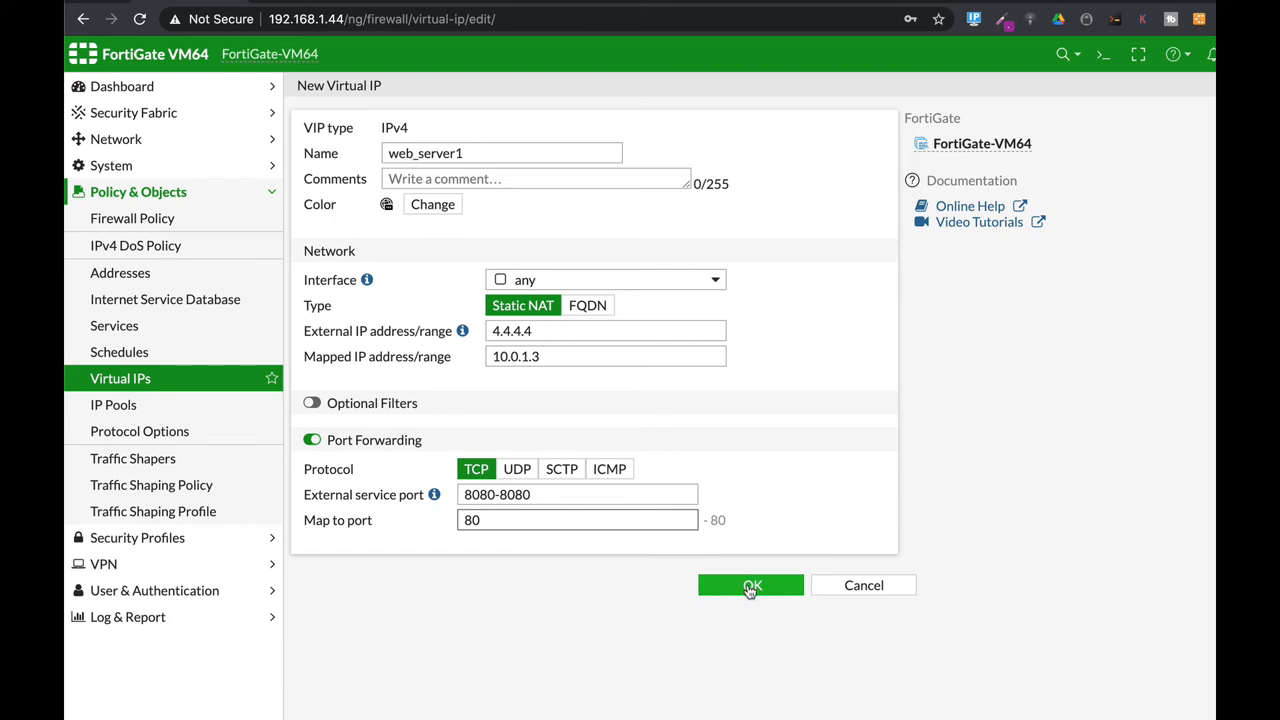
{"action": "left_click", "coordinate": [750, 585]}
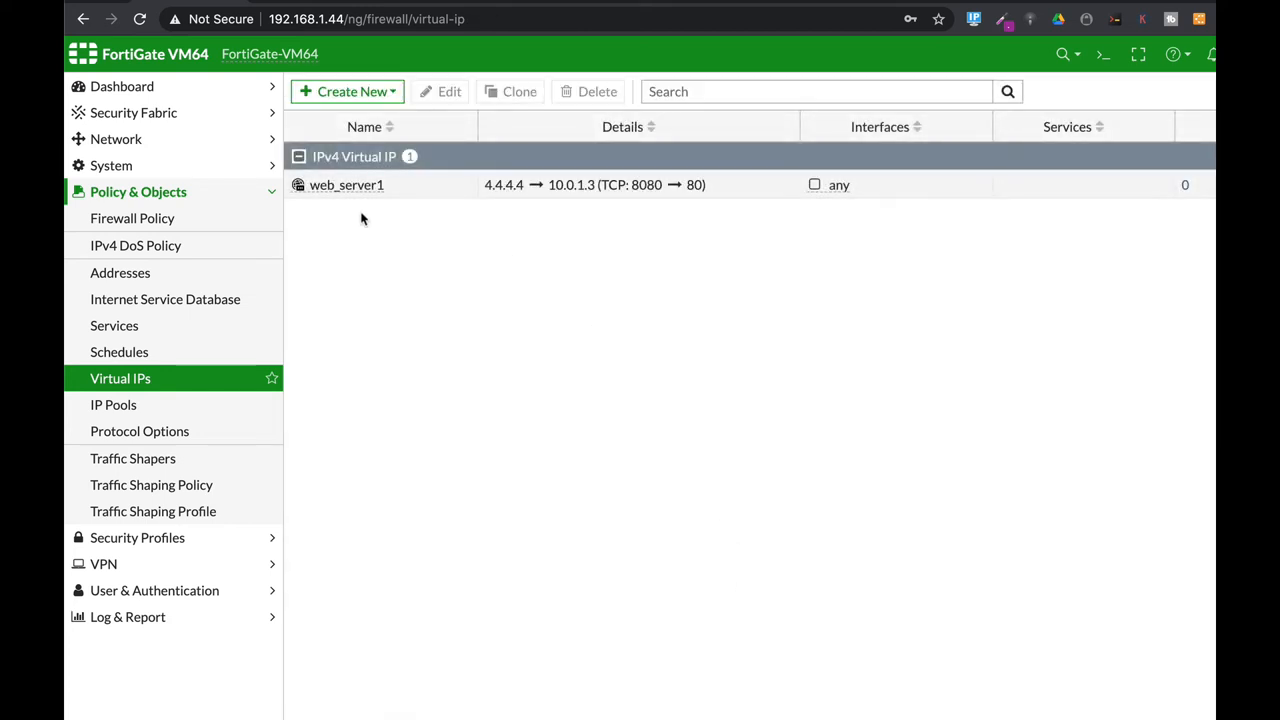
Start virtual IP web_server_2 with external IP 4.4.4.4 and mapped IP 10.0.1.4
{"action": "left_click", "coordinate": [347, 91]}
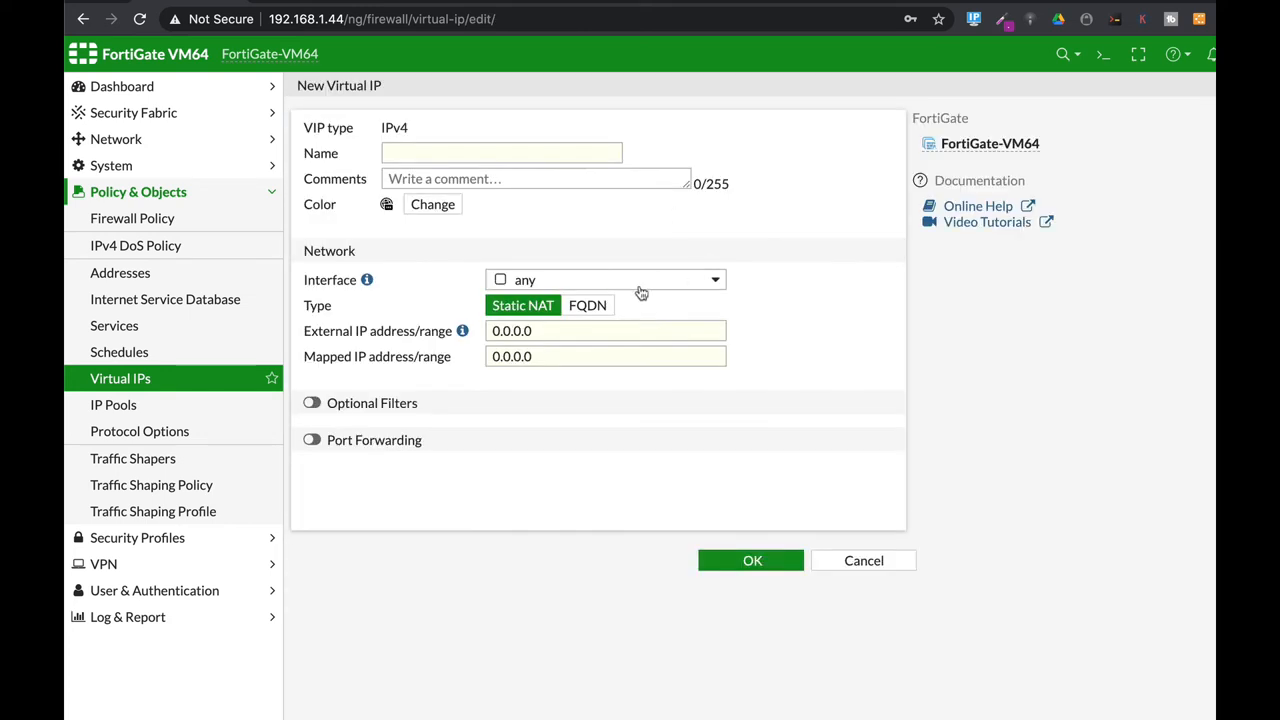
{"action": "type", "text": "web_server_2"}
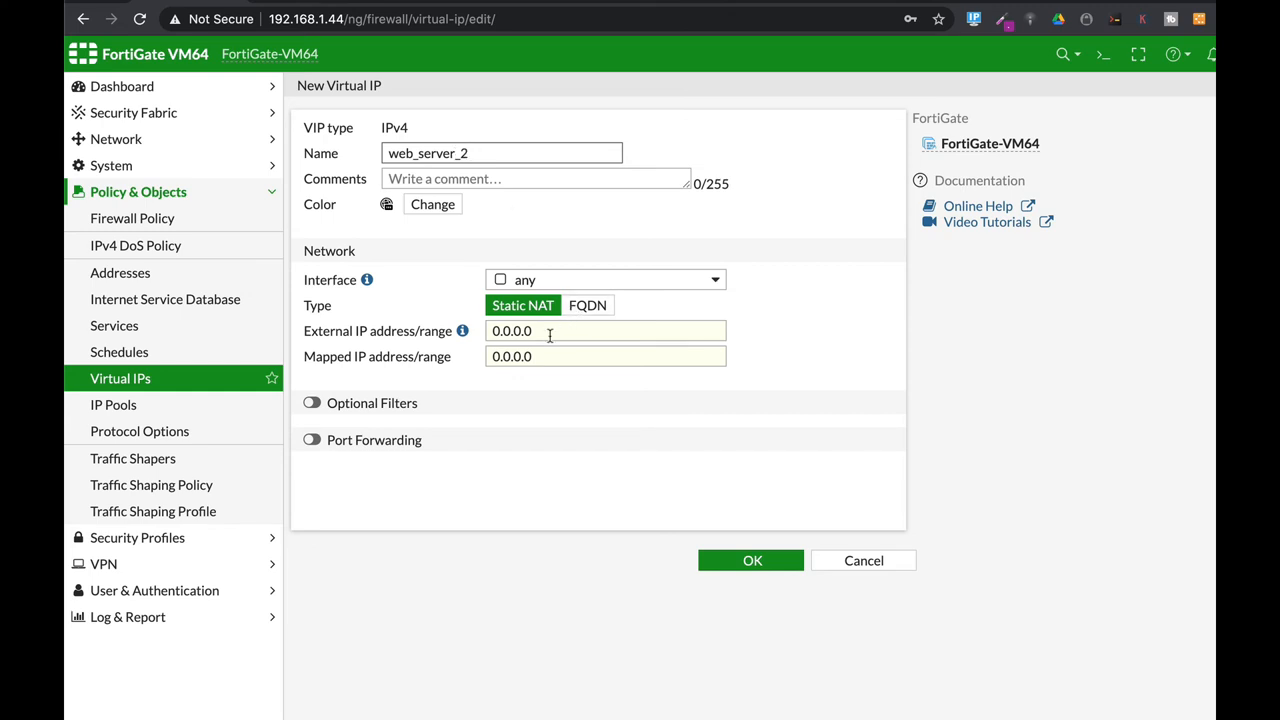
{"action": "type", "text": "4.4"}
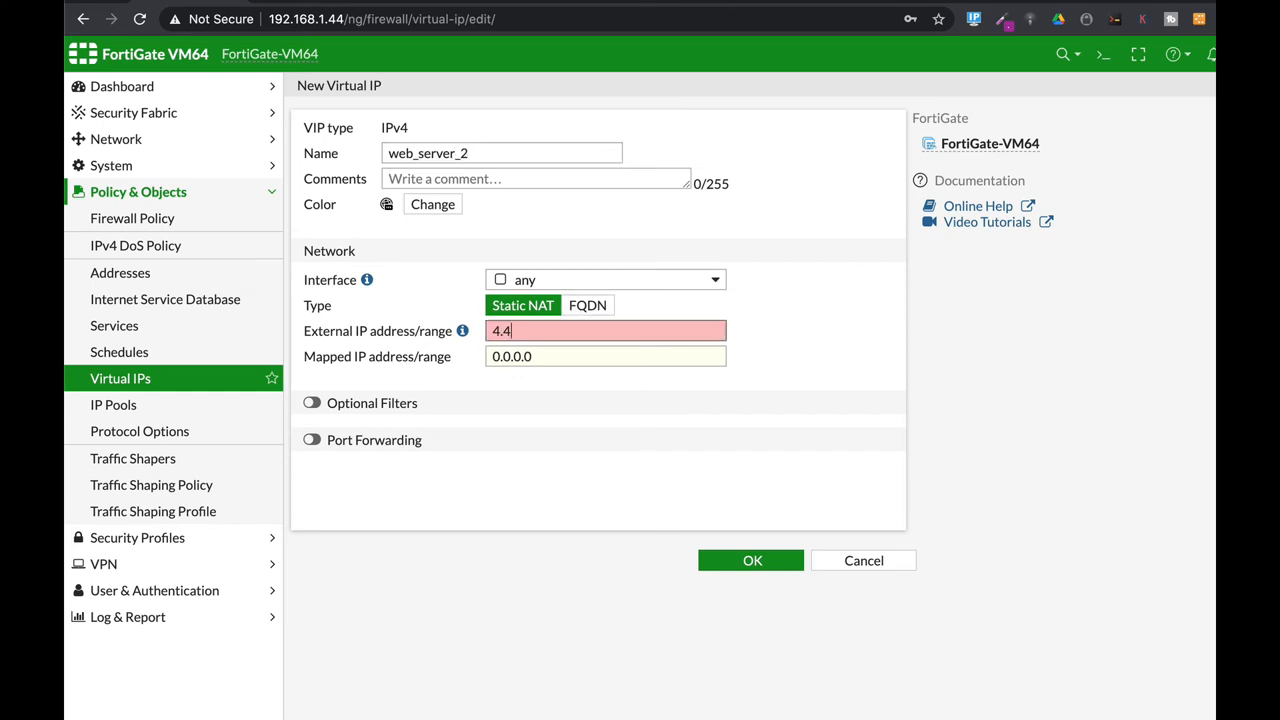
{"action": "left_click", "coordinate": [605, 356]}
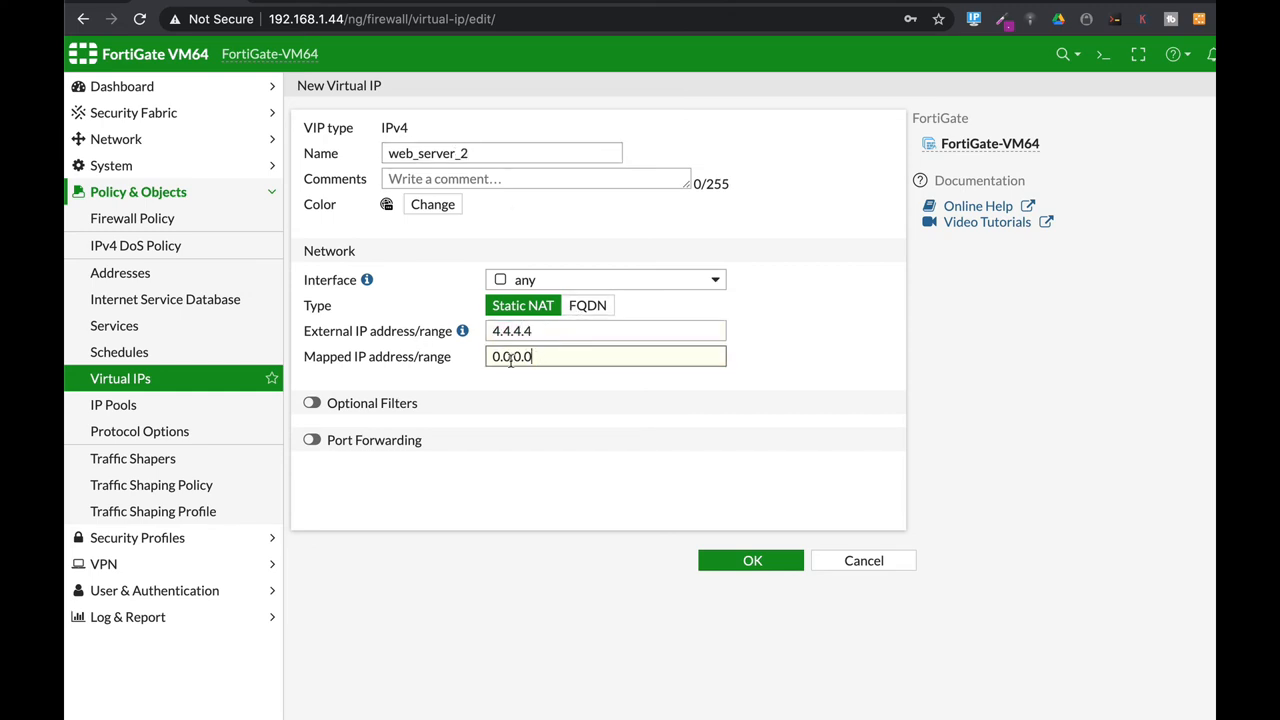
{"action": "type", "text": "10.0"}
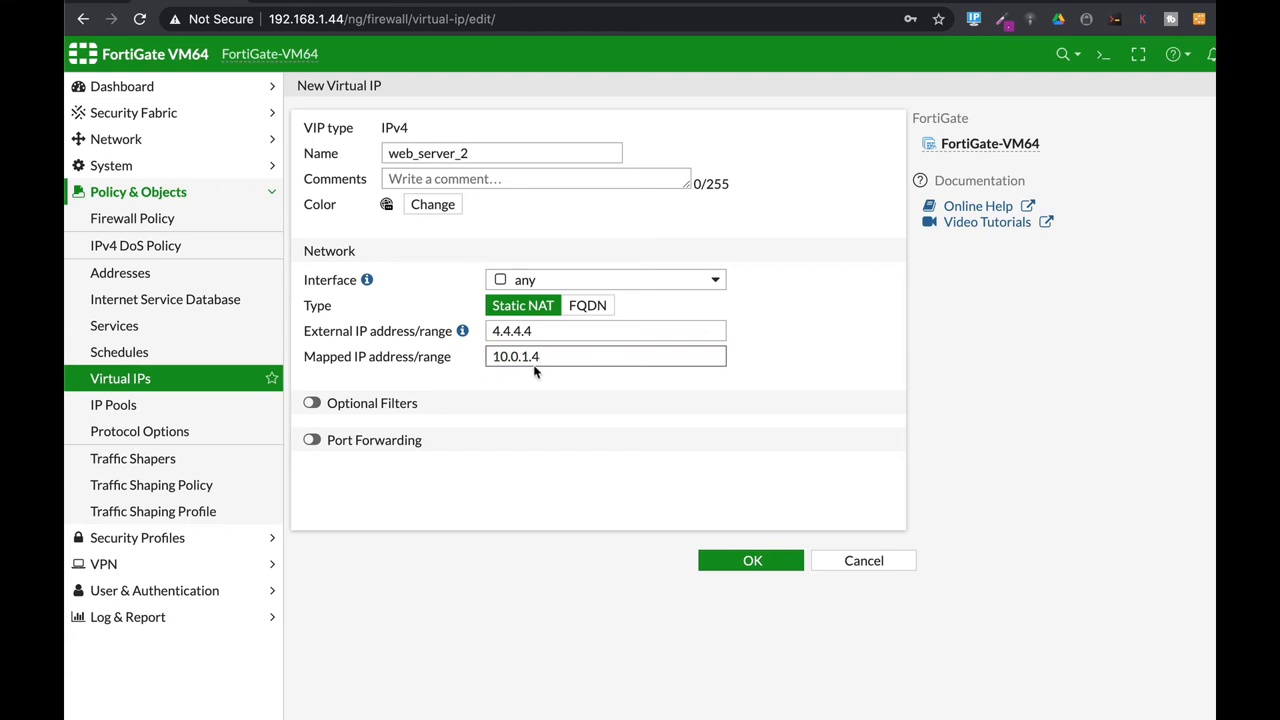
Enable port forwarding from TCP 8081 to port 80 and save web_server_2
{"action": "left_click", "coordinate": [311, 440]}
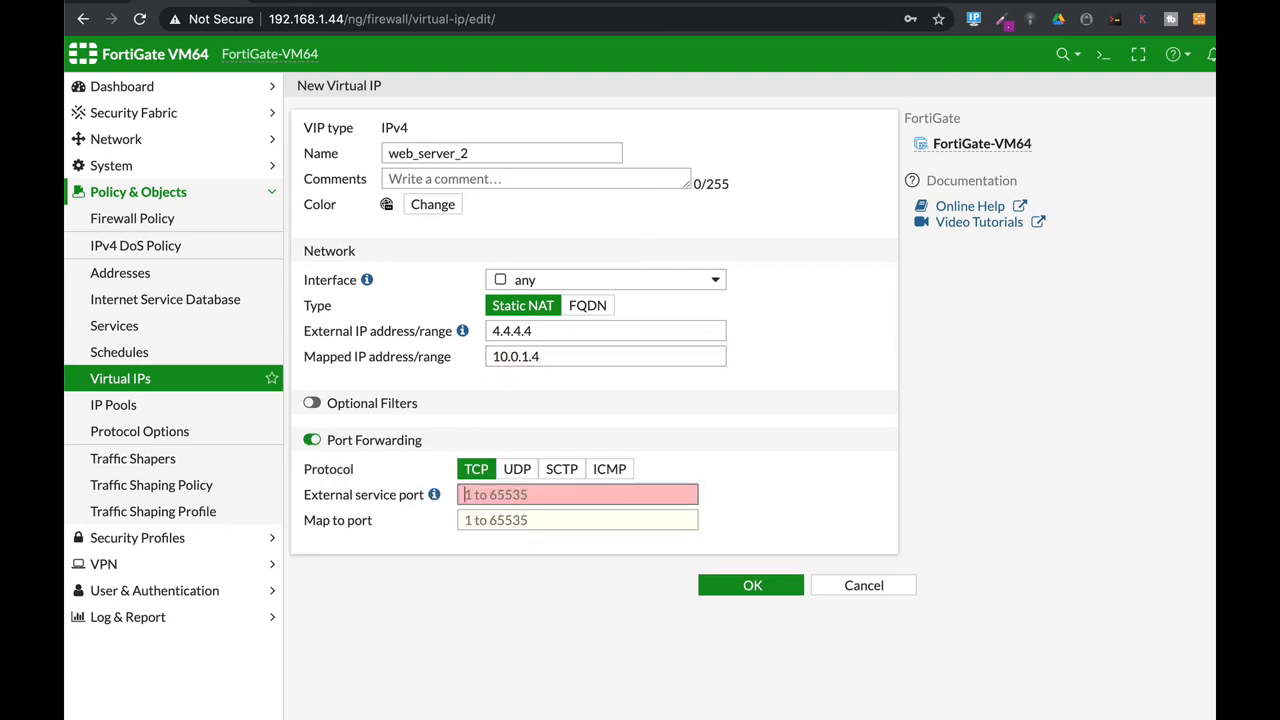
{"action": "type", "text": "8081"}
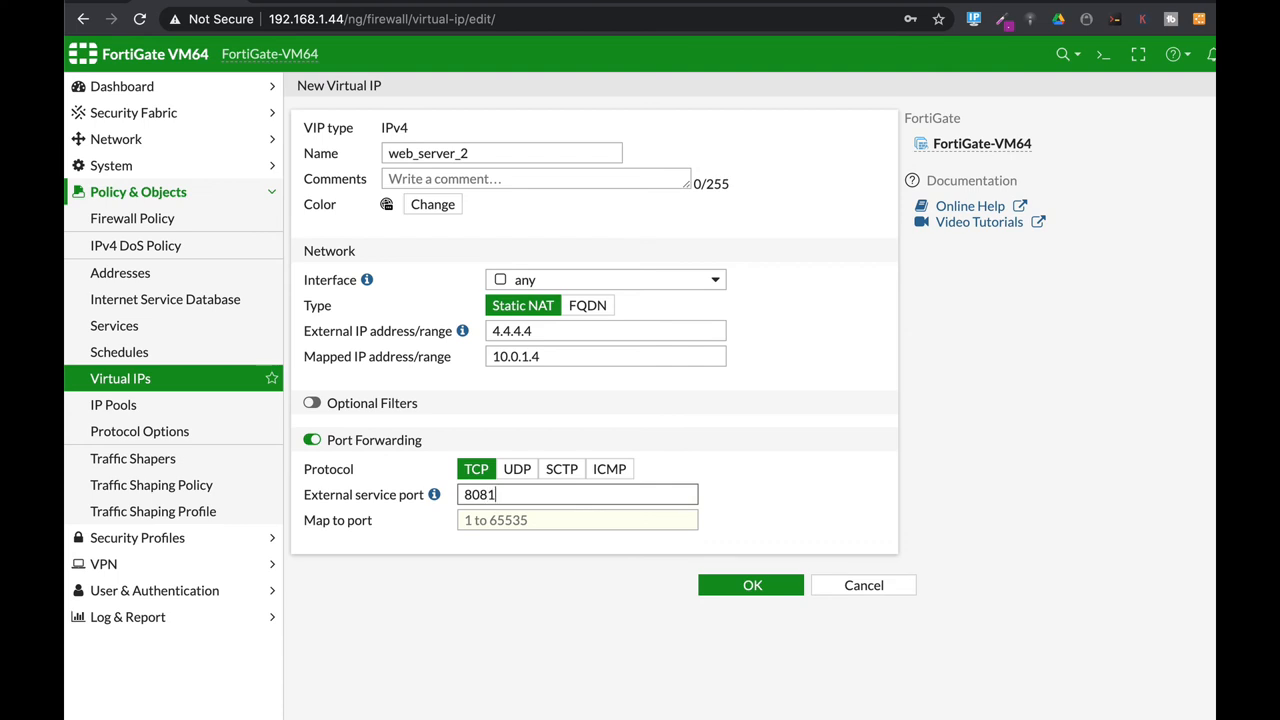
{"action": "type", "text": "-8081"}
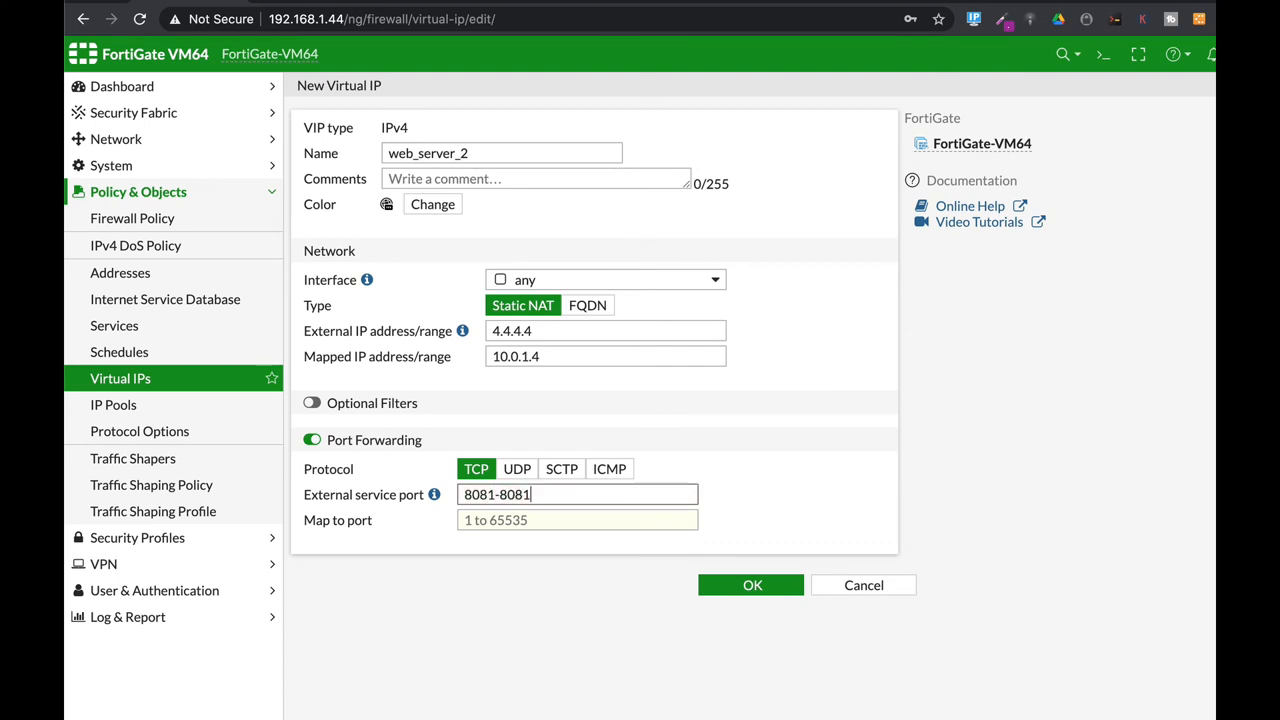
{"action": "type", "text": "8"}
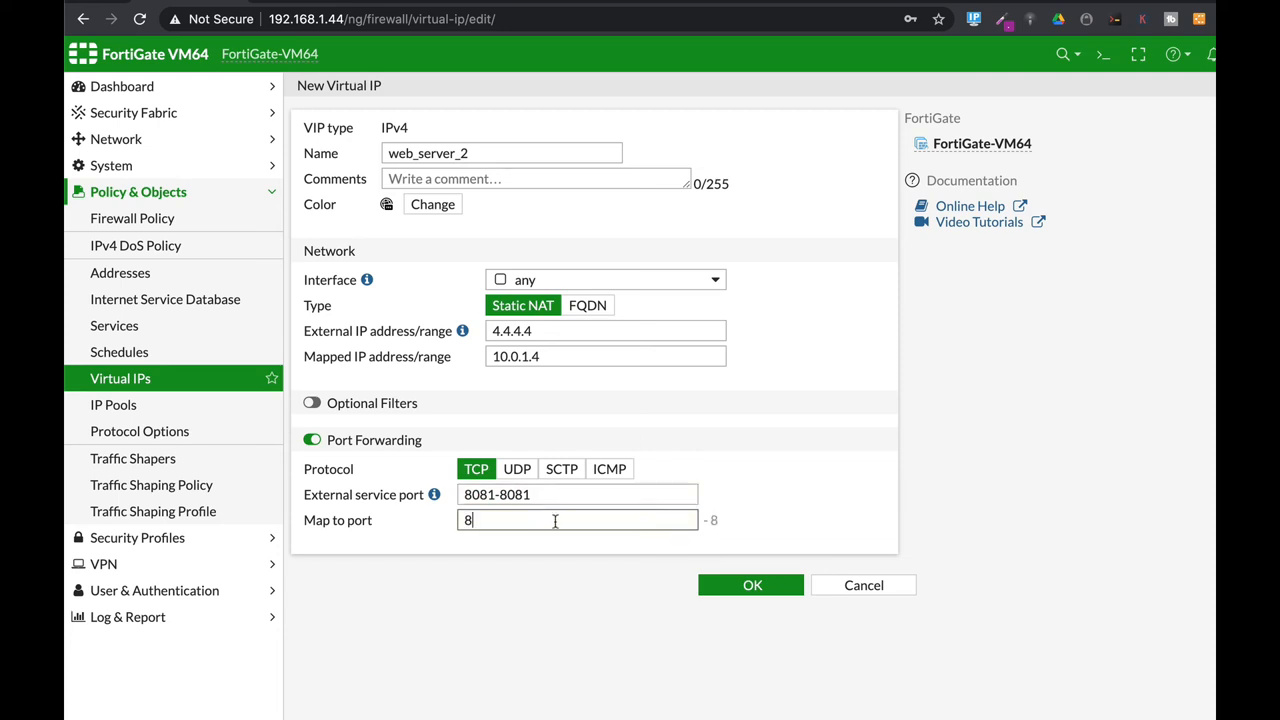
{"action": "left_click", "coordinate": [751, 585]}
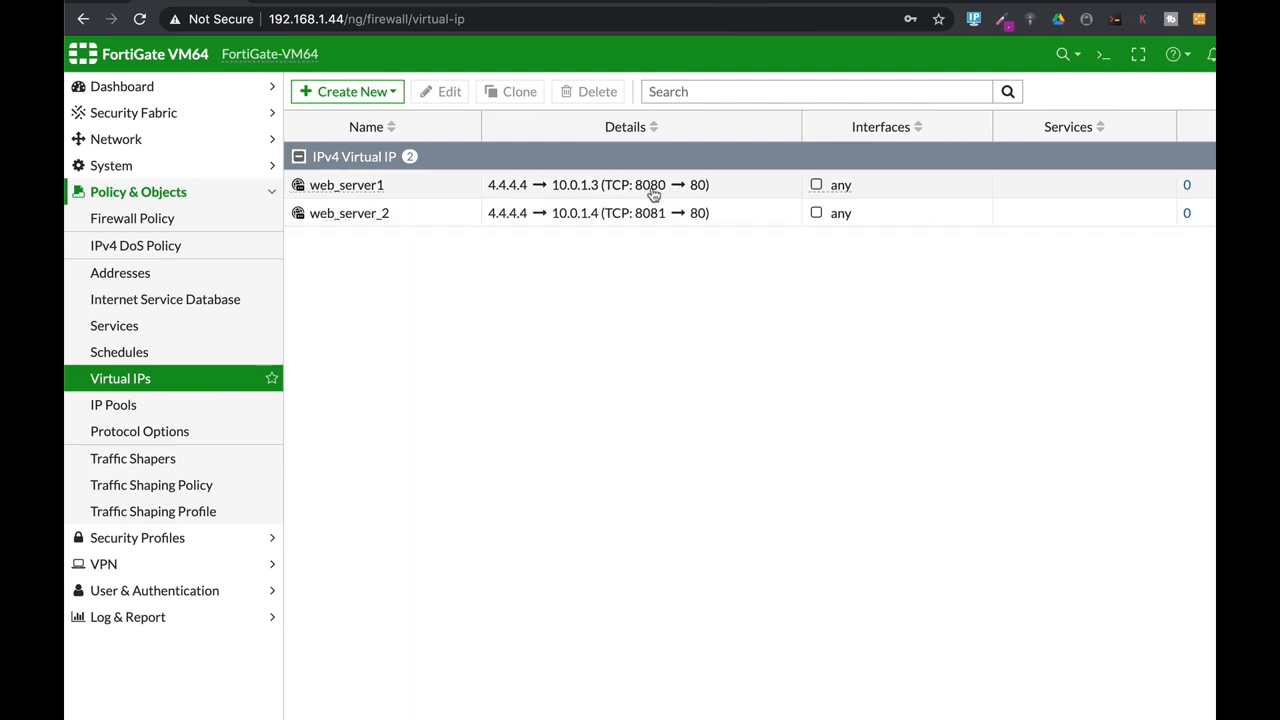
{"action": "mouse_move", "coordinate": [585, 196]}
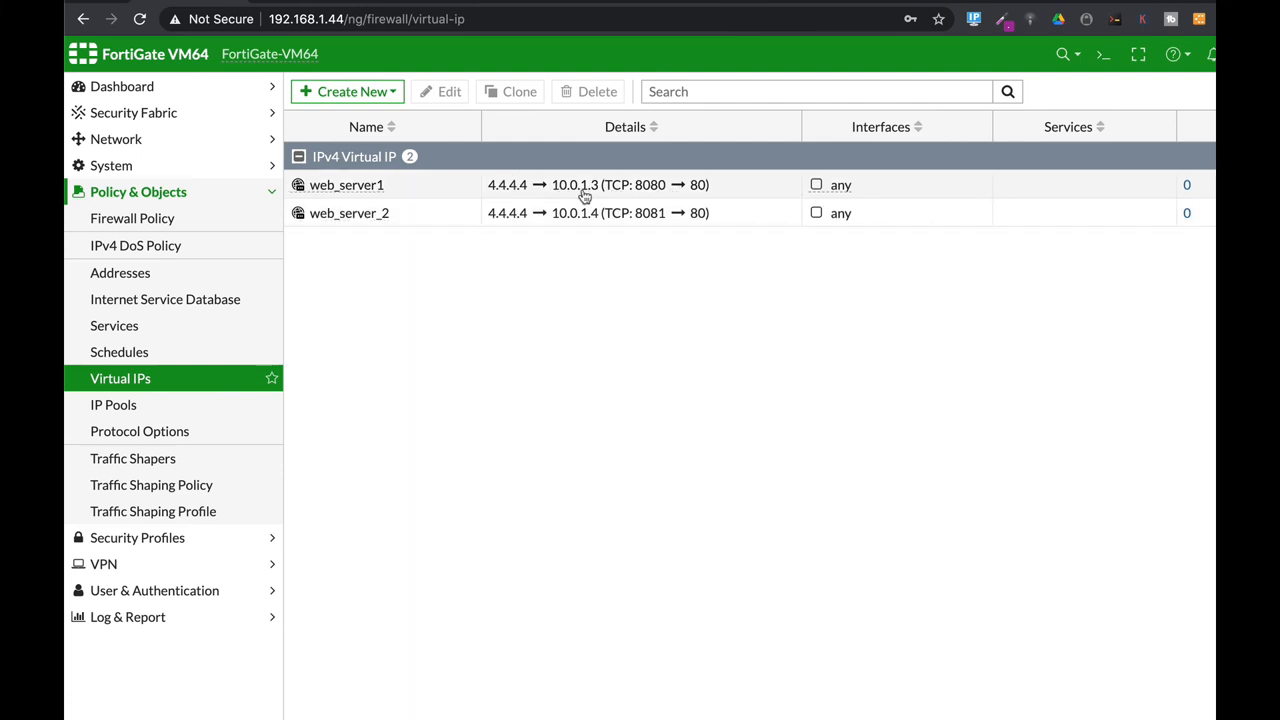
{"action": "mouse_move", "coordinate": [568, 202]}
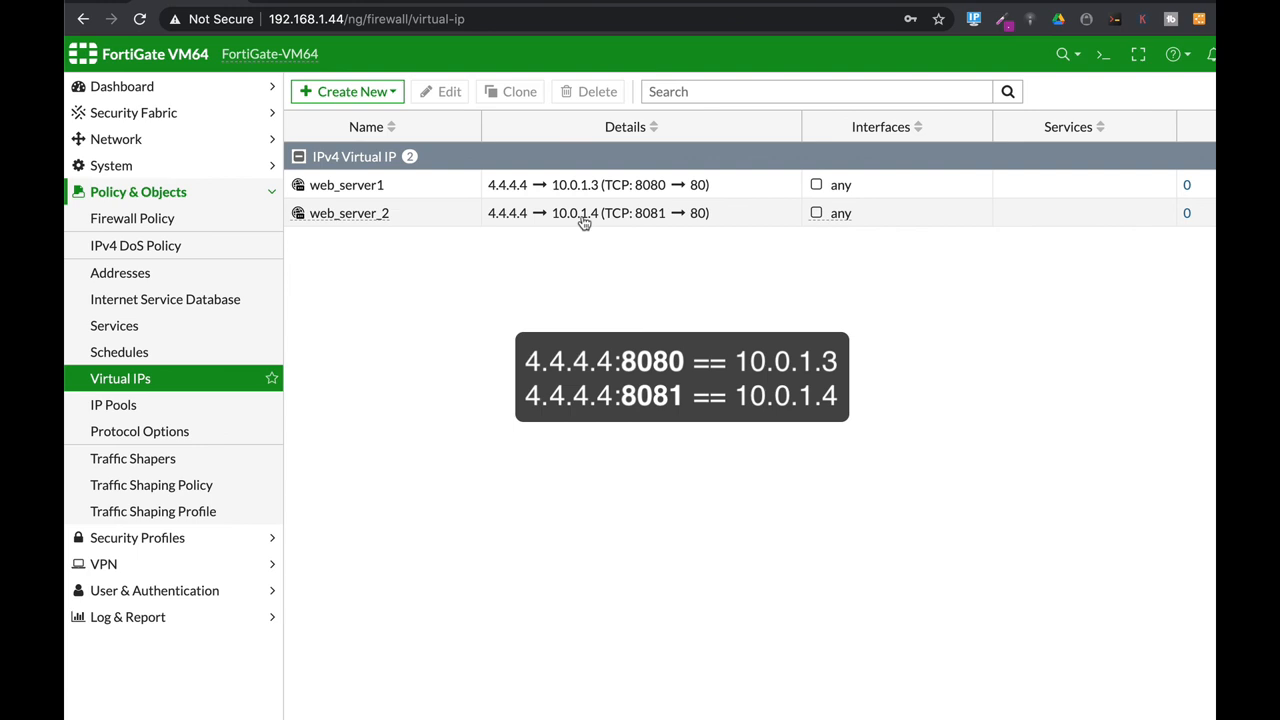
{"action": "mouse_move", "coordinate": [583, 198]}
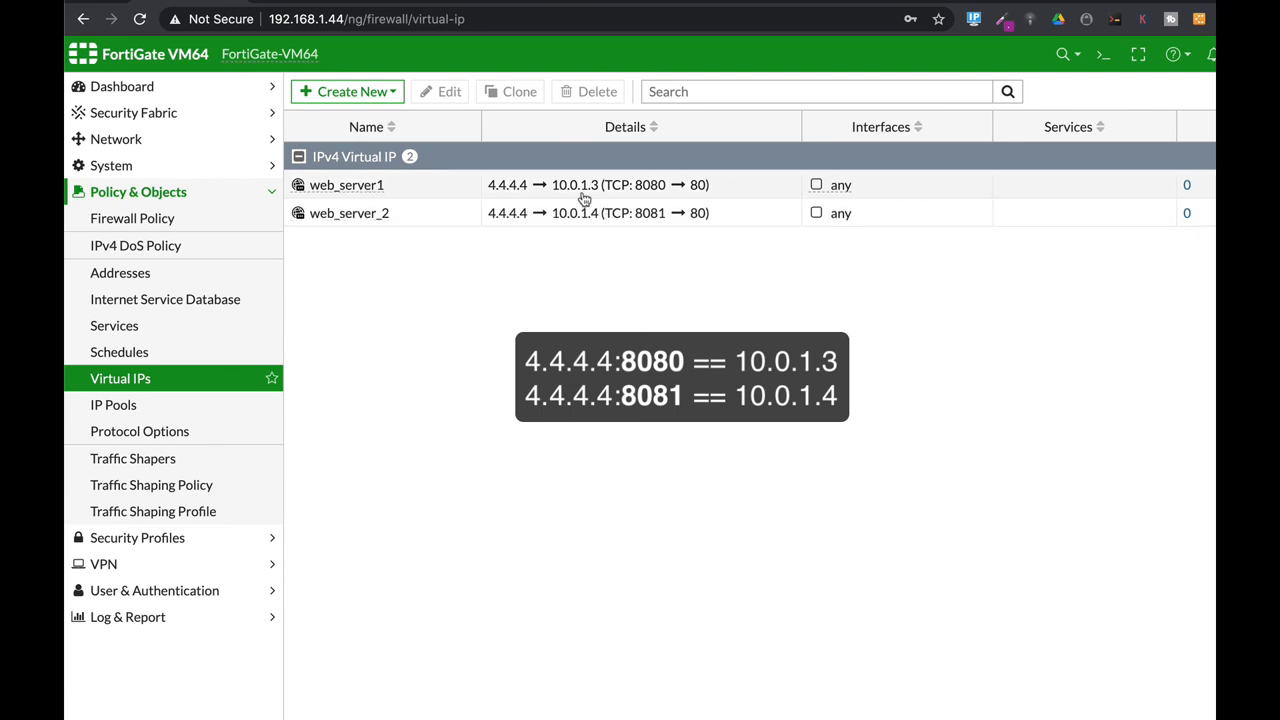
{"action": "mouse_move", "coordinate": [572, 196]}
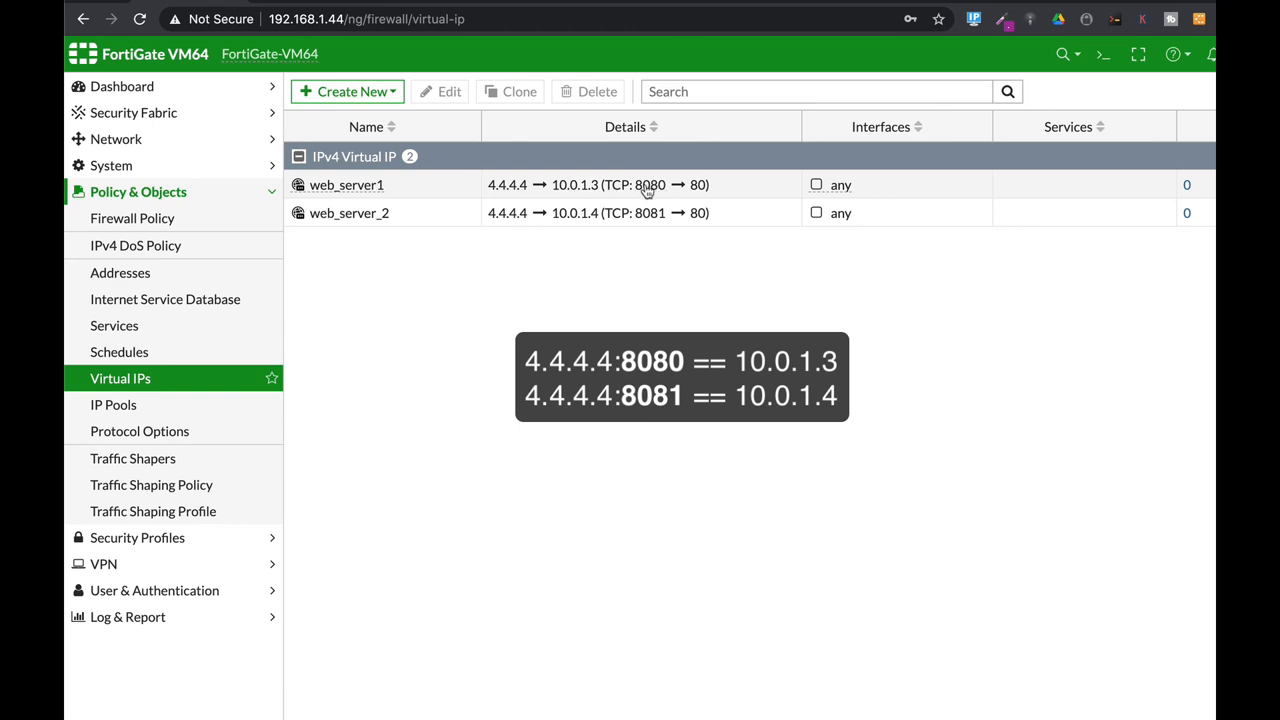
{"action": "mouse_move", "coordinate": [544, 262]}
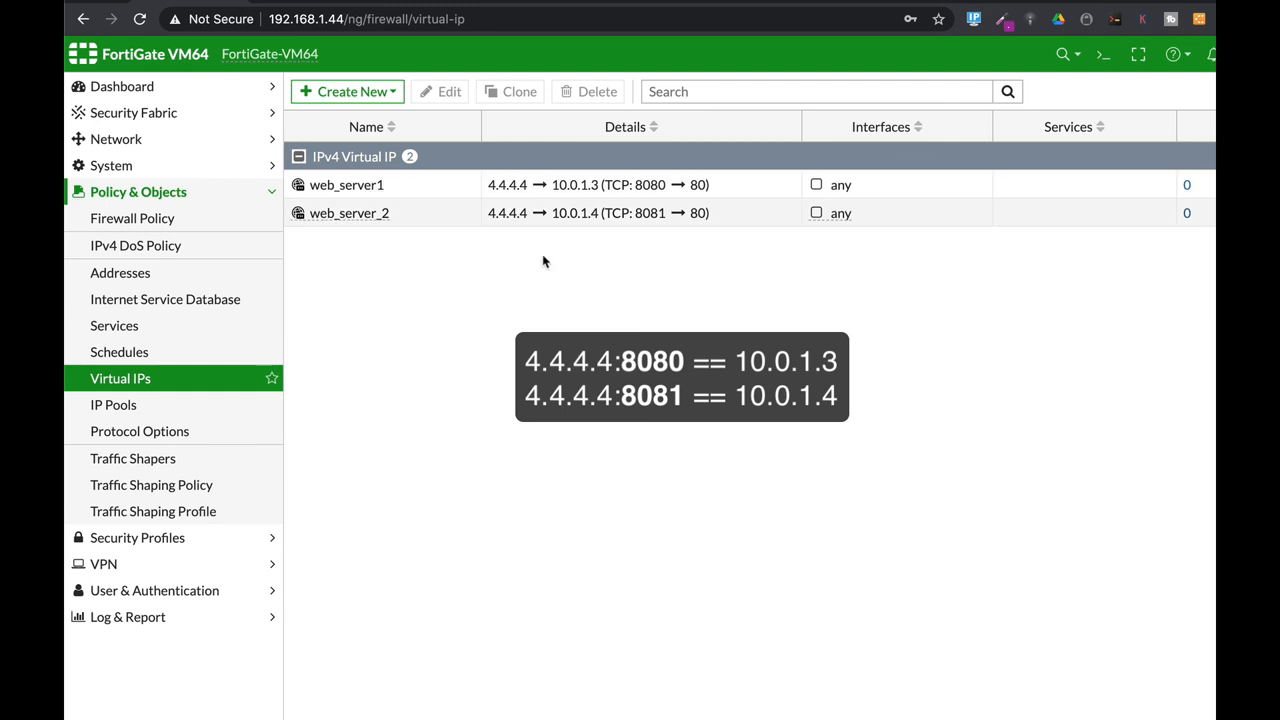
{"action": "mouse_move", "coordinate": [558, 237]}
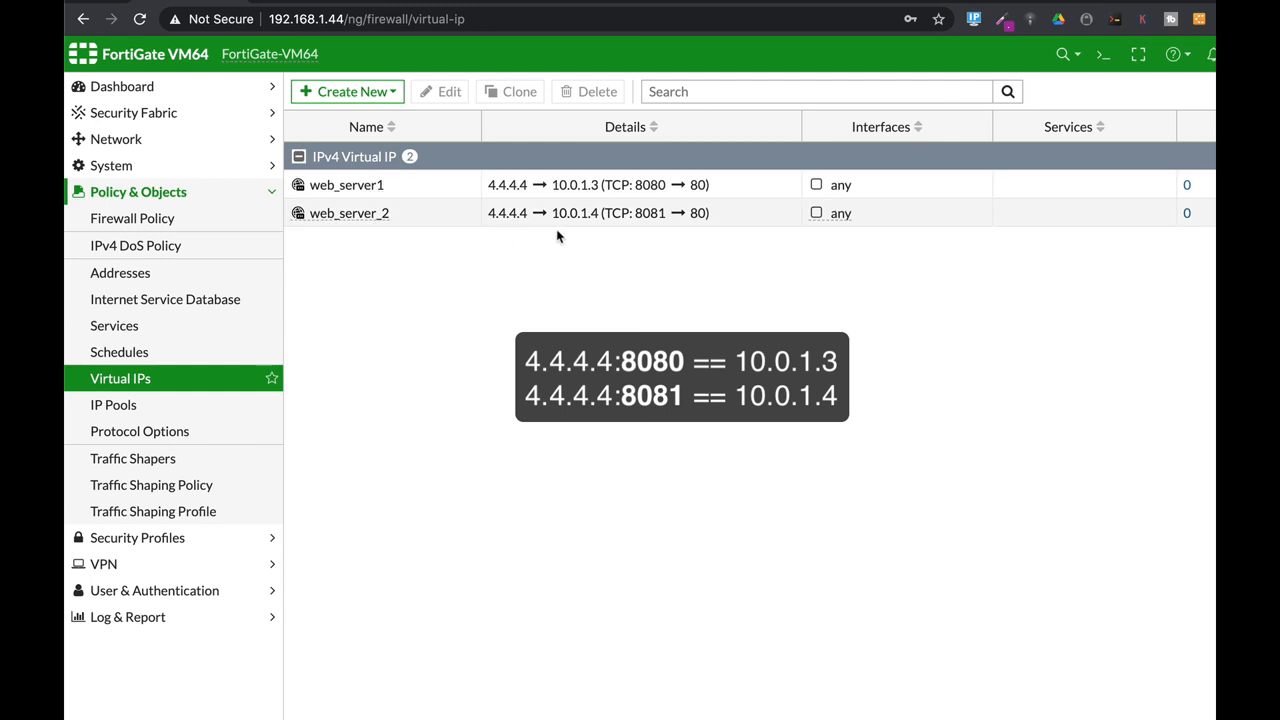
{"action": "mouse_move", "coordinate": [567, 233]}
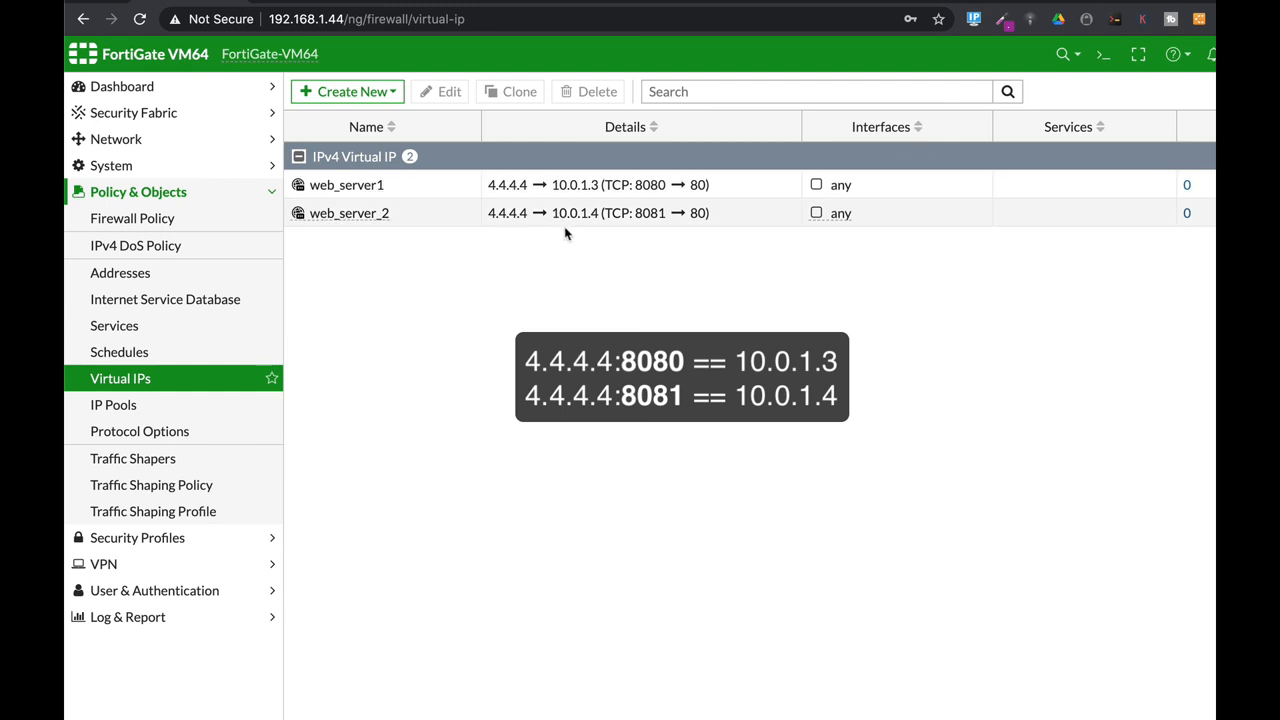
{"action": "mouse_move", "coordinate": [592, 228]}
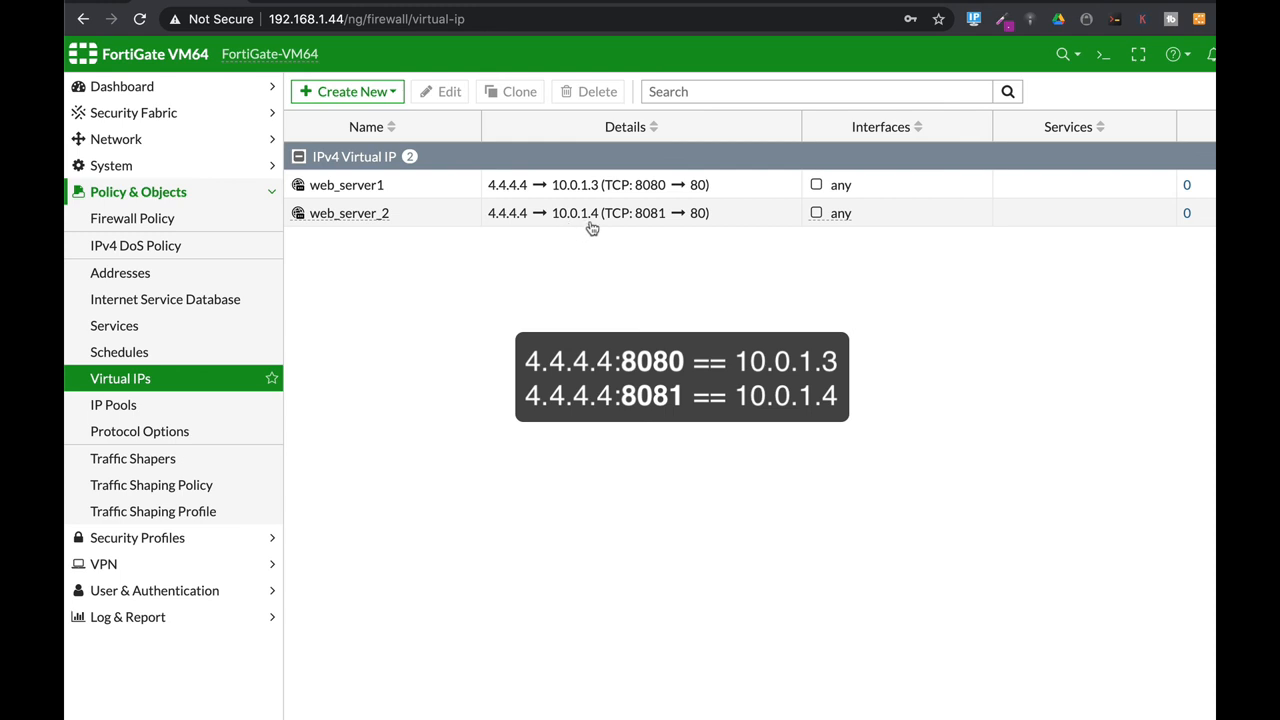
{"action": "mouse_move", "coordinate": [642, 227]}
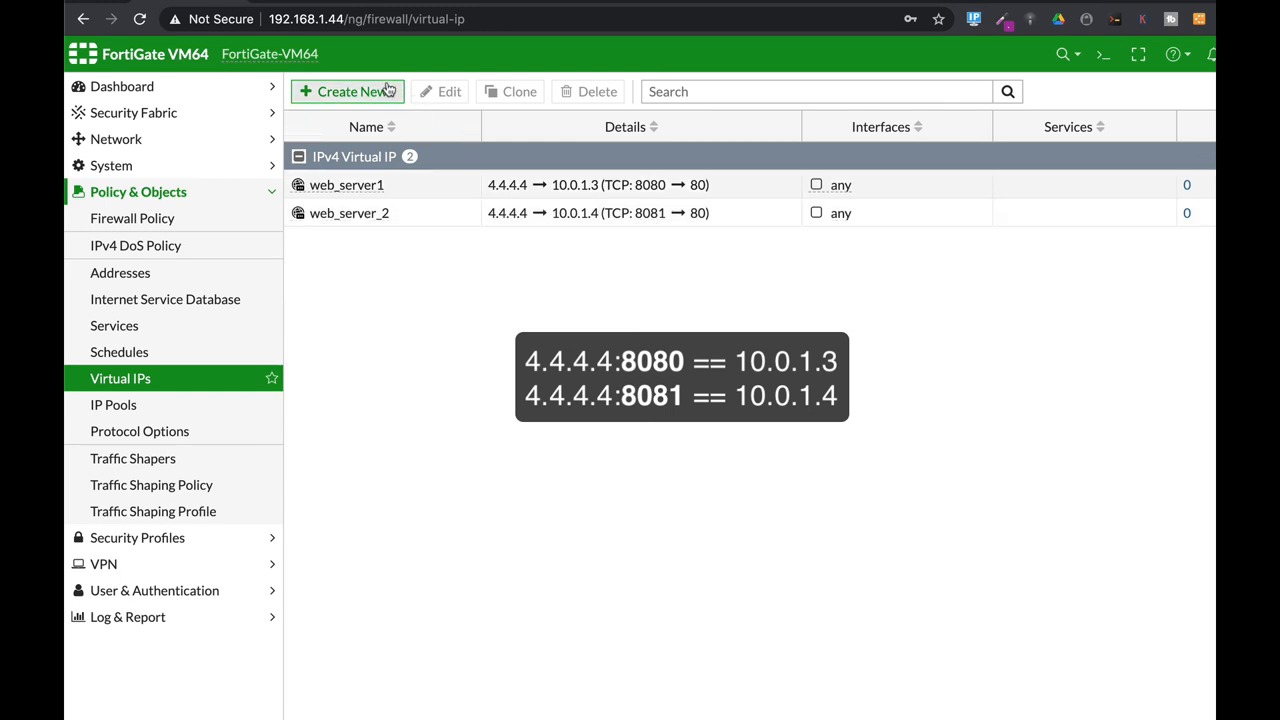
Create and save VIP group web_servers with members web_server1 and web_server_2
{"action": "left_click", "coordinate": [347, 91]}
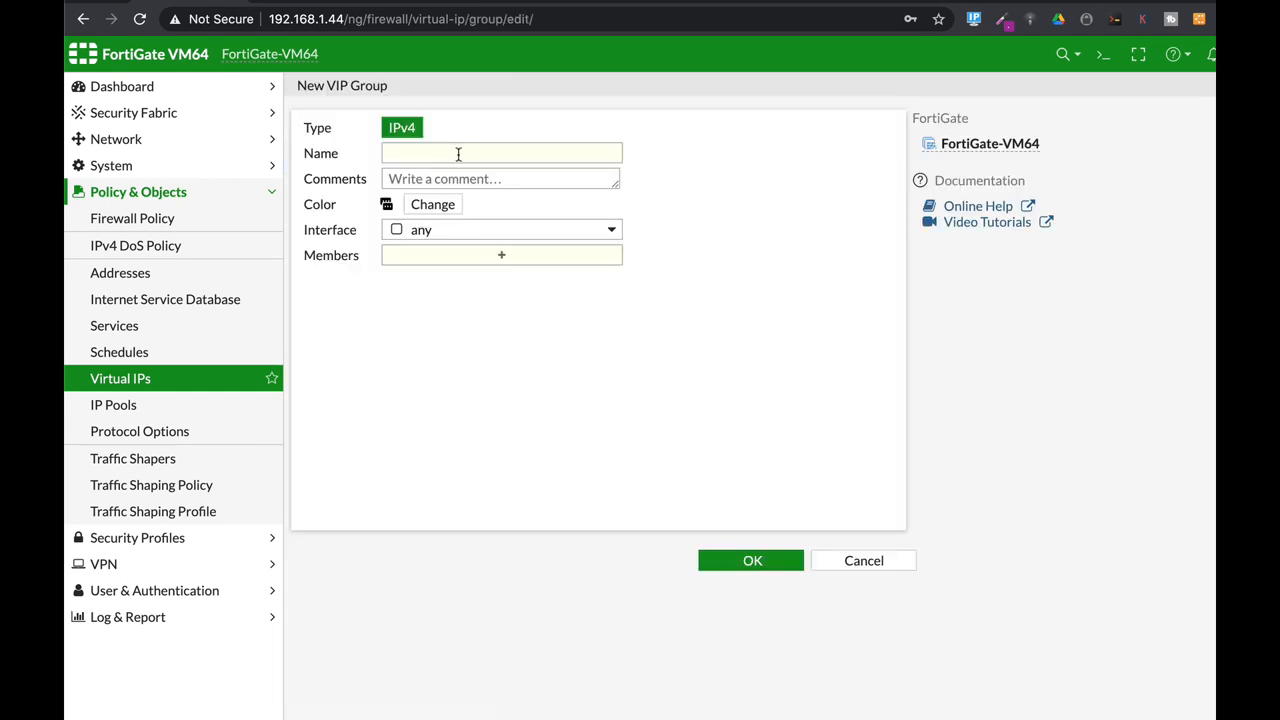
{"action": "type", "text": "web"}
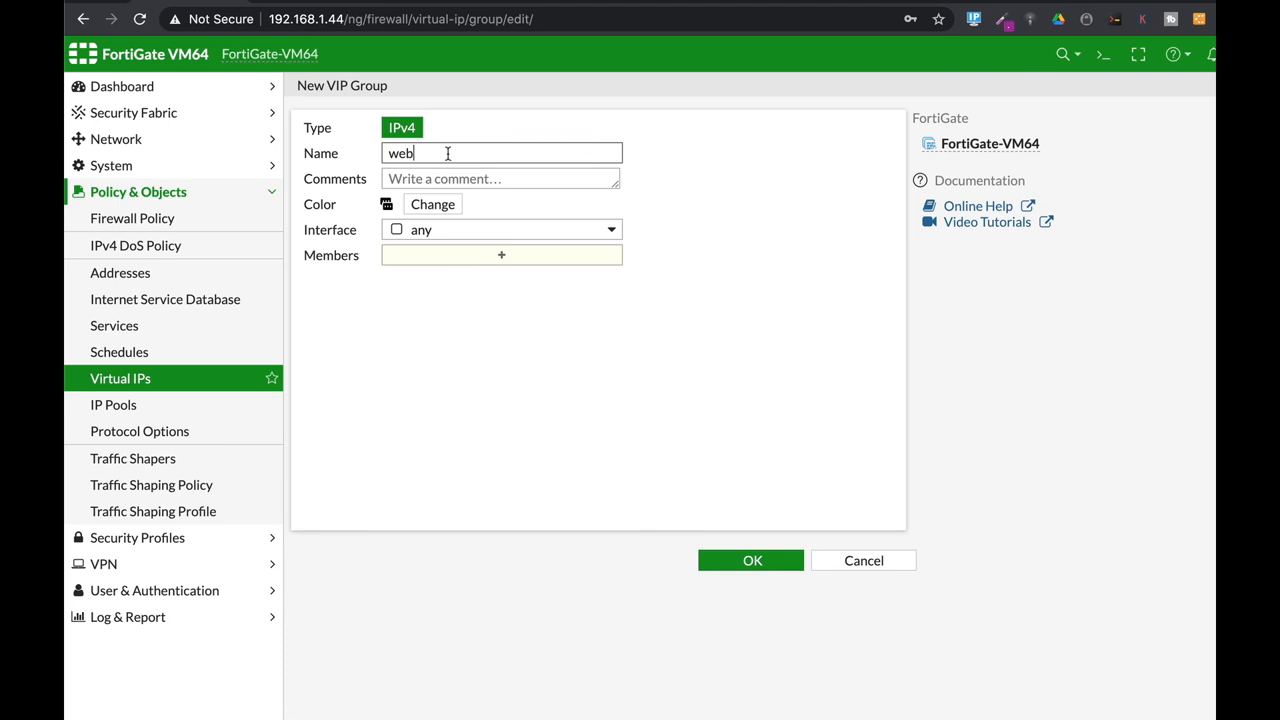
{"action": "type", "text": "_servers"}
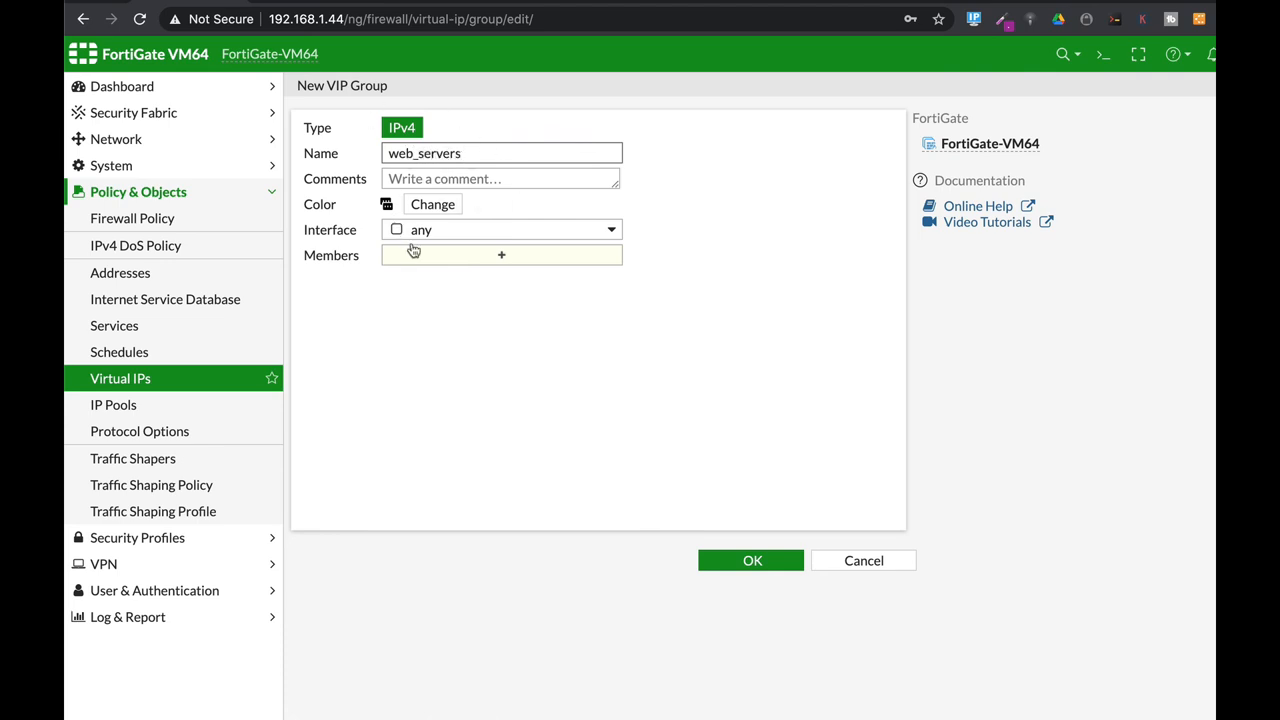
{"action": "left_click", "coordinate": [501, 254]}
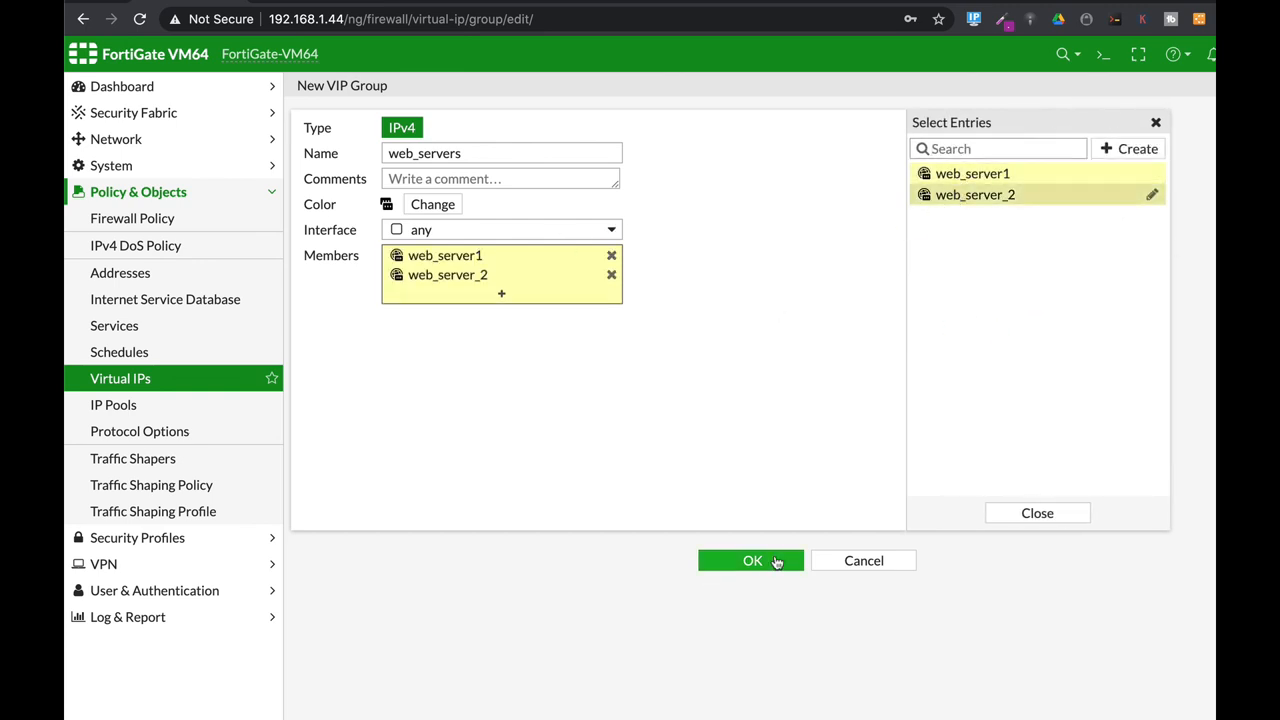
{"action": "left_click", "coordinate": [750, 560]}
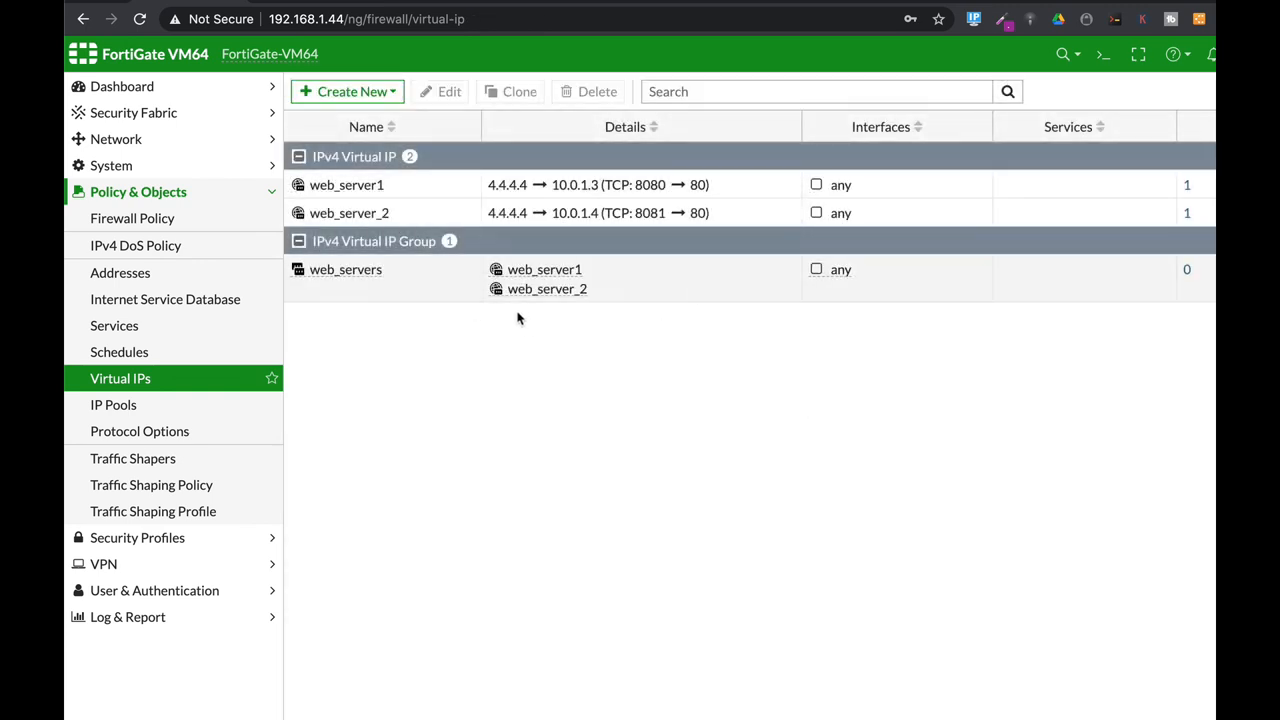